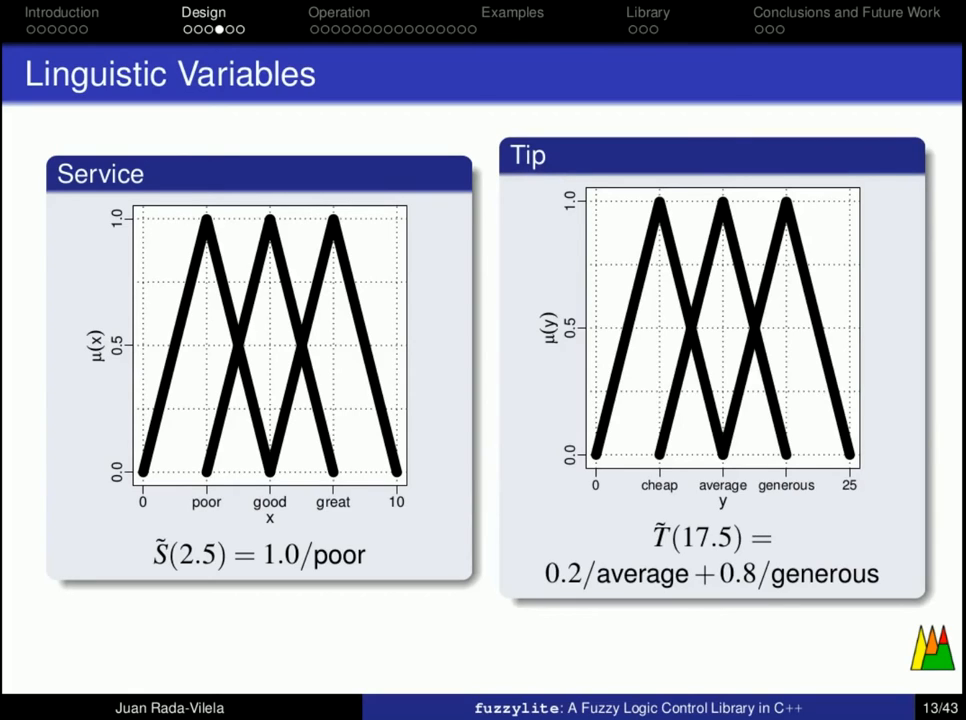
mouse_move(384, 688)
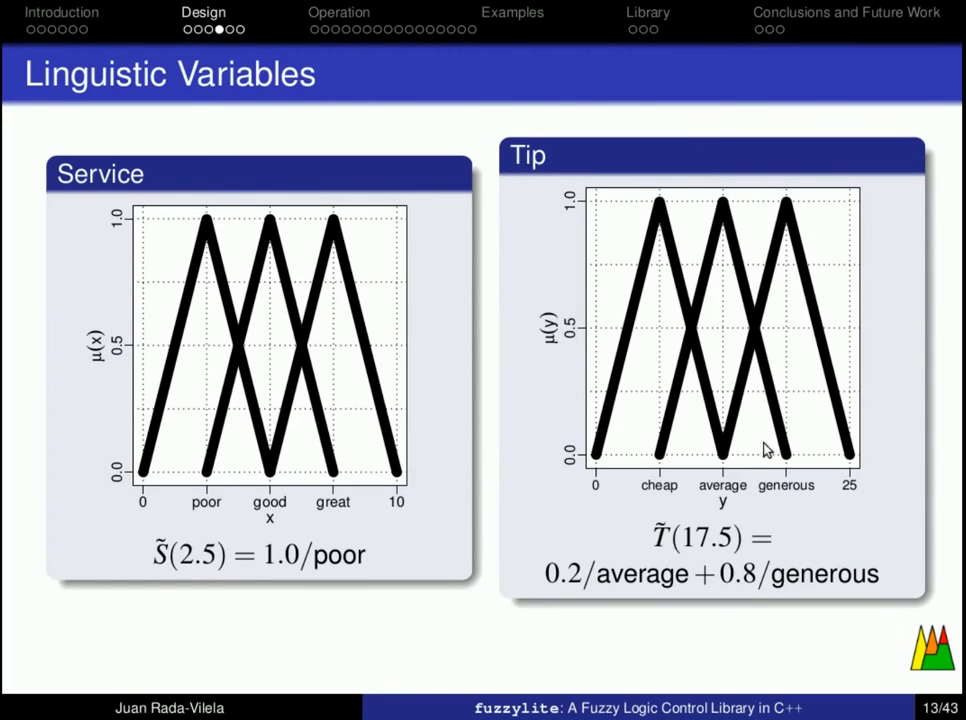
mouse_move(764, 456)
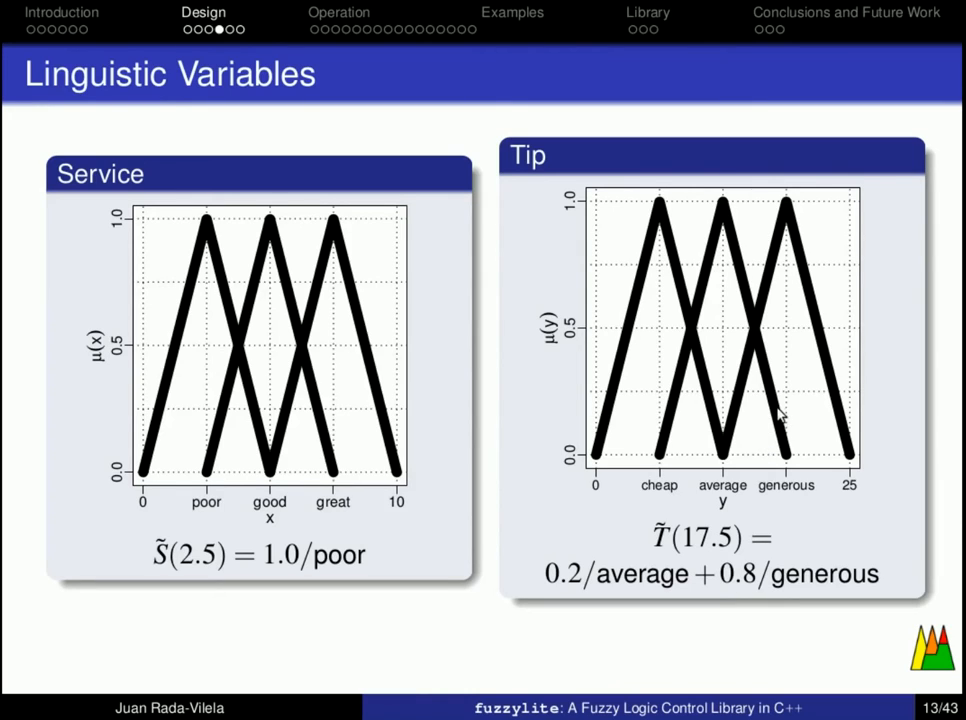
mouse_move(600, 404)
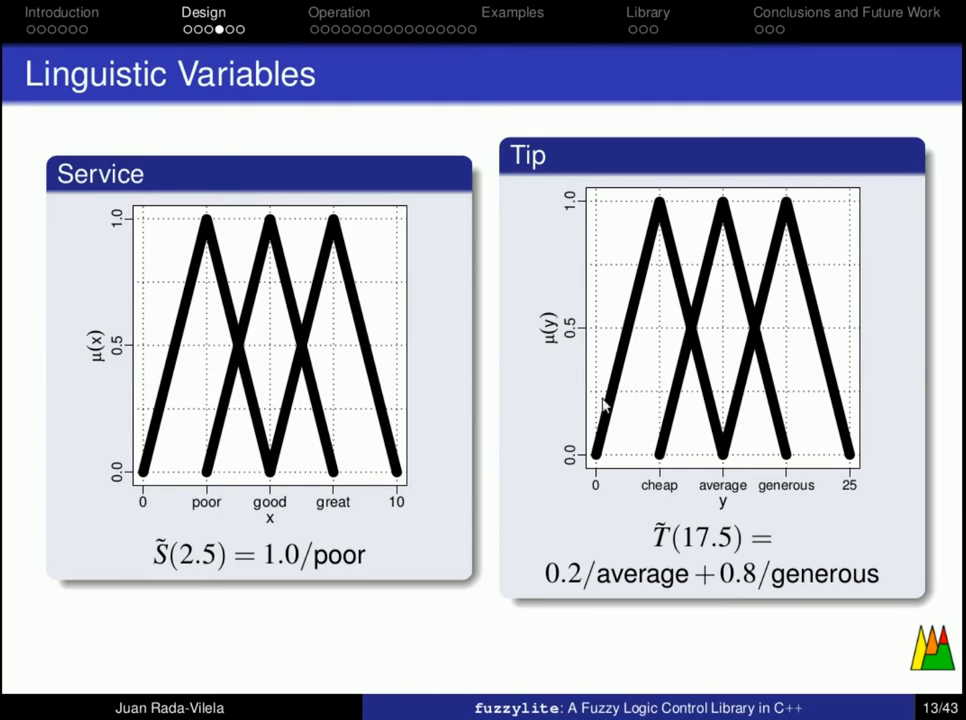
mouse_move(788, 318)
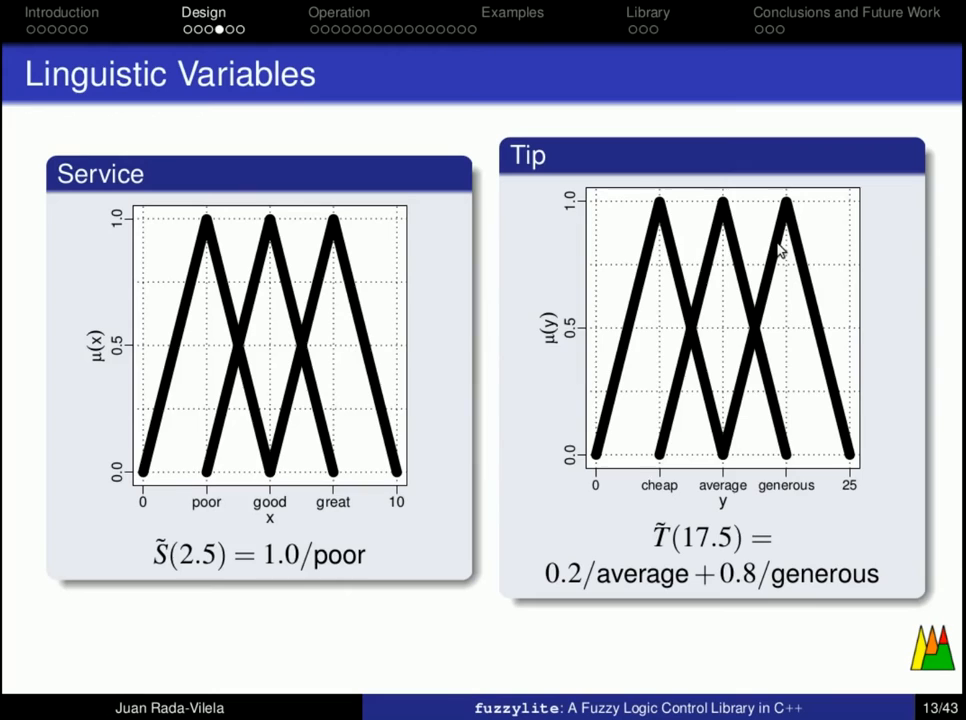
mouse_move(780, 250)
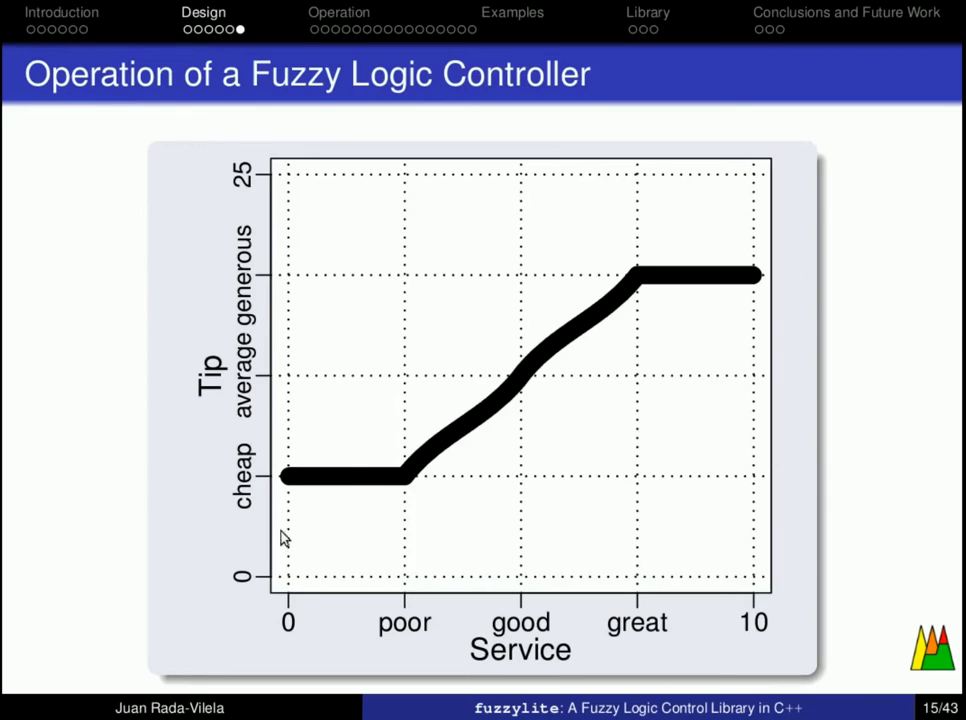
mouse_move(320, 496)
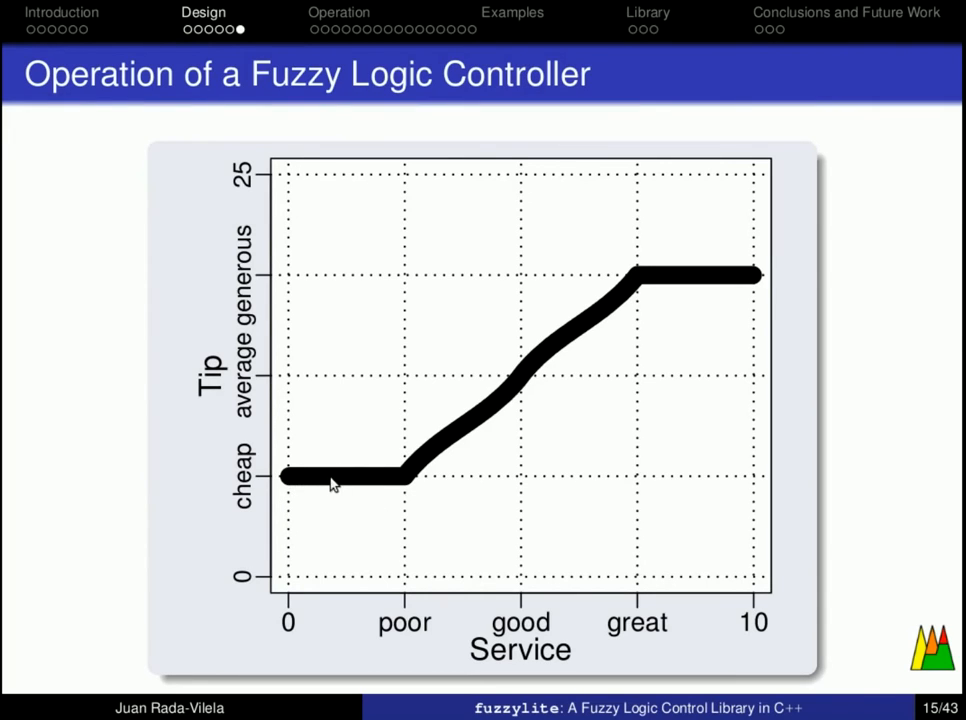
mouse_move(460, 388)
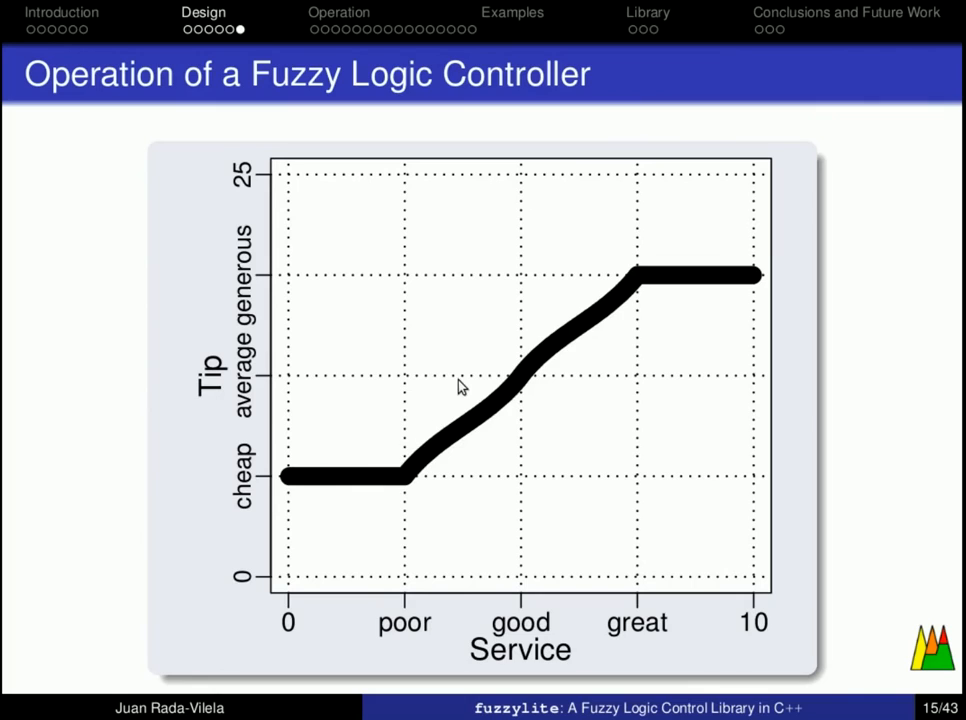
mouse_move(550, 310)
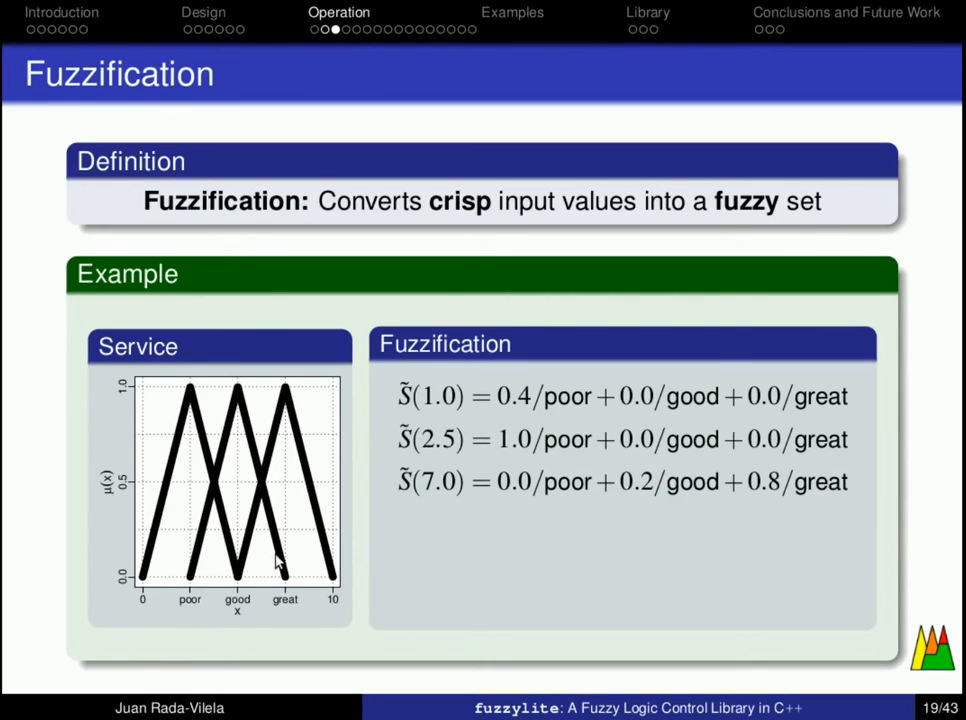
mouse_move(276, 556)
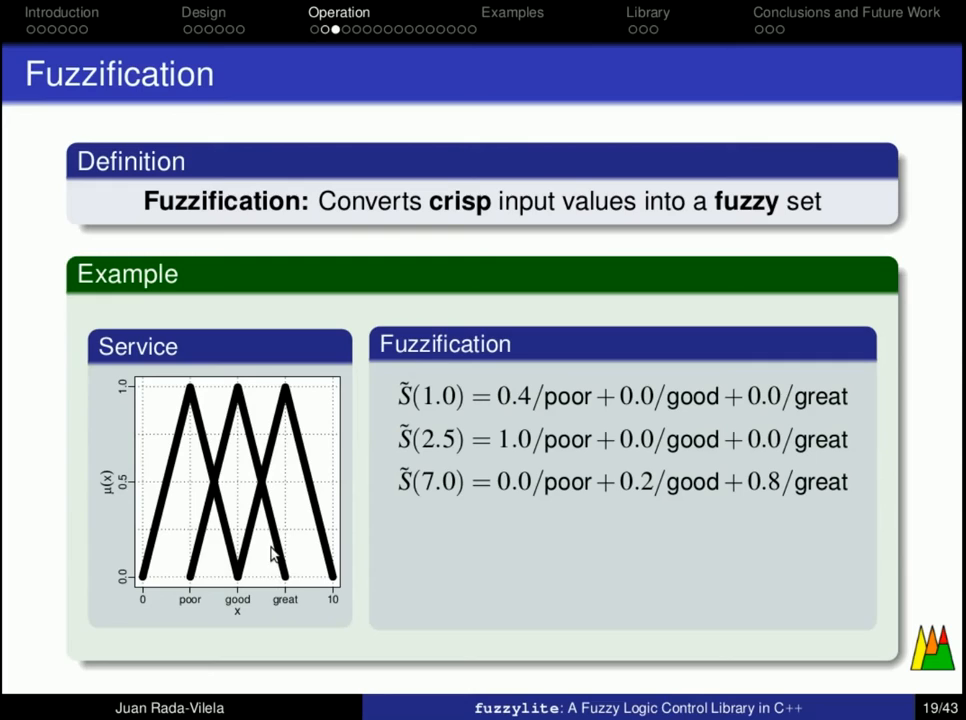
mouse_move(276, 438)
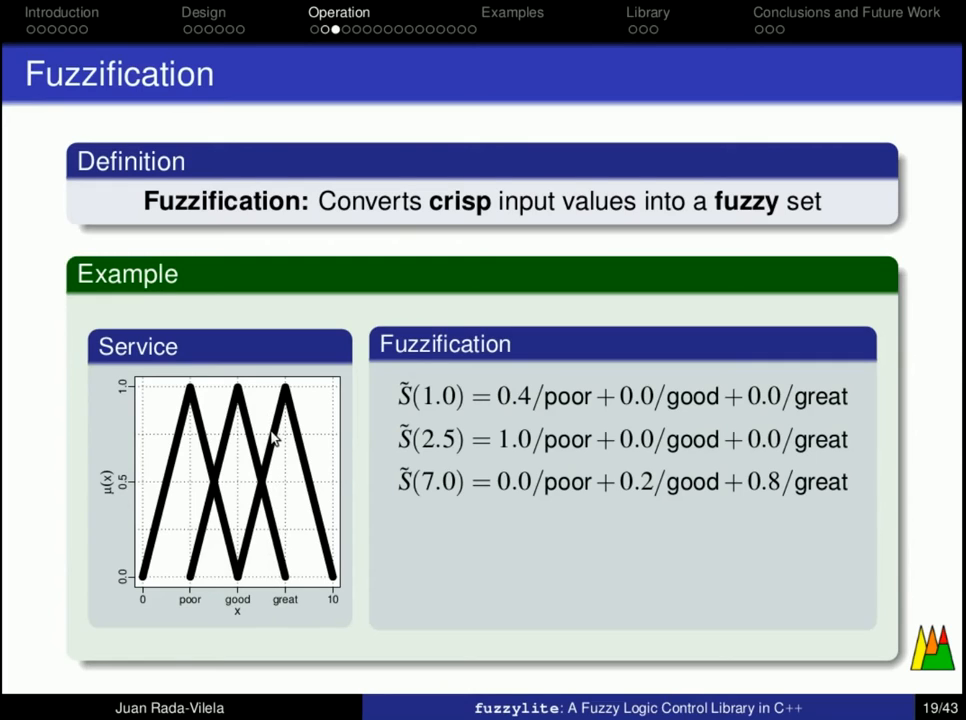
mouse_move(276, 440)
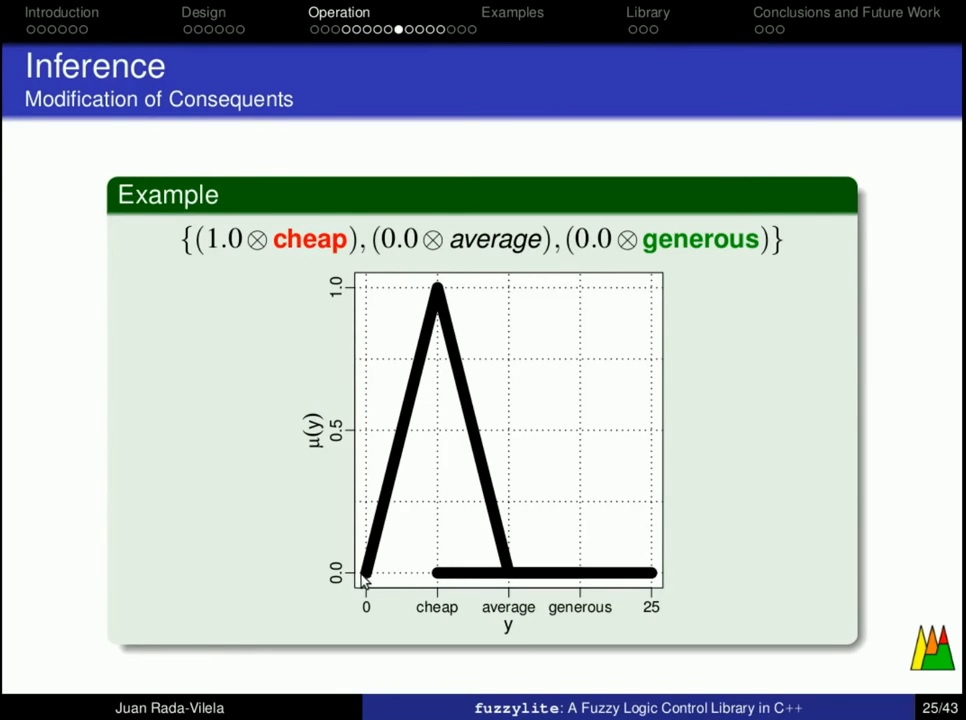
mouse_move(444, 252)
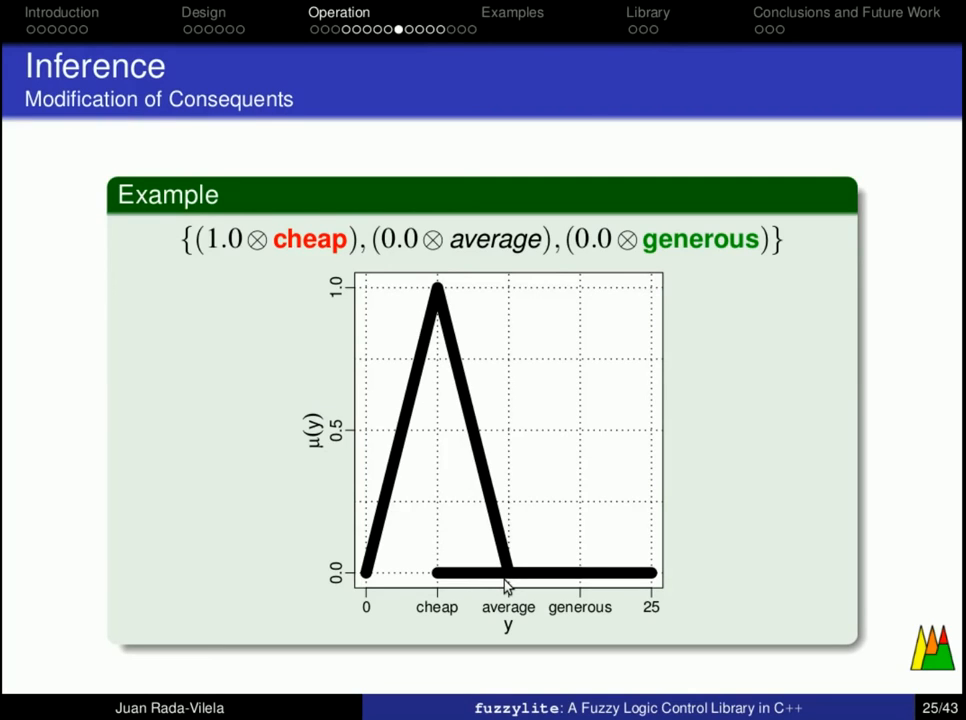
mouse_move(448, 576)
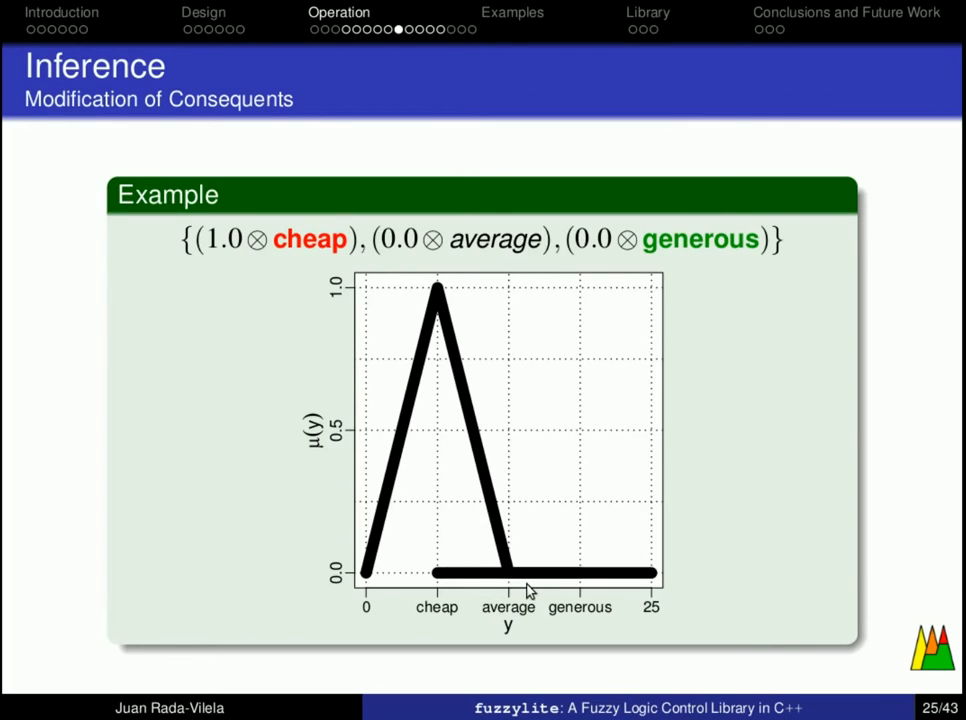
mouse_move(658, 588)
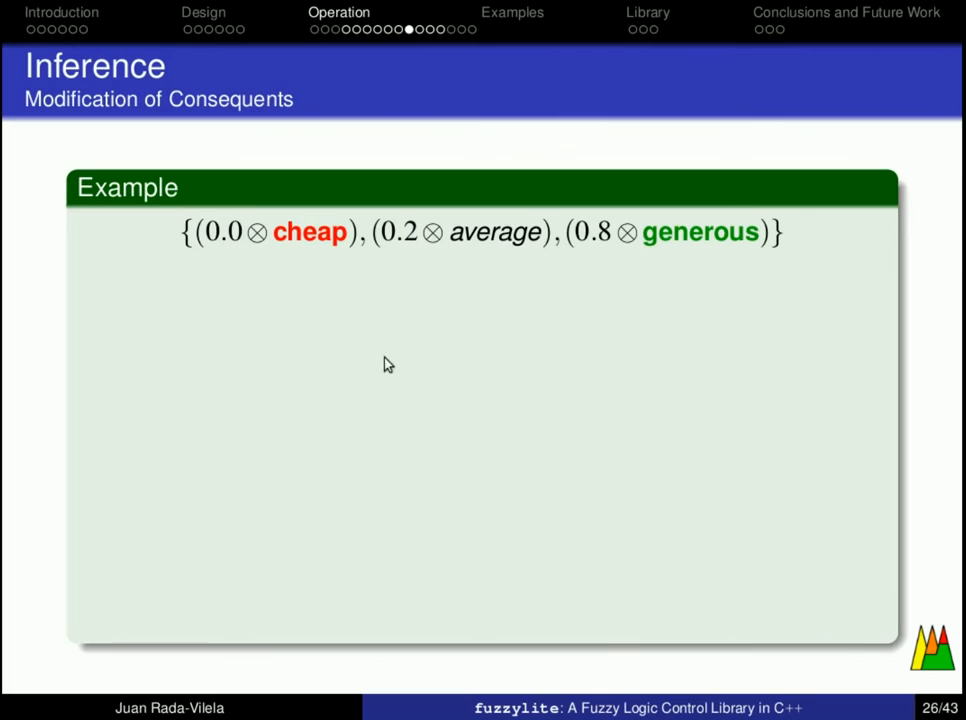
mouse_move(296, 252)
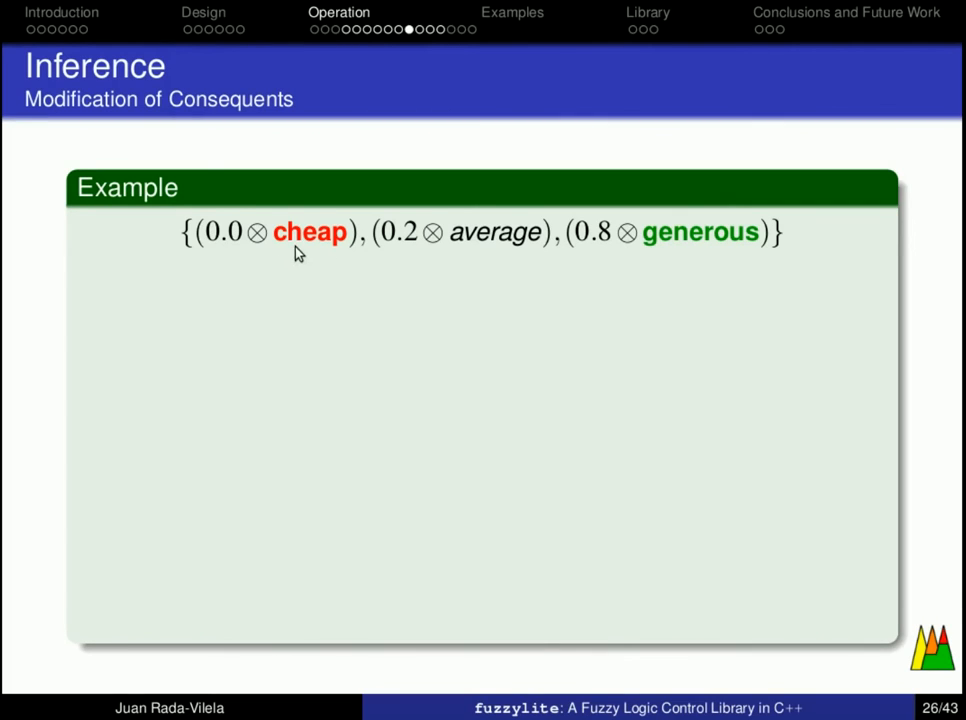
mouse_move(446, 270)
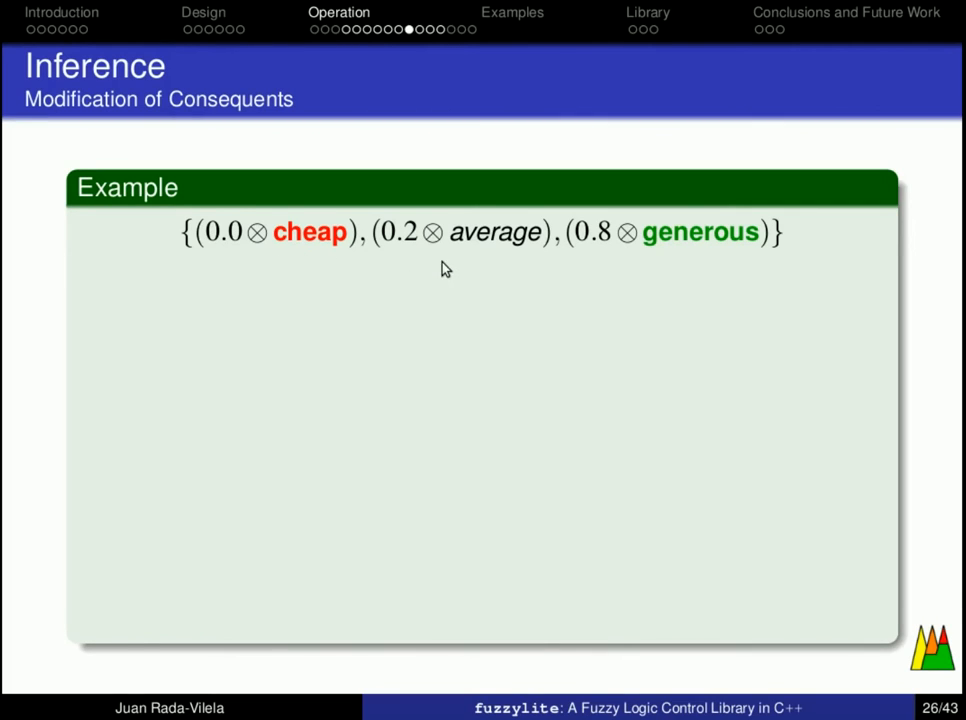
mouse_move(528, 278)
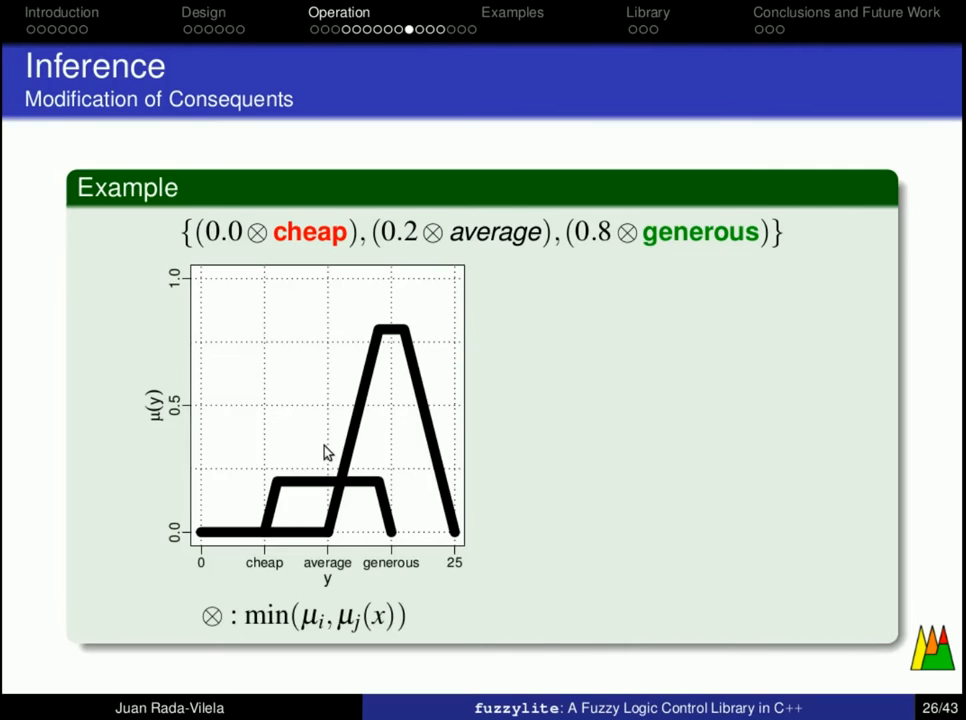
mouse_move(232, 570)
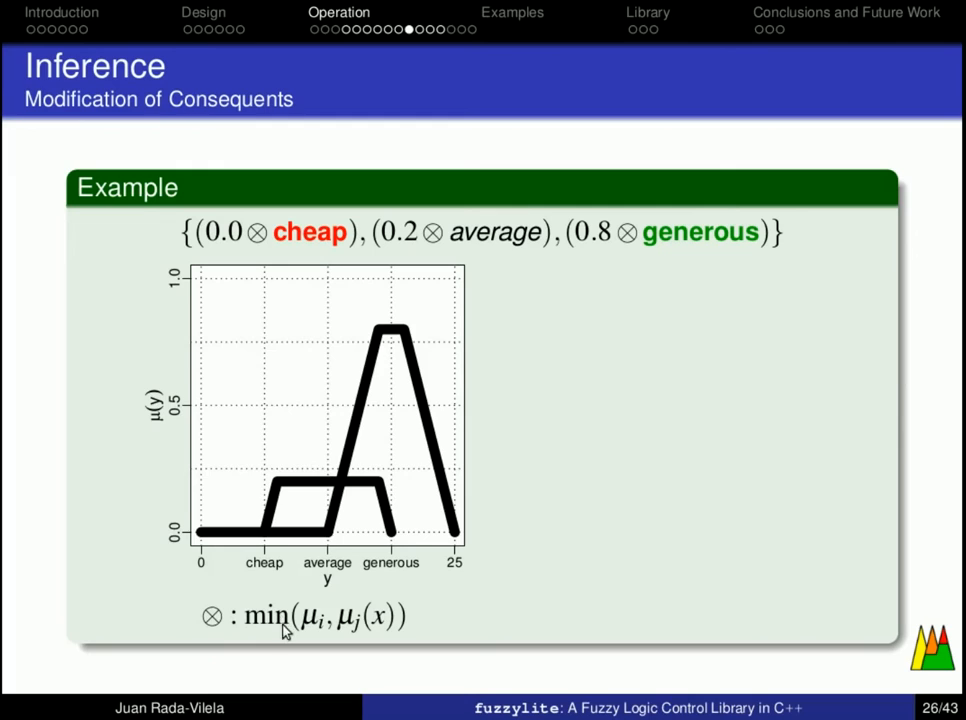
mouse_move(350, 636)
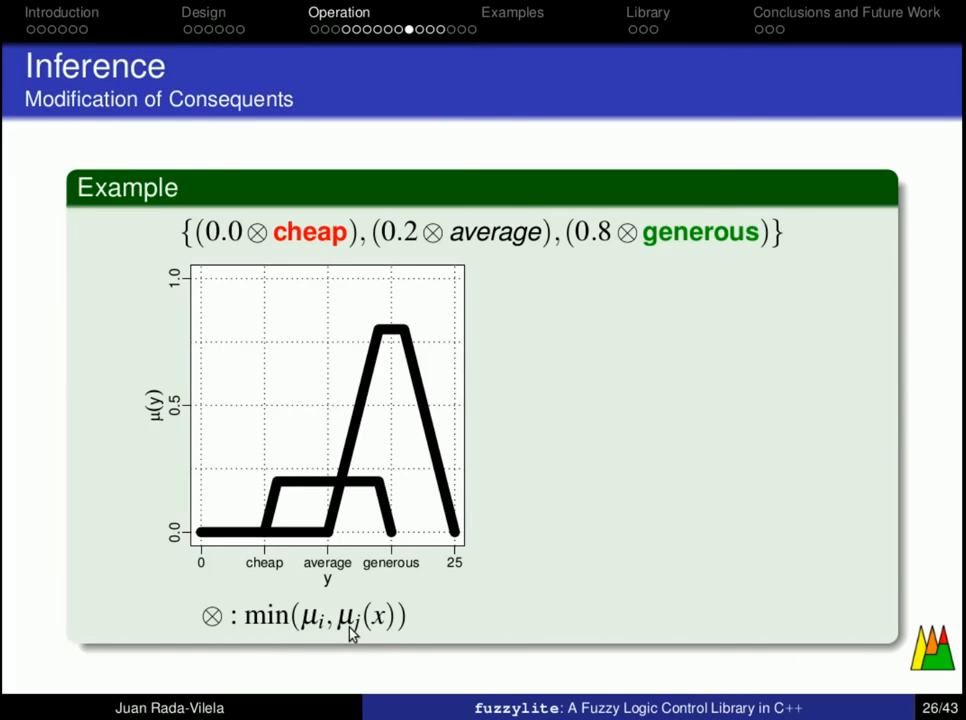
mouse_move(220, 548)
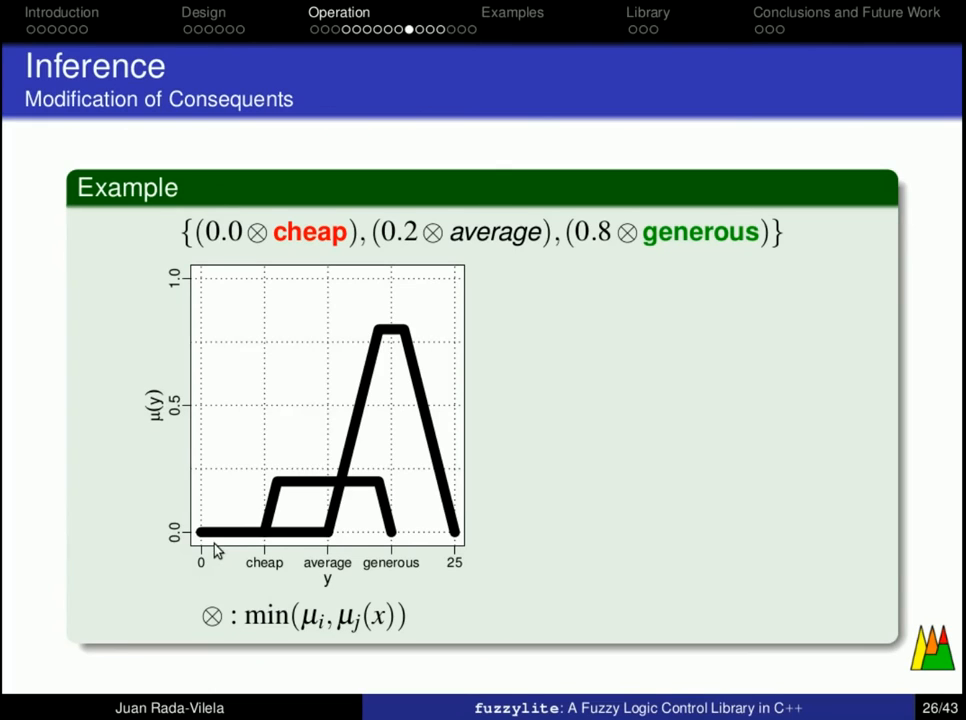
mouse_move(288, 552)
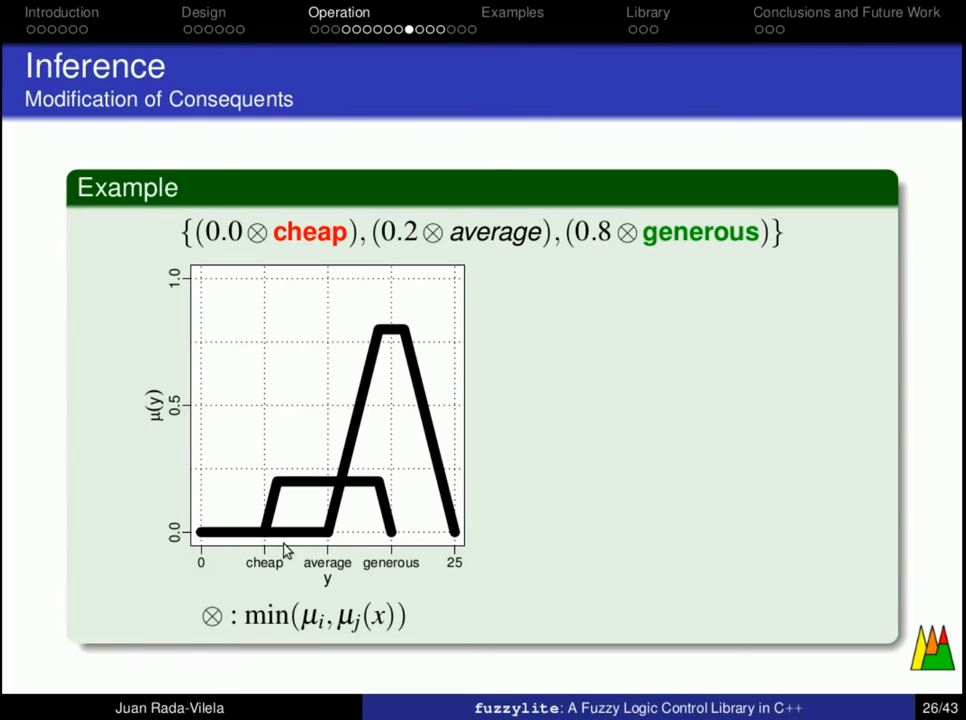
mouse_move(270, 544)
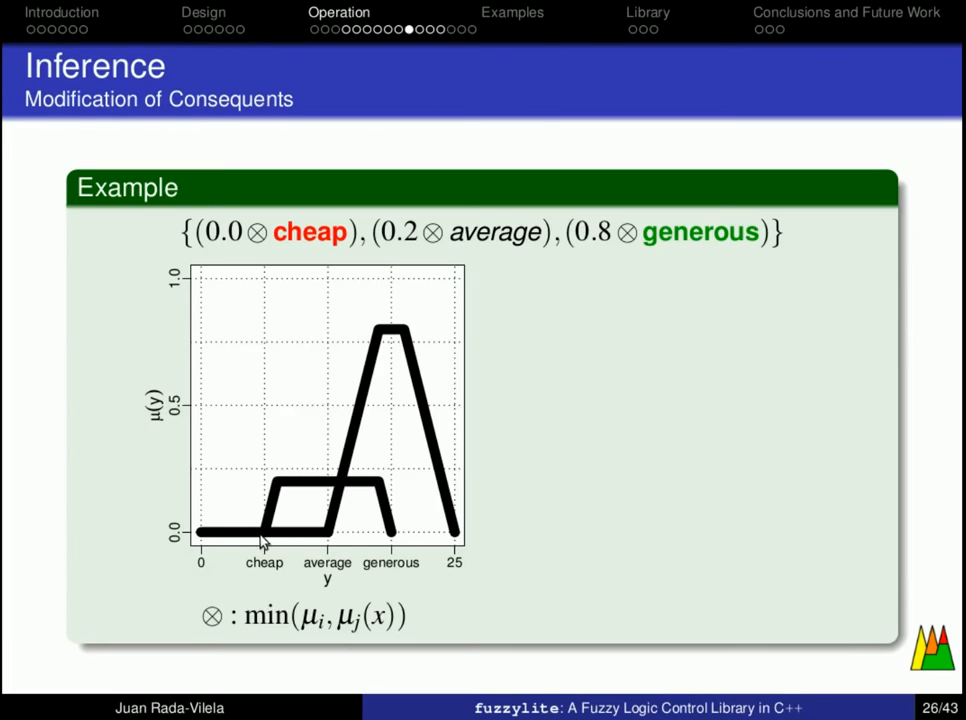
mouse_move(268, 504)
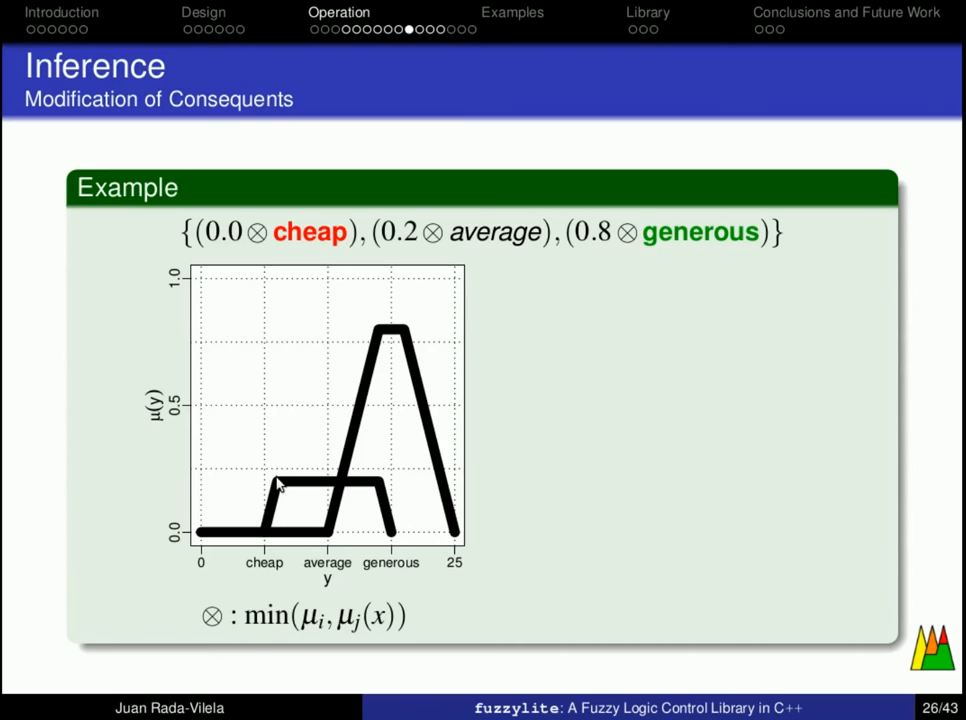
mouse_move(292, 486)
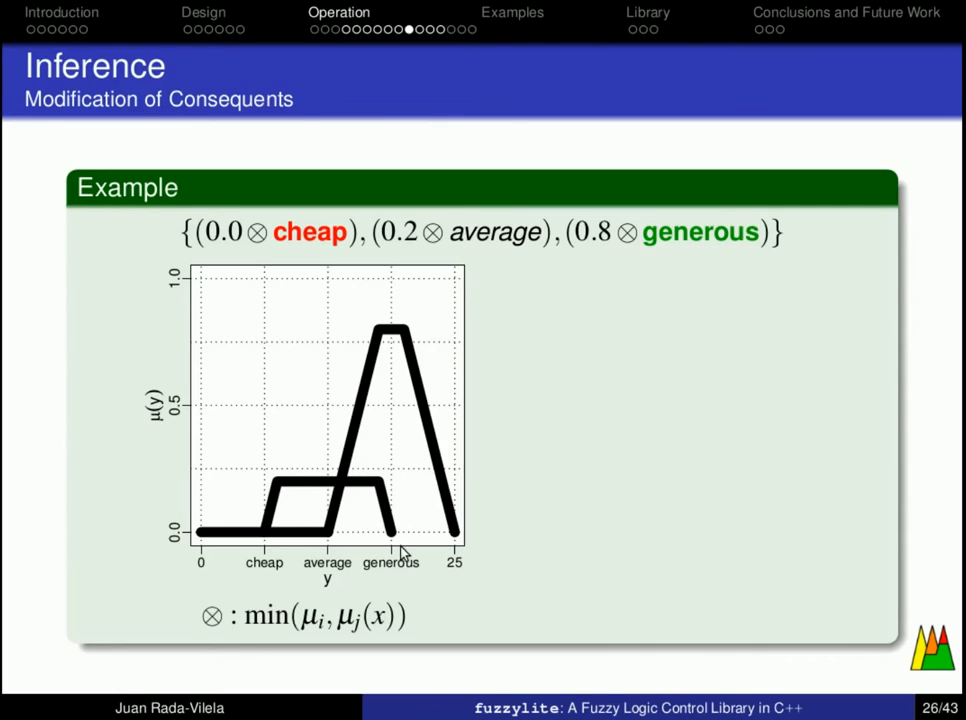
mouse_move(284, 552)
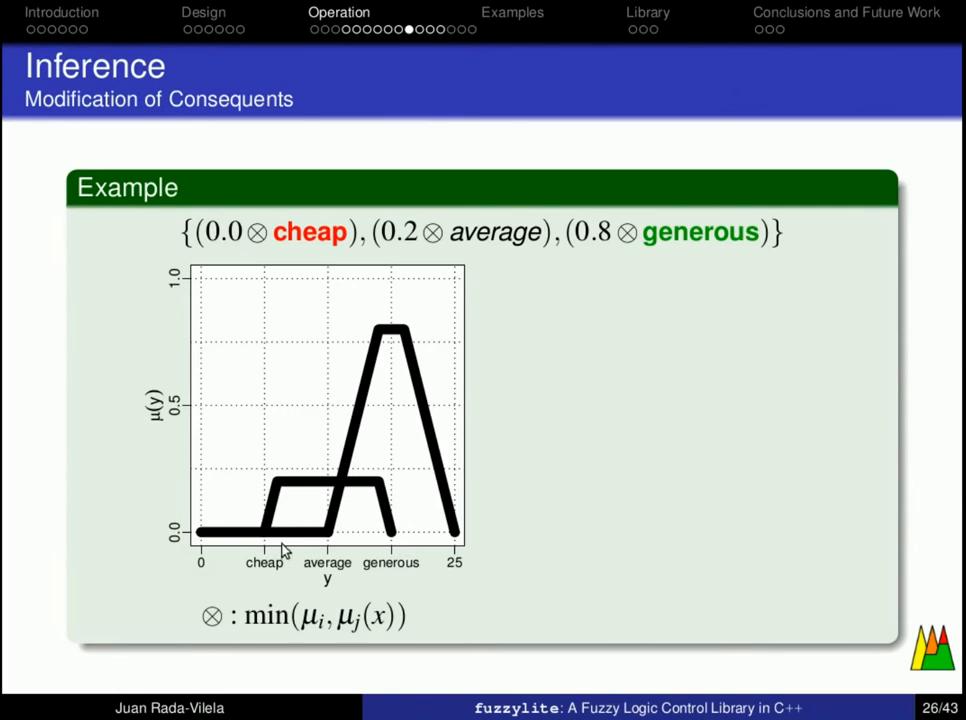
mouse_move(316, 544)
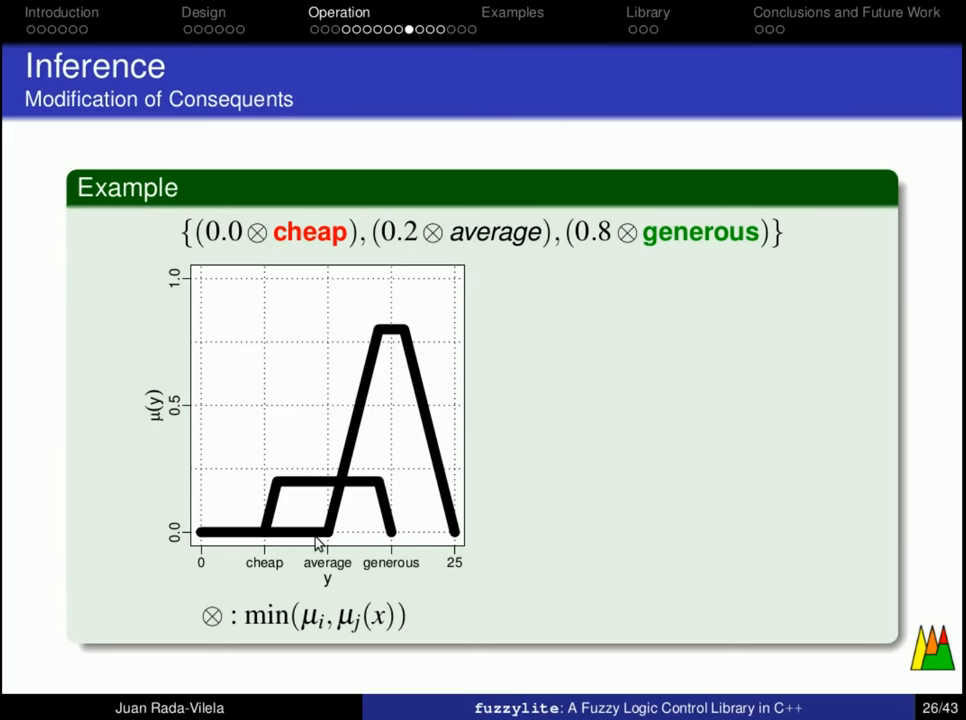
mouse_move(362, 420)
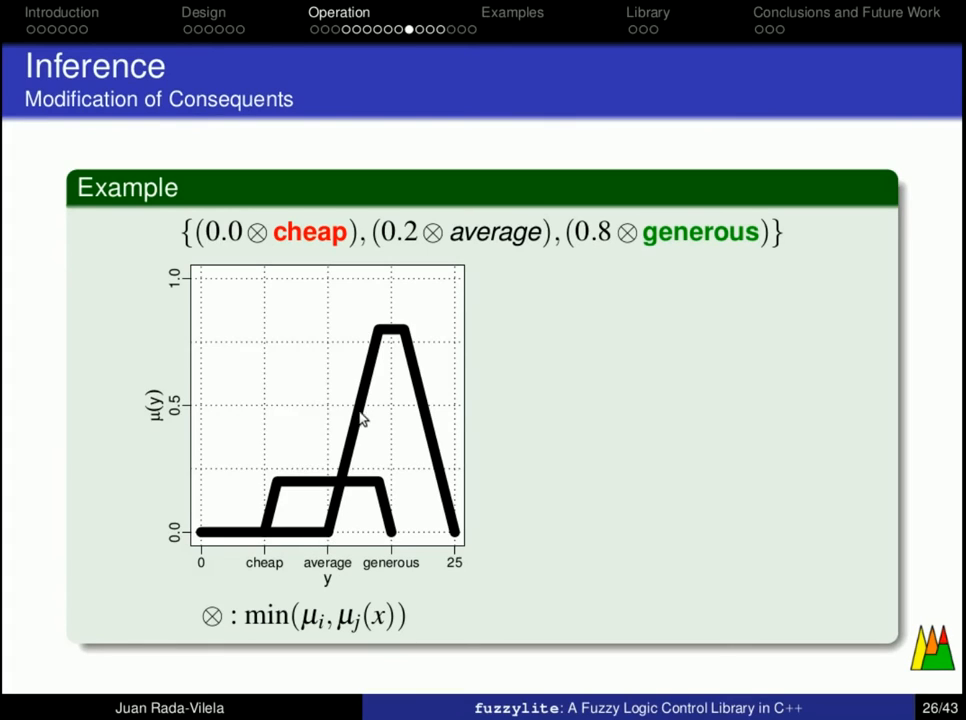
mouse_move(382, 334)
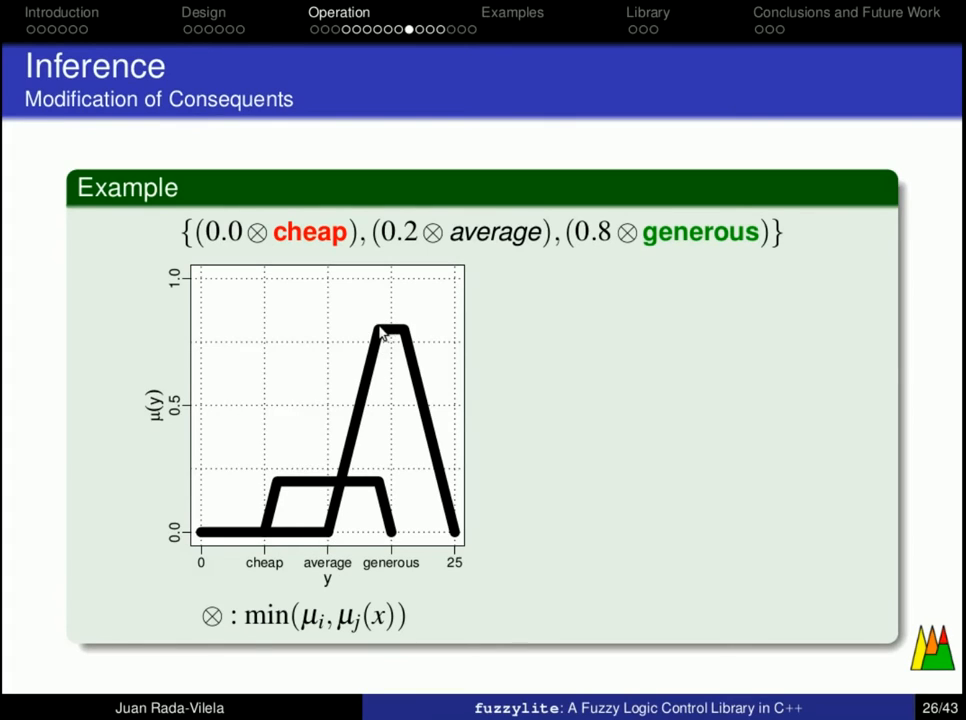
mouse_move(416, 356)
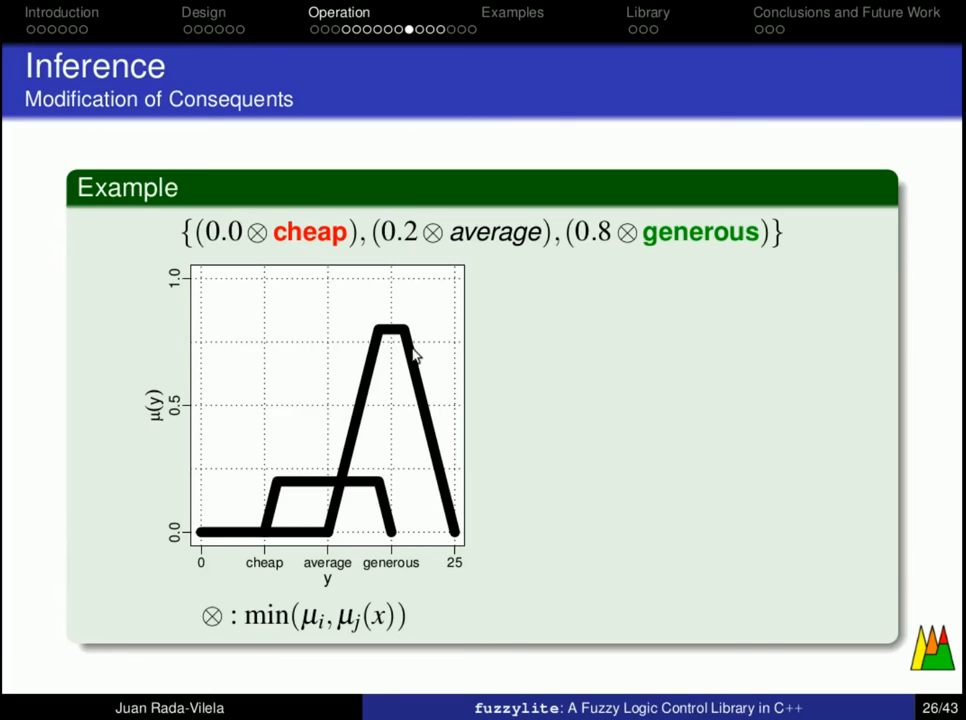
mouse_move(456, 552)
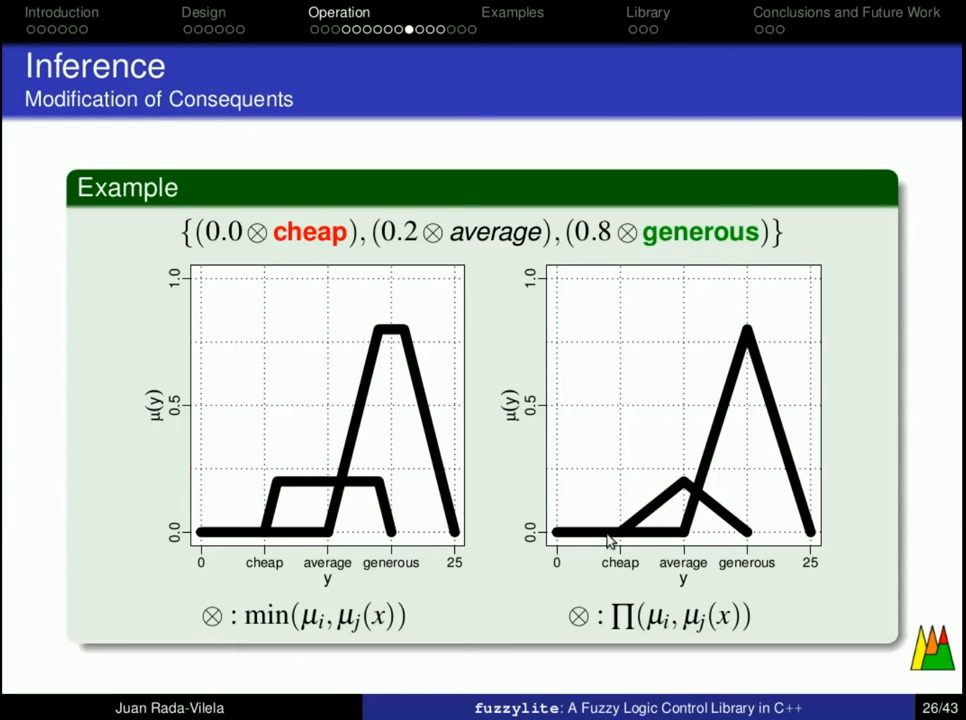
mouse_move(614, 536)
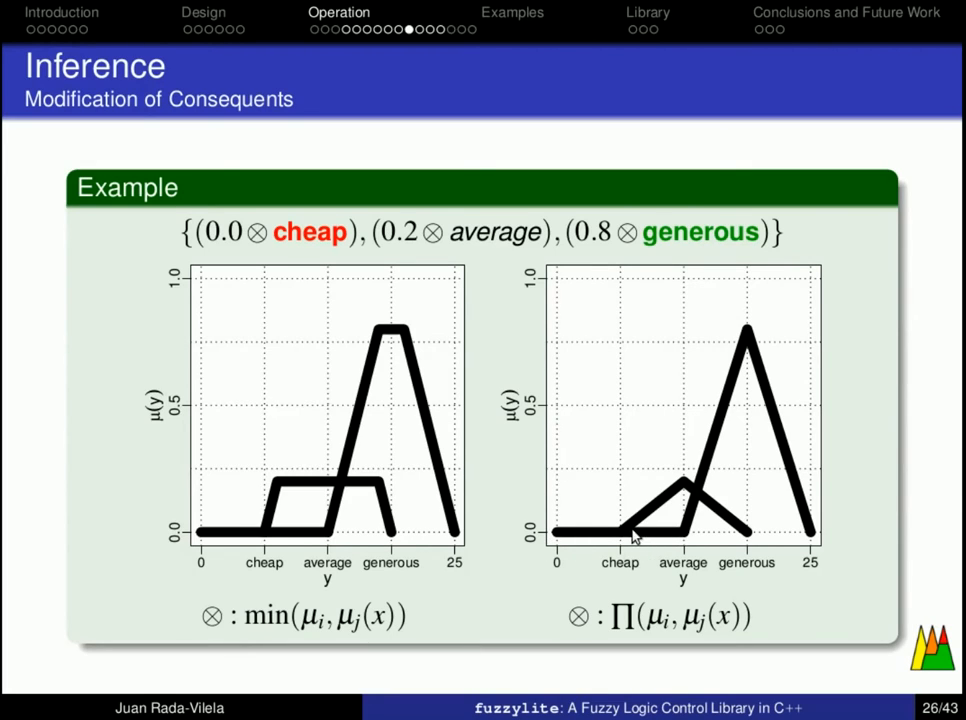
mouse_move(676, 480)
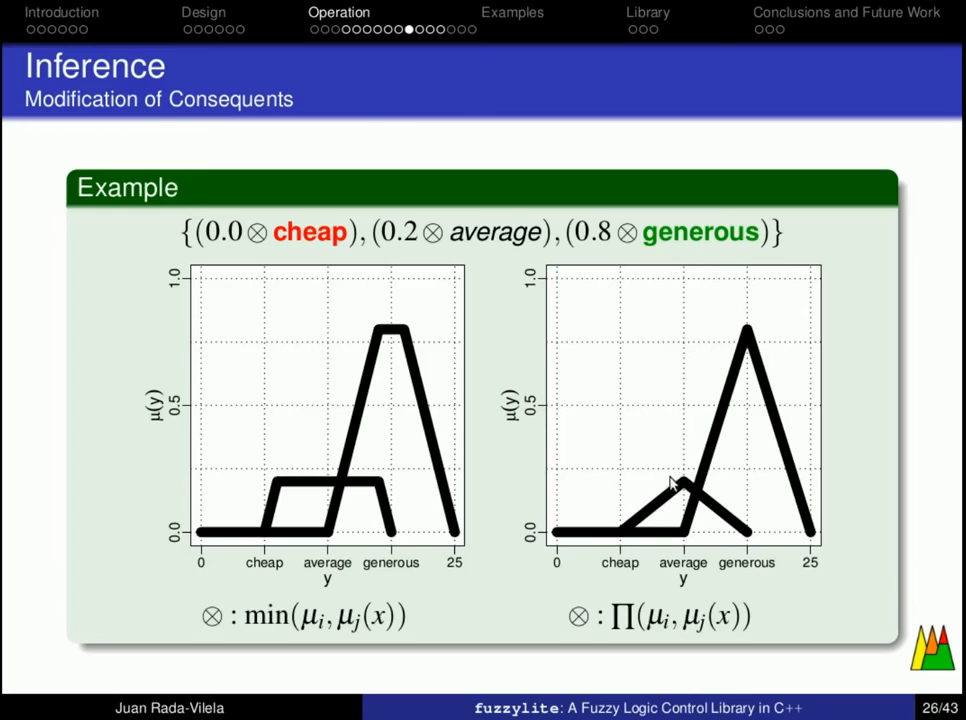
mouse_move(742, 540)
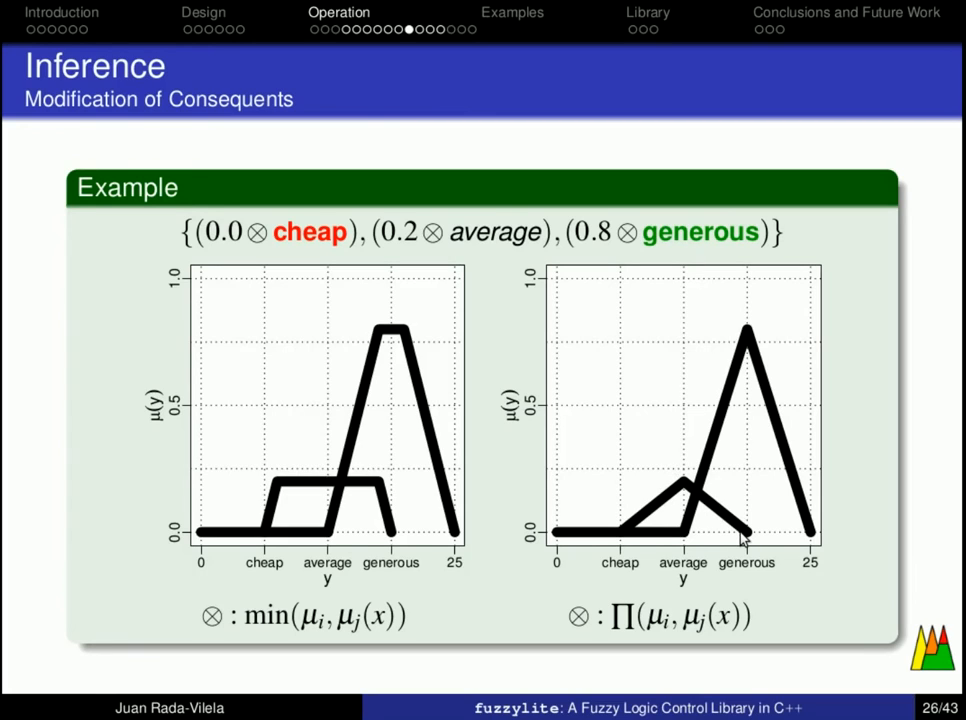
mouse_move(684, 494)
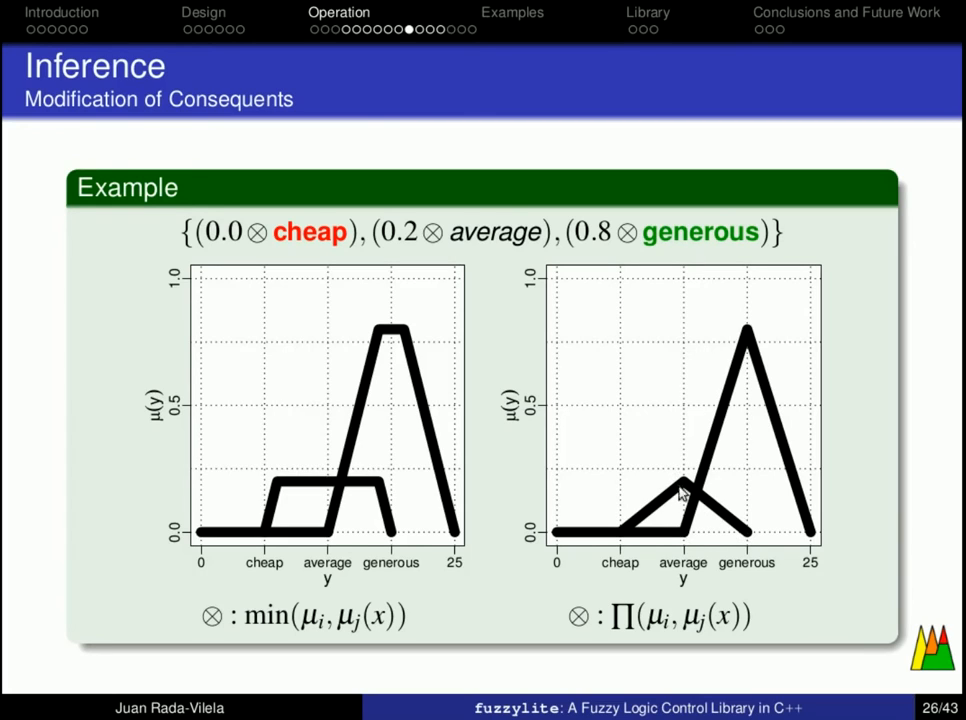
mouse_move(684, 532)
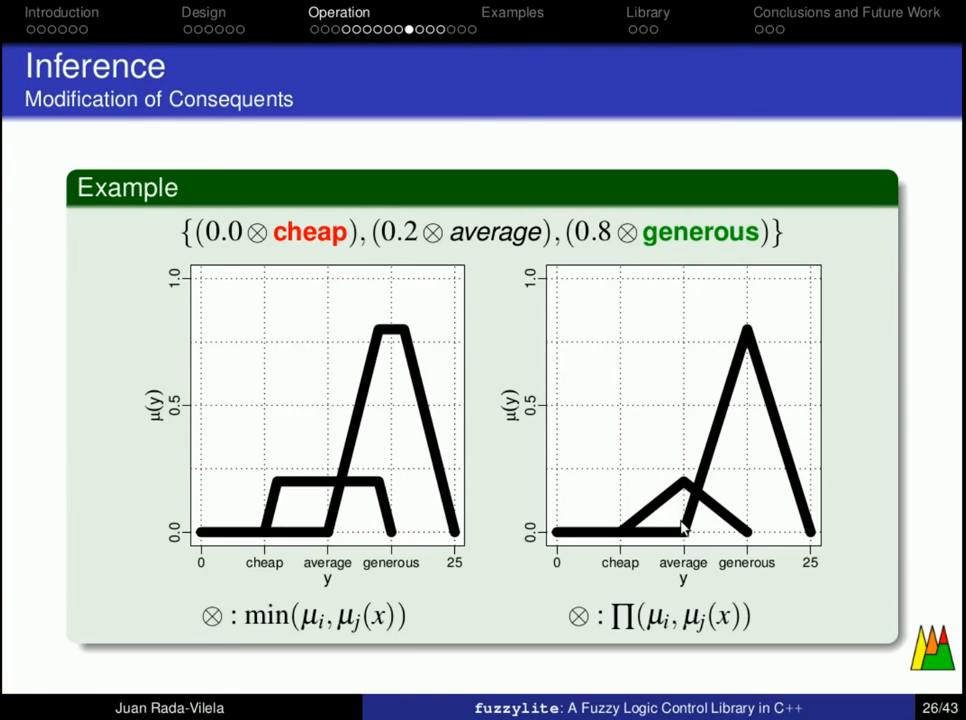
mouse_move(852, 624)
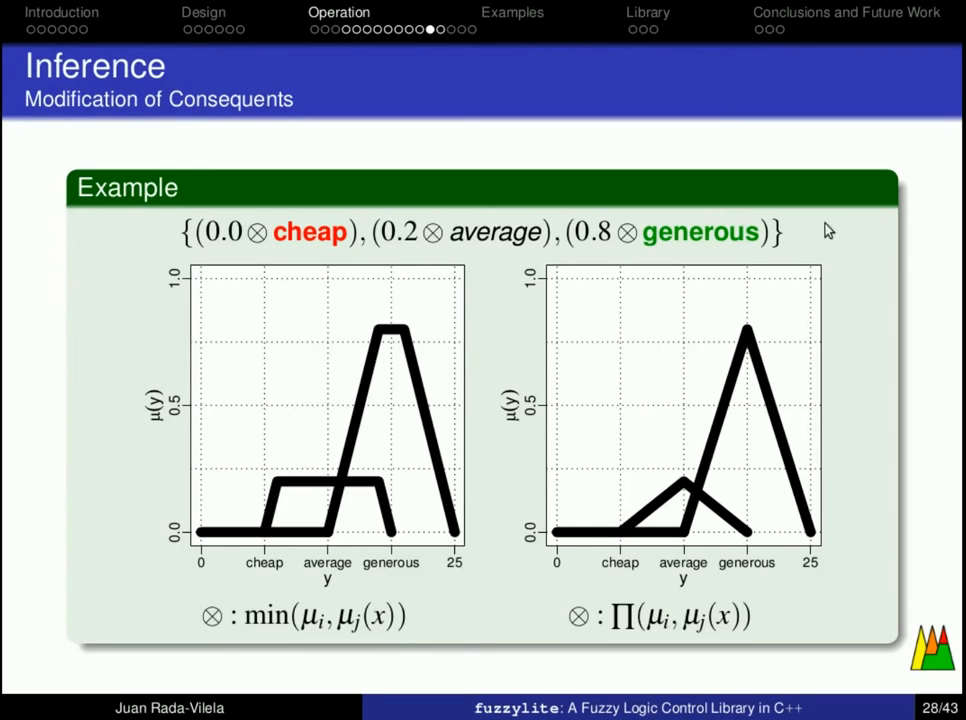
mouse_move(284, 396)
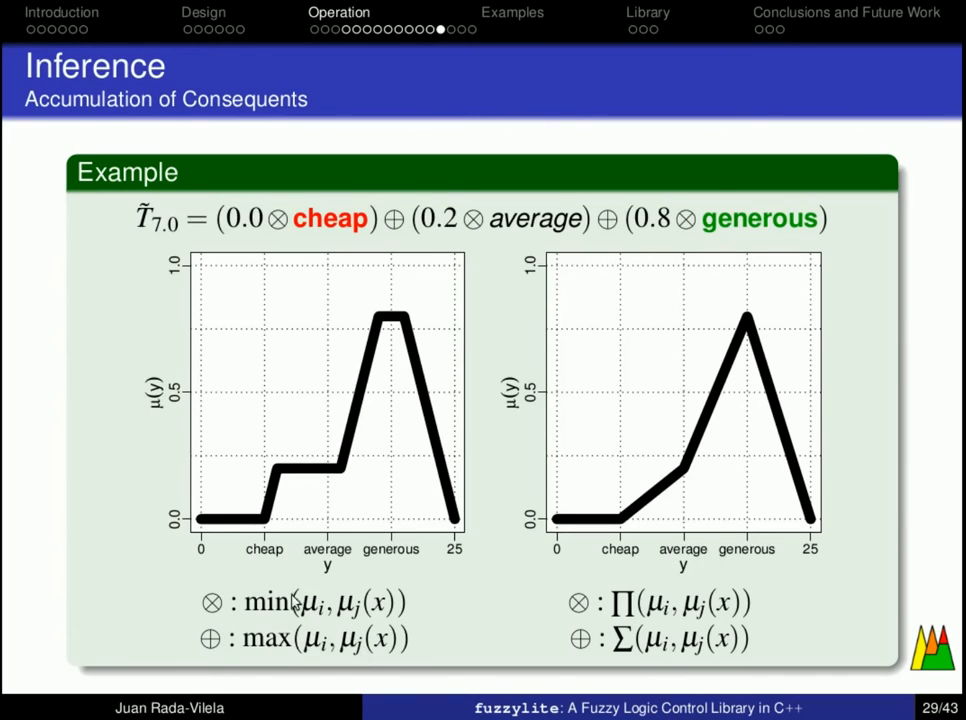
mouse_move(332, 424)
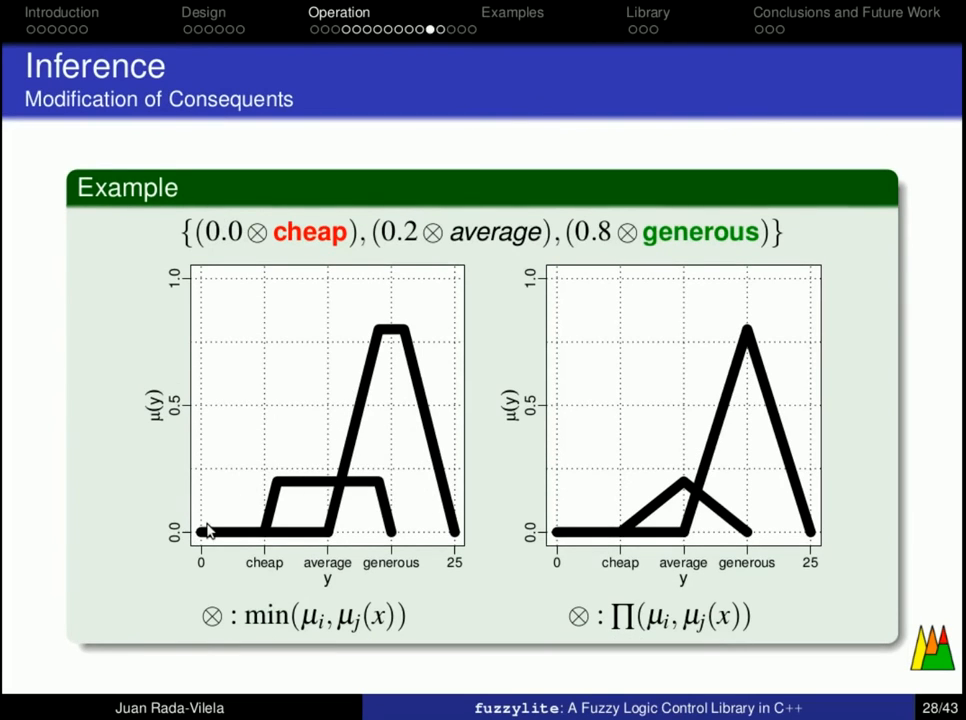
mouse_move(228, 536)
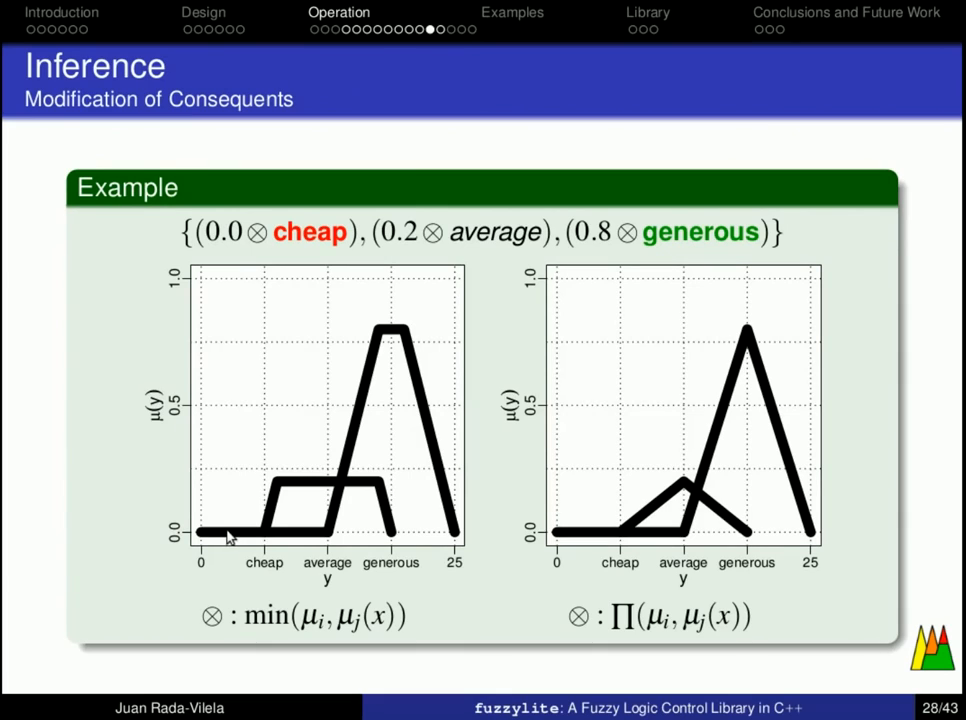
mouse_move(278, 520)
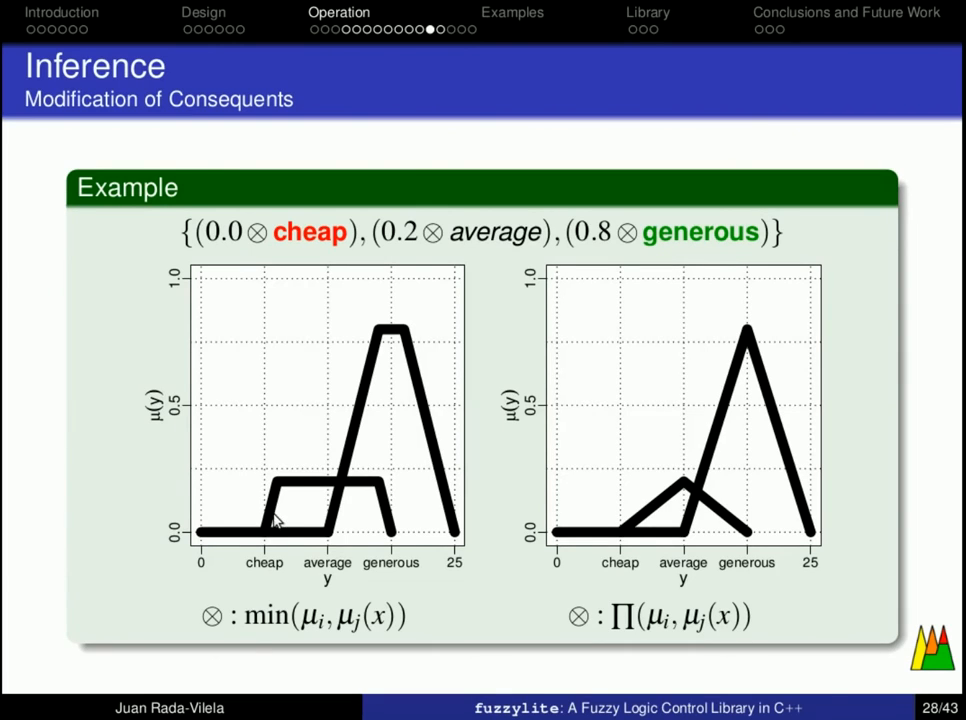
mouse_move(280, 496)
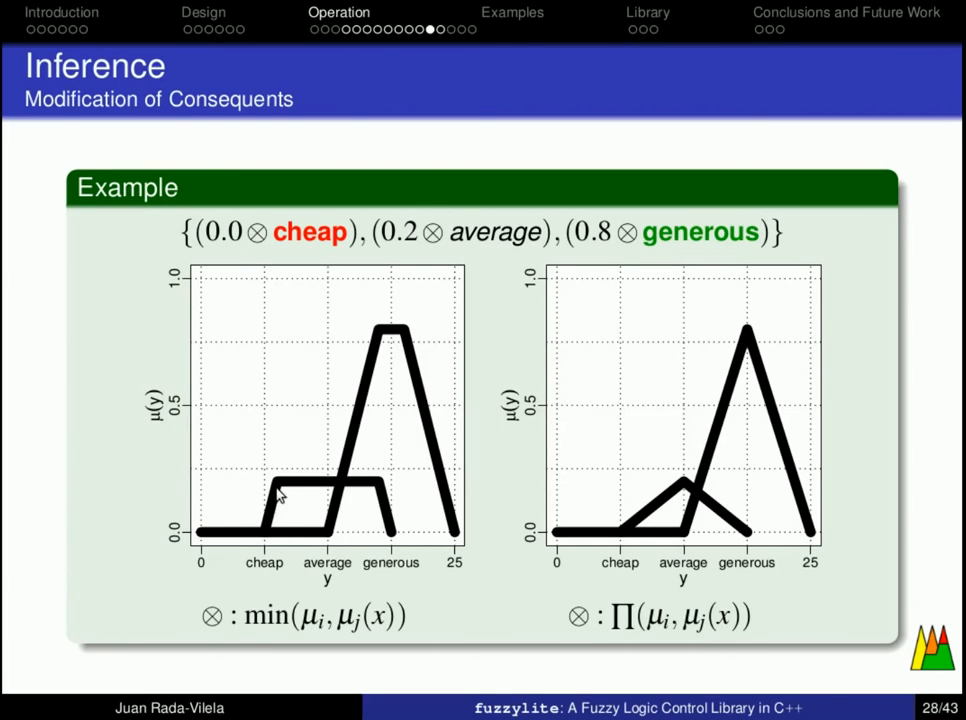
mouse_move(380, 344)
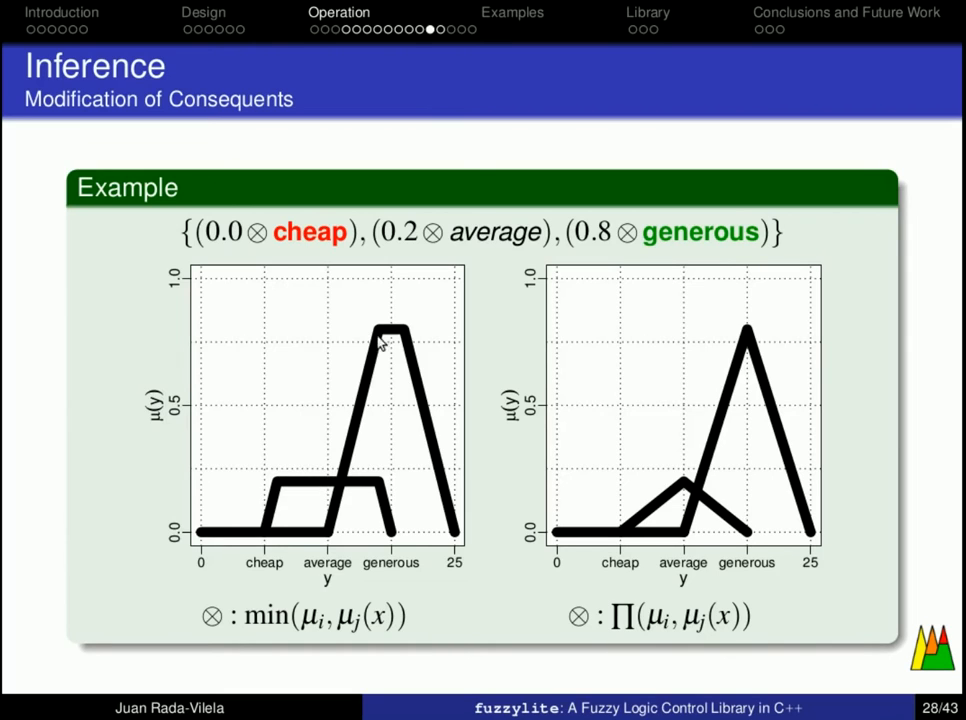
mouse_move(458, 556)
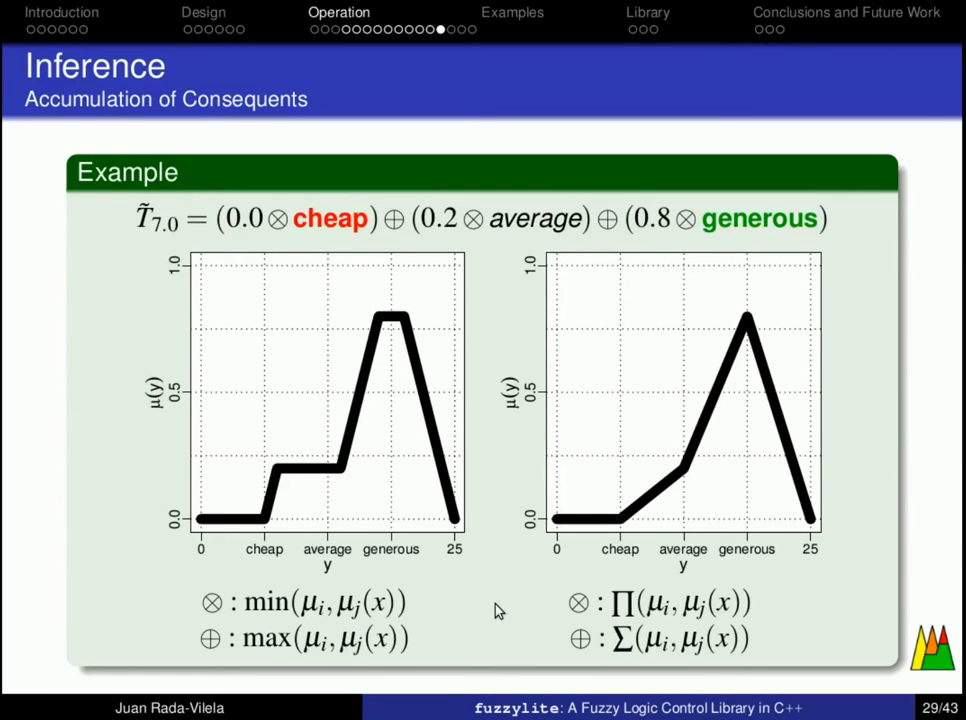
mouse_move(578, 604)
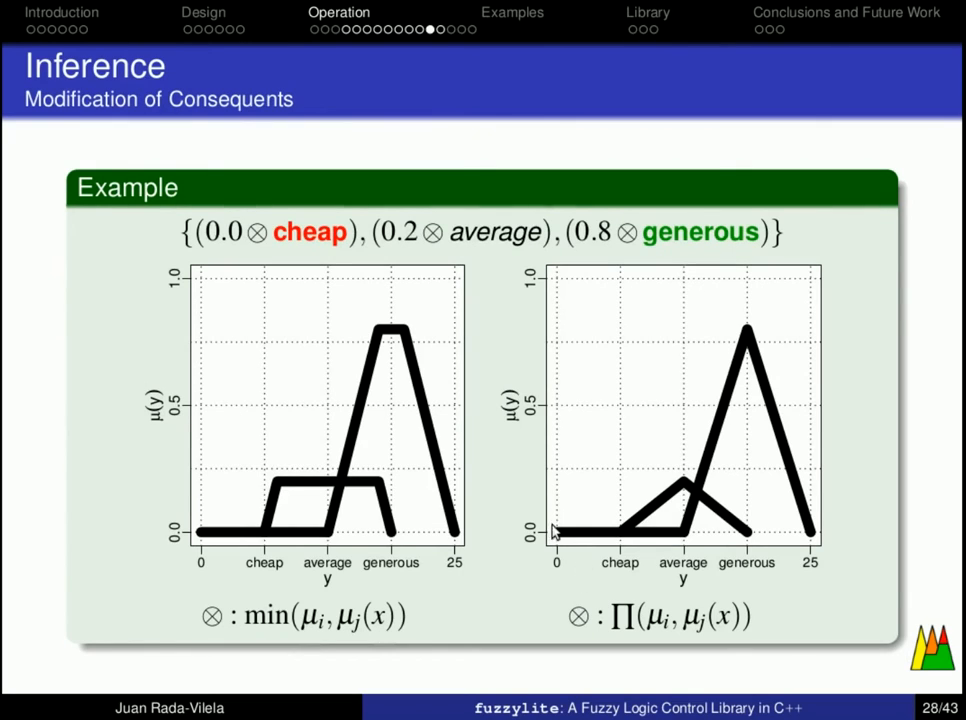
mouse_move(622, 530)
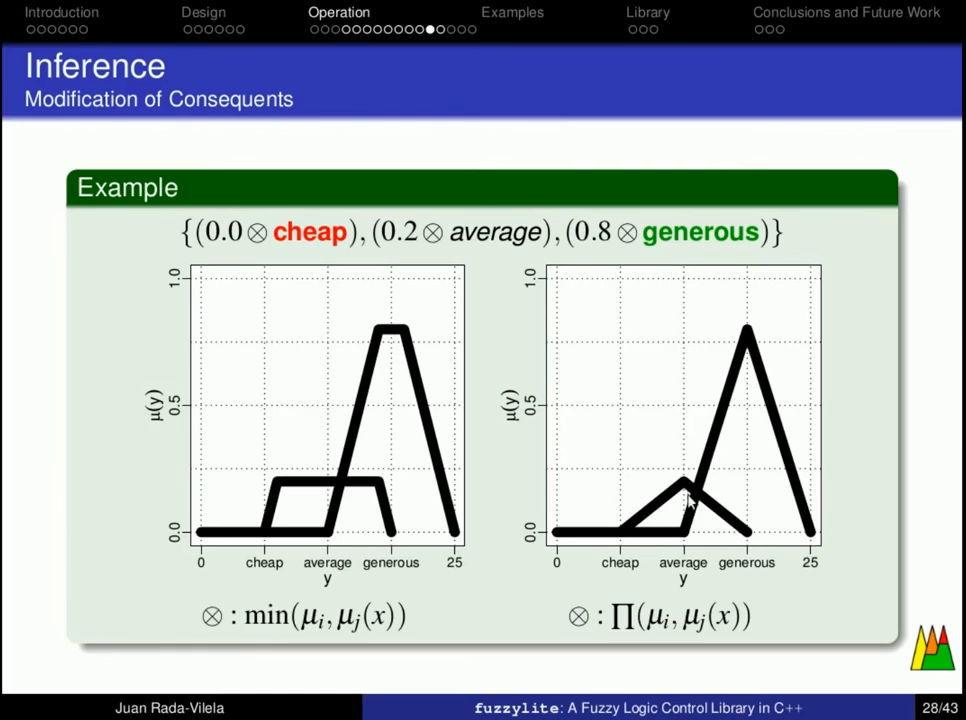
mouse_move(688, 482)
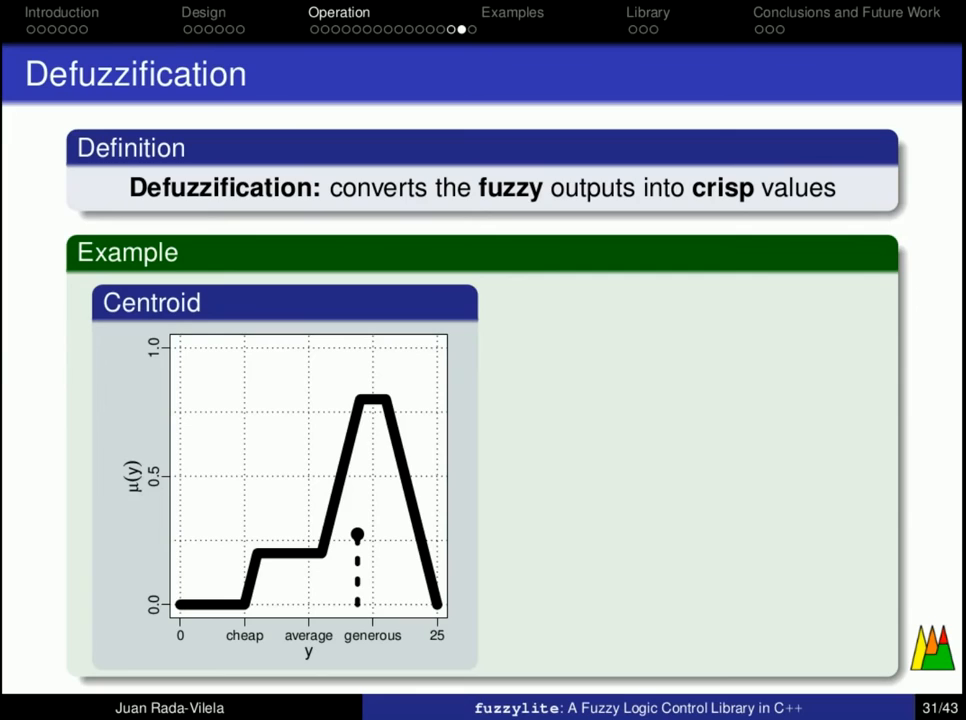
mouse_move(564, 486)
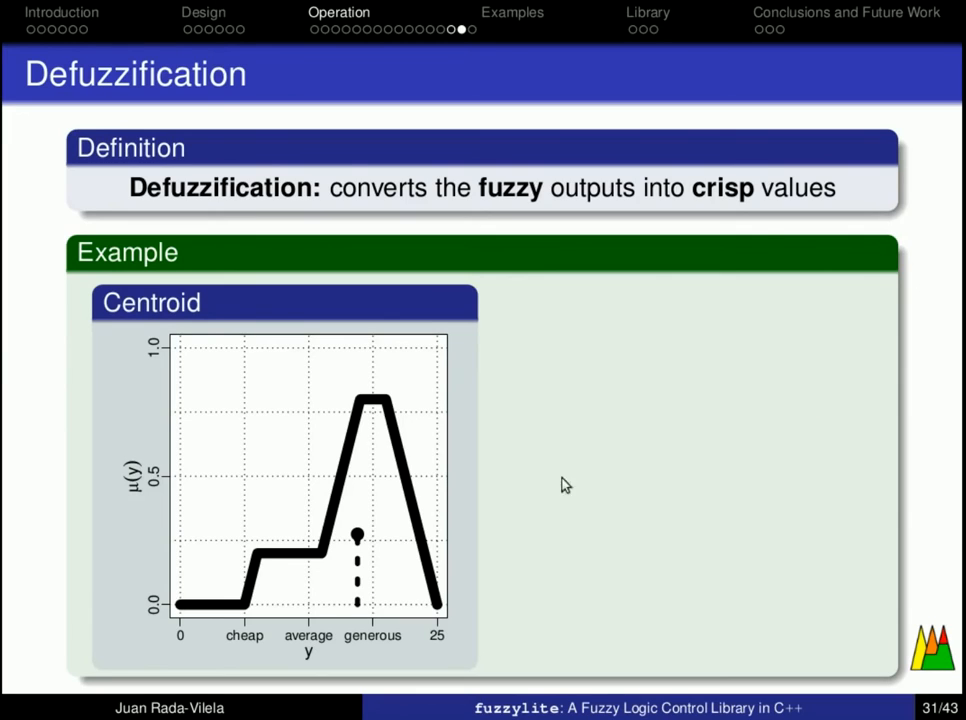
mouse_move(360, 620)
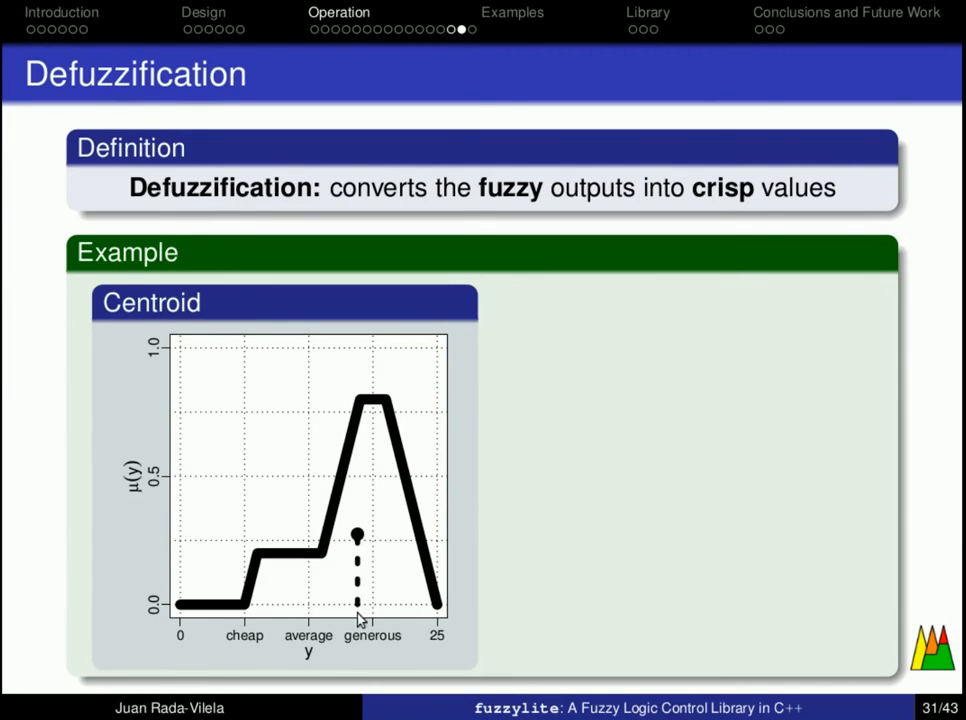
mouse_move(358, 552)
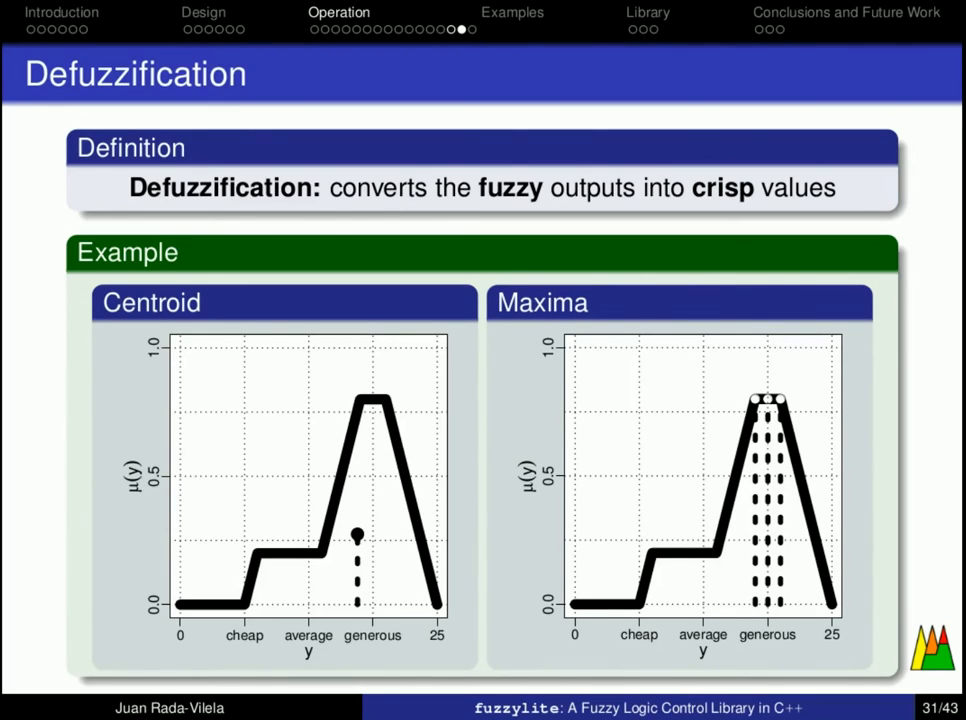
mouse_move(664, 468)
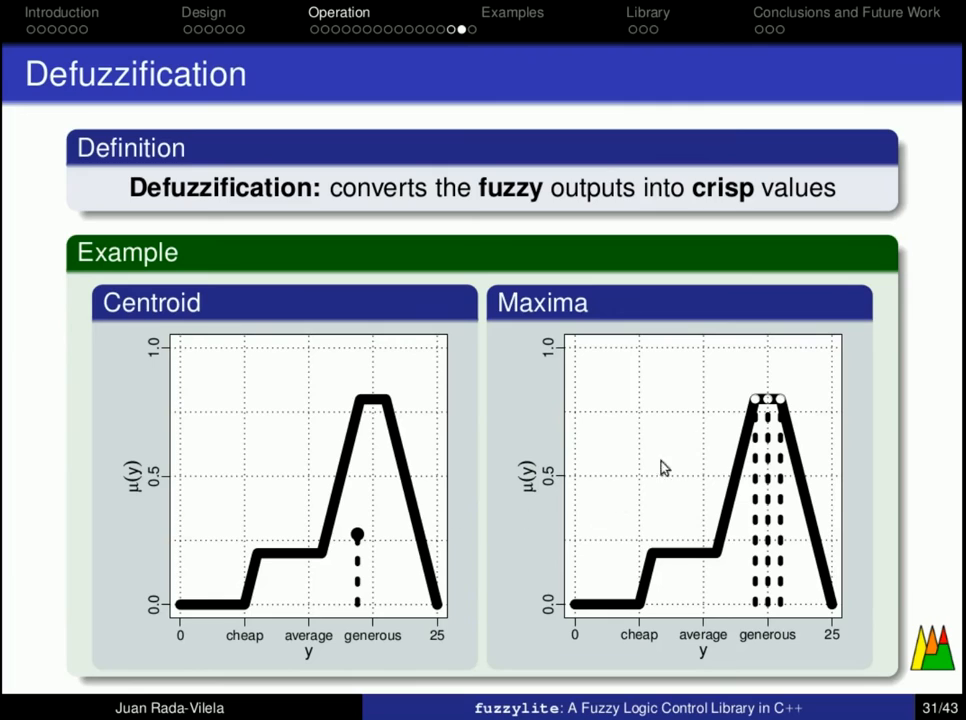
mouse_move(782, 404)
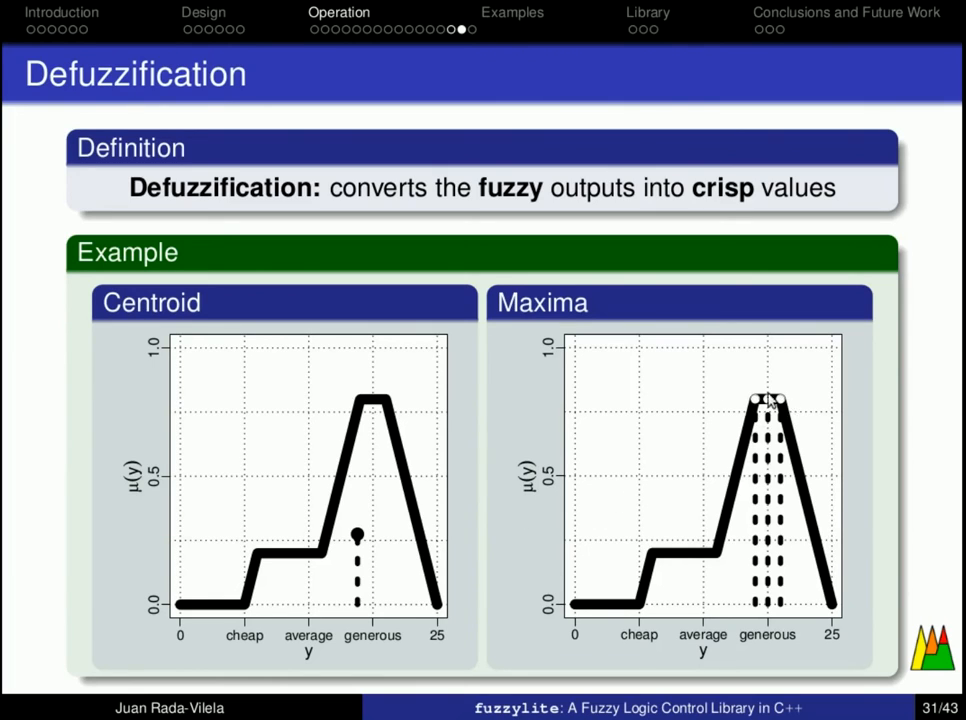
mouse_move(810, 408)
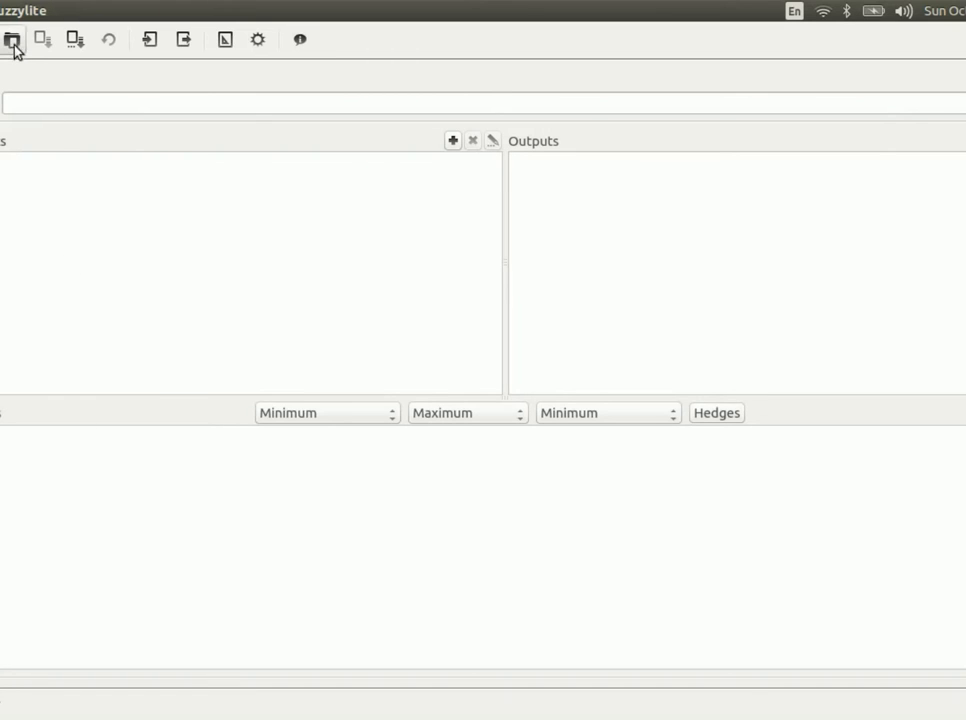
Load the SimpleDimmer.fis example engine from examples/fis/mamdani.
left_click(12, 40)
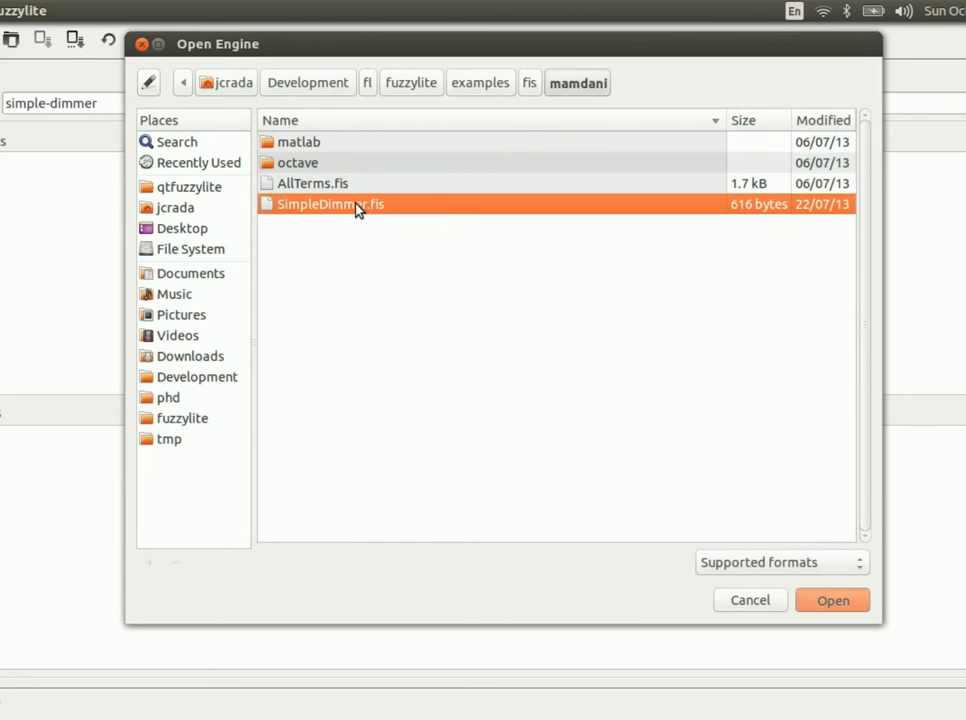
left_click(832, 600)
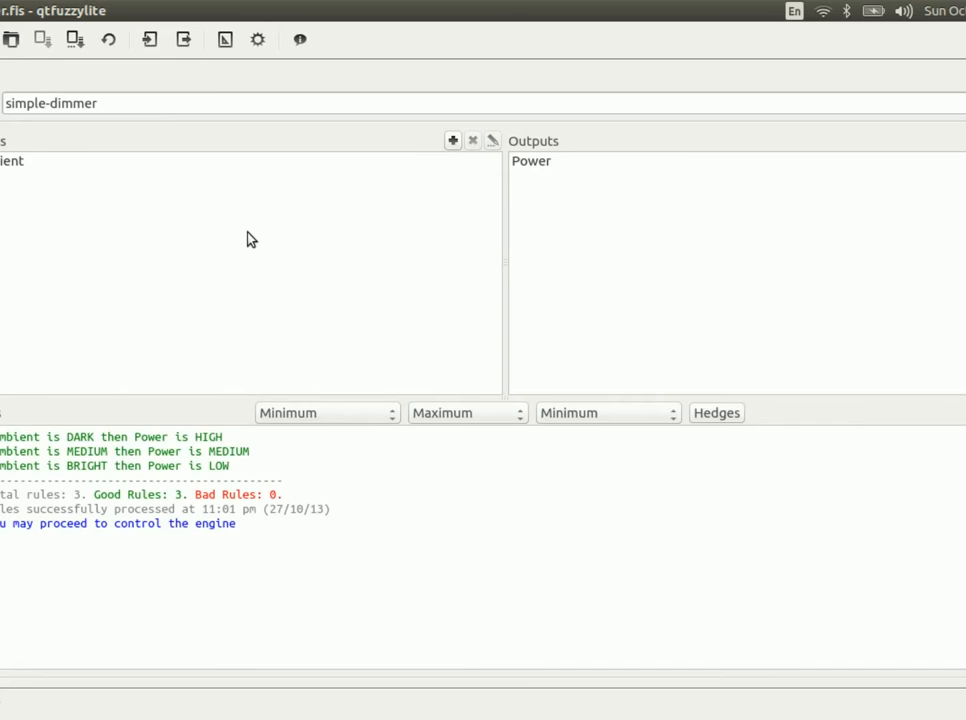
mouse_move(128, 440)
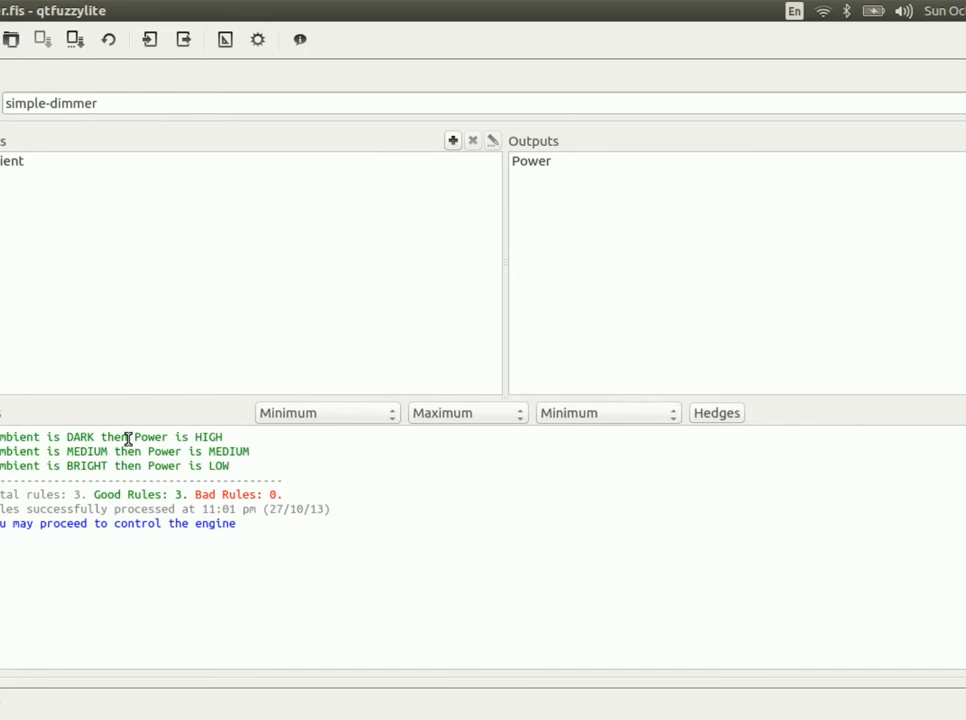
Review the three rules (DARK→HIGH, MEDIUM→MEDIUM, BRIGHT→LOW) and select the Ambient input.
left_click(112, 436)
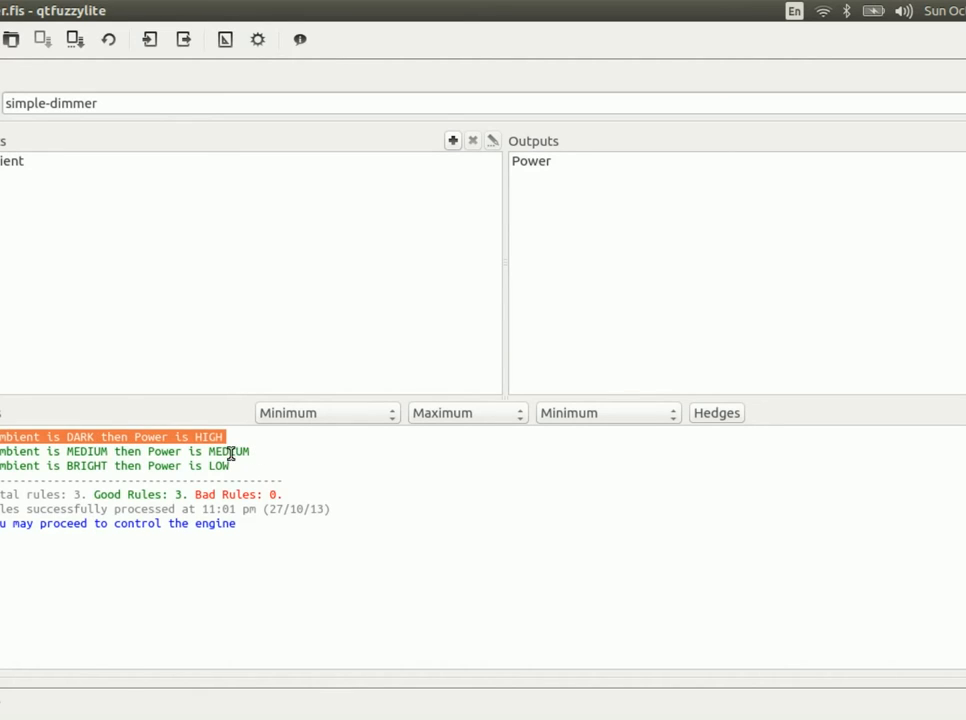
left_click(150, 452)
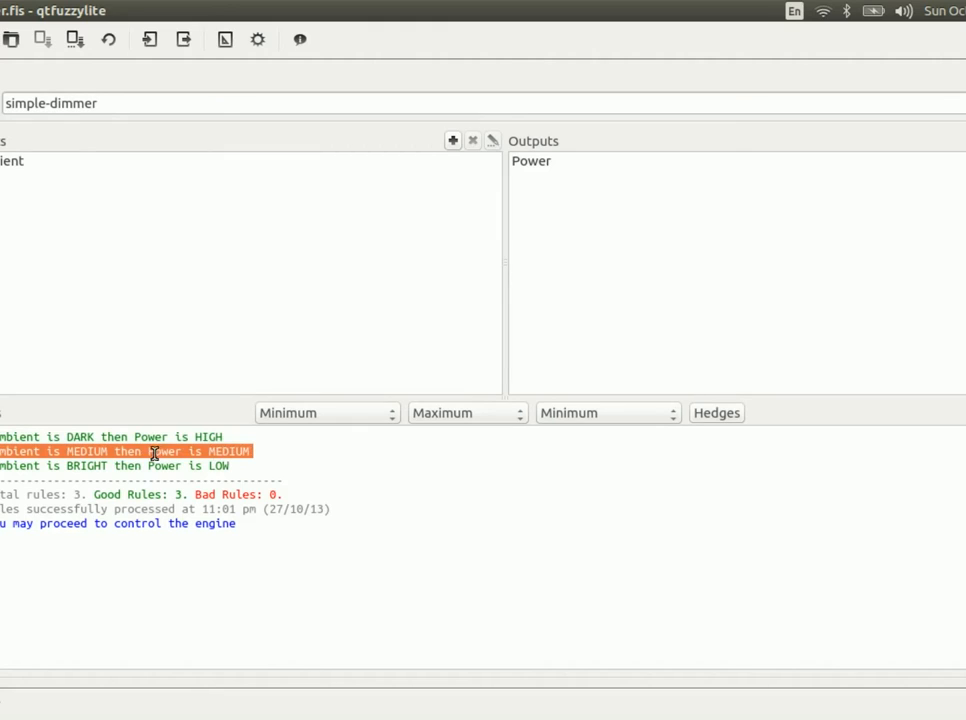
left_click(120, 464)
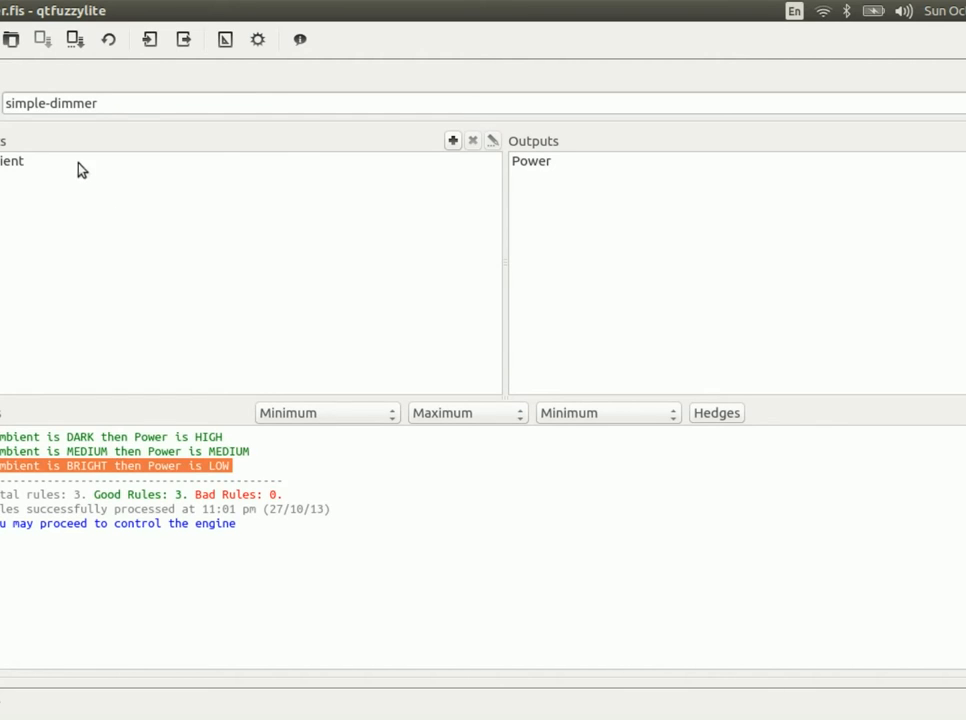
left_click(12, 160)
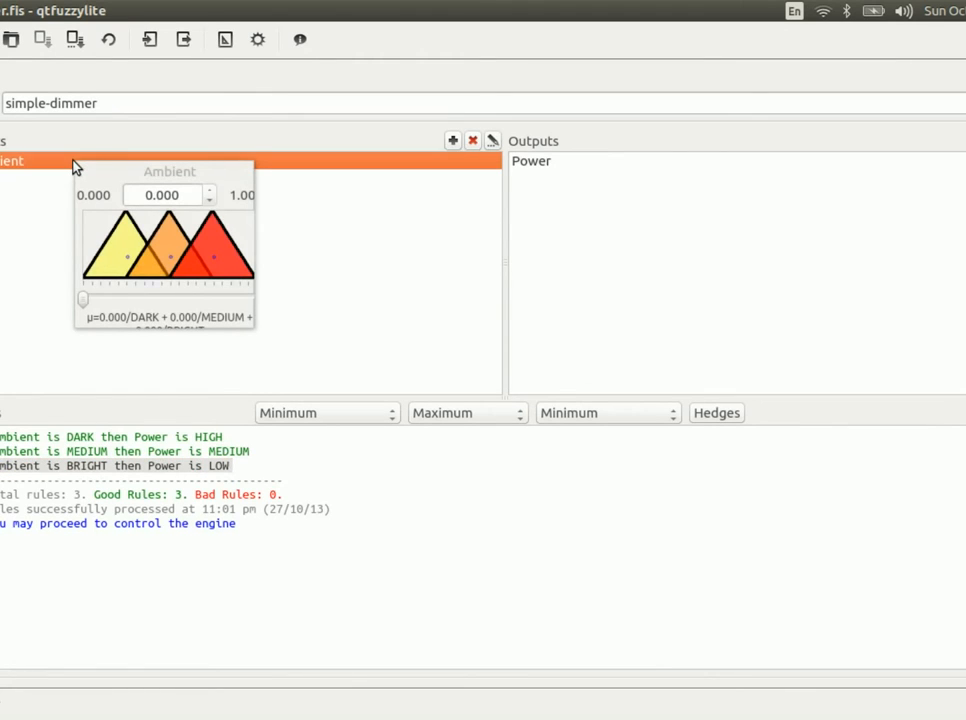
left_click_drag(82, 300, 92, 300)
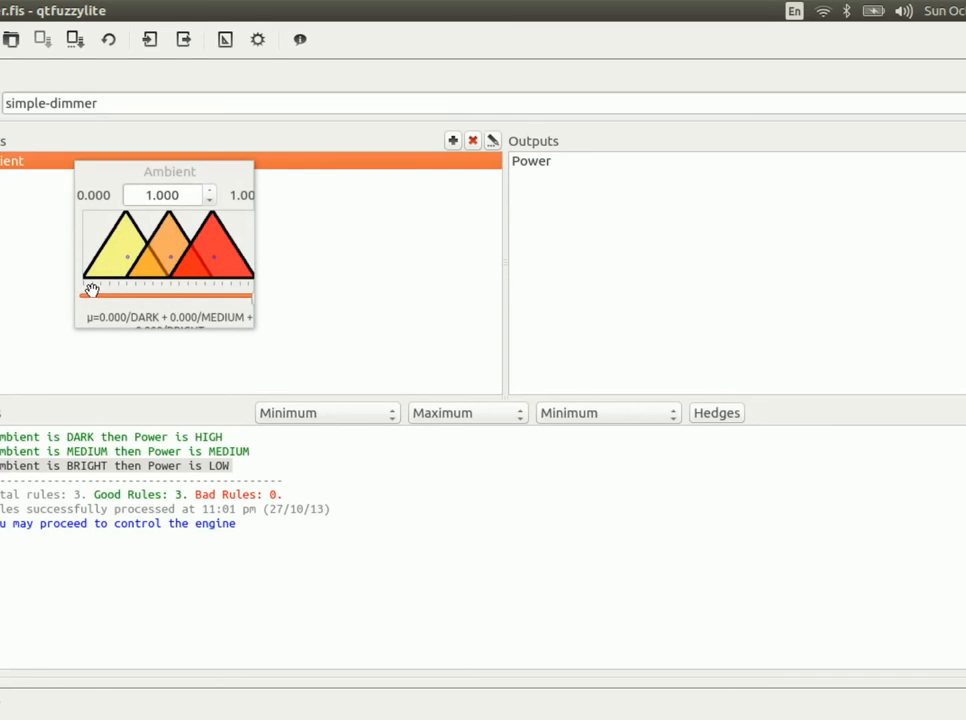
mouse_move(280, 192)
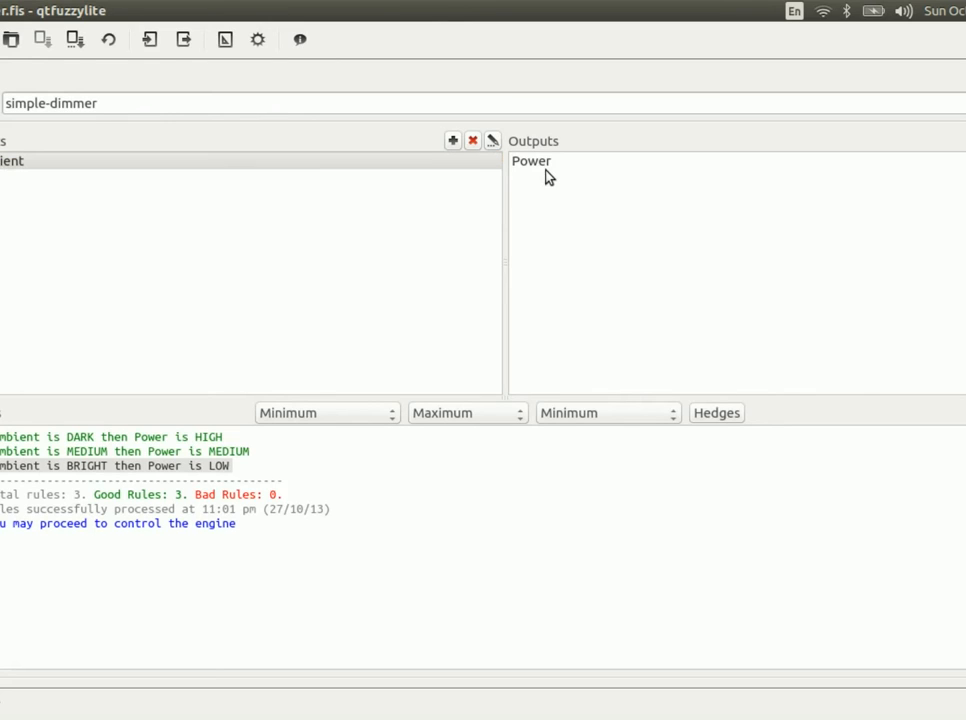
left_click(532, 160)
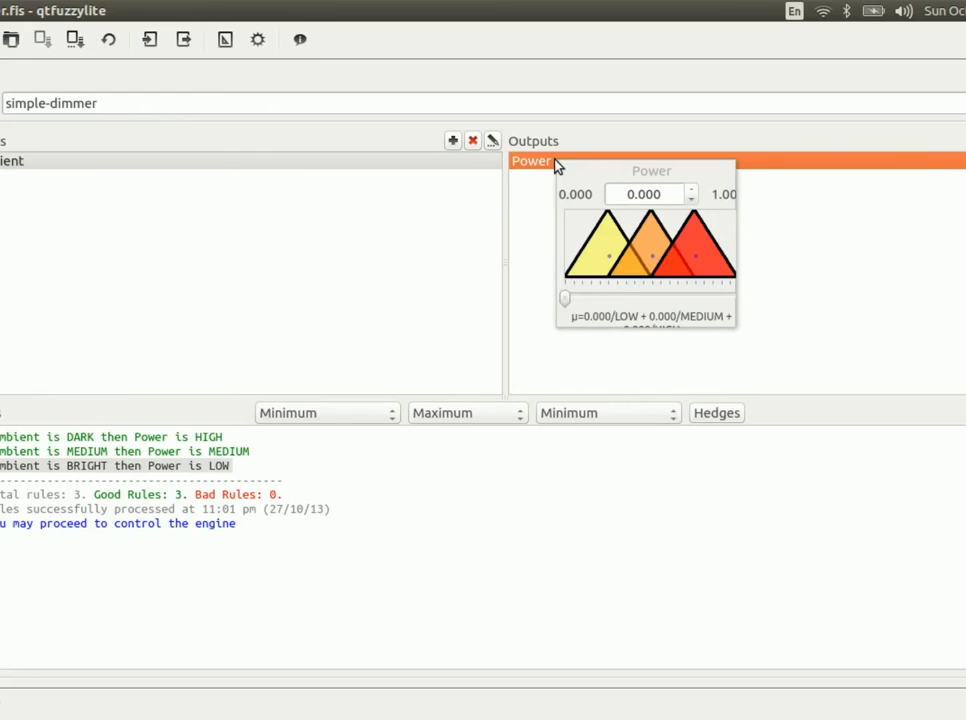
mouse_move(592, 290)
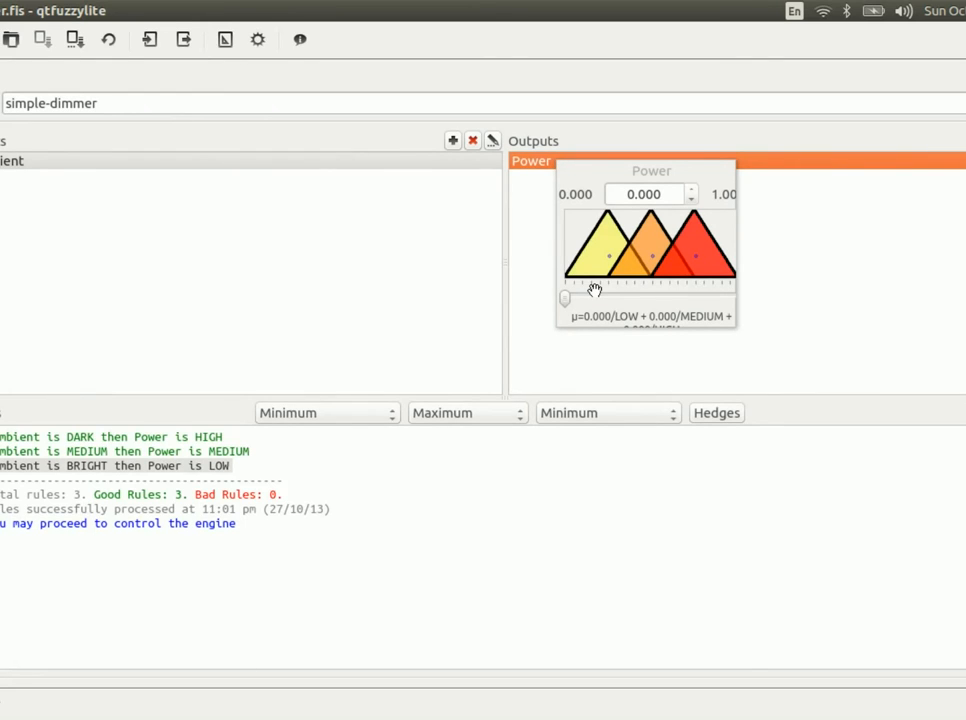
mouse_move(620, 284)
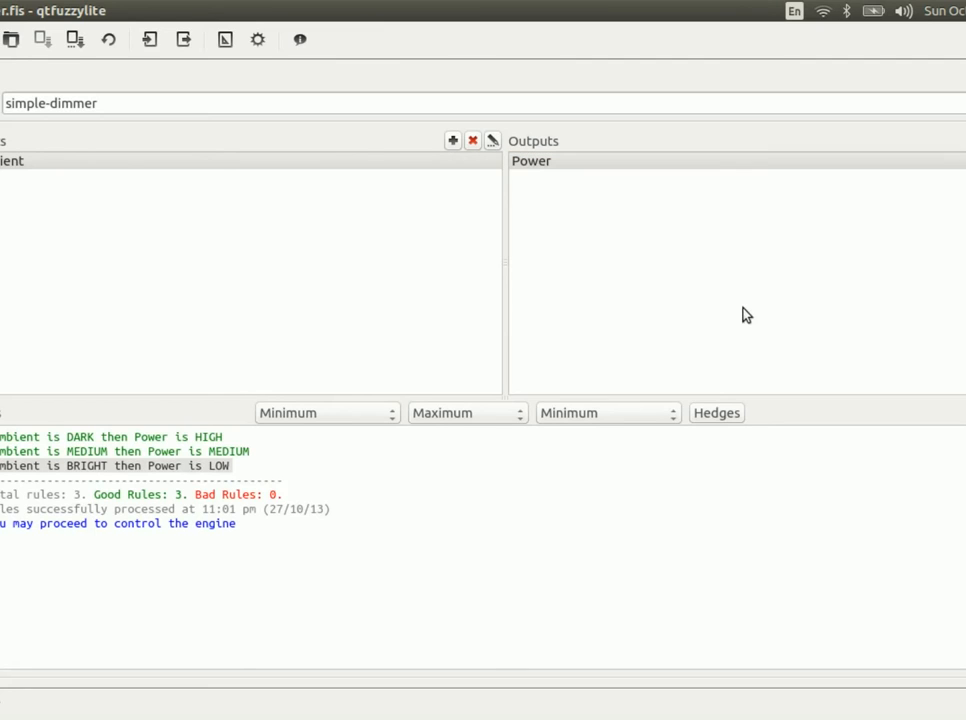
mouse_move(196, 696)
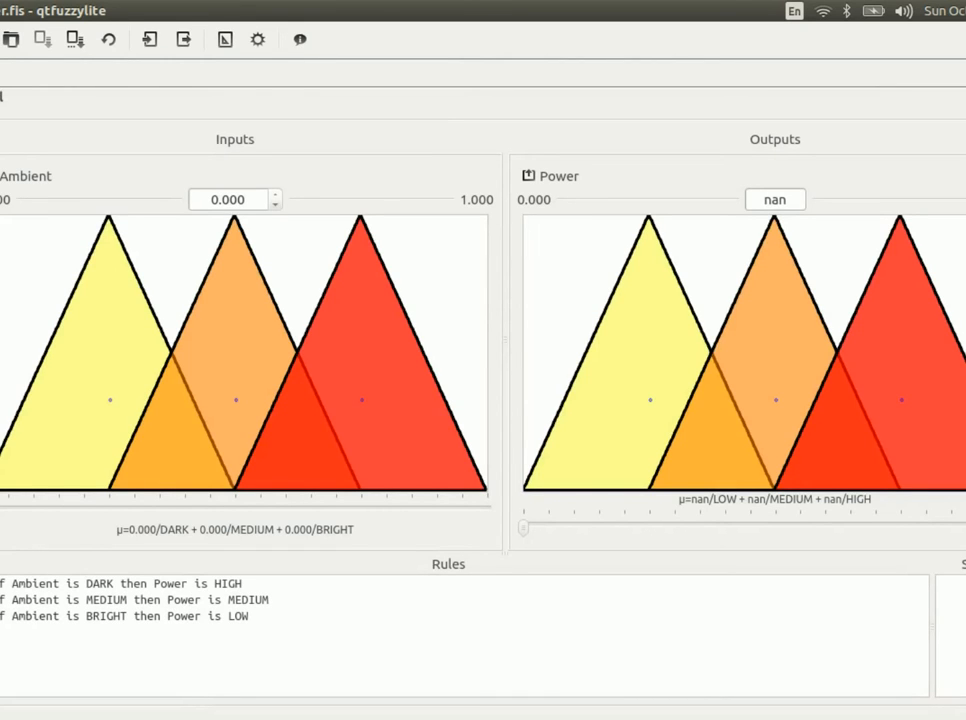
Sweep the Ambient input between about 0.28 and 0.76 to watch Power respond.
left_click_drag(8, 510, 124, 510)
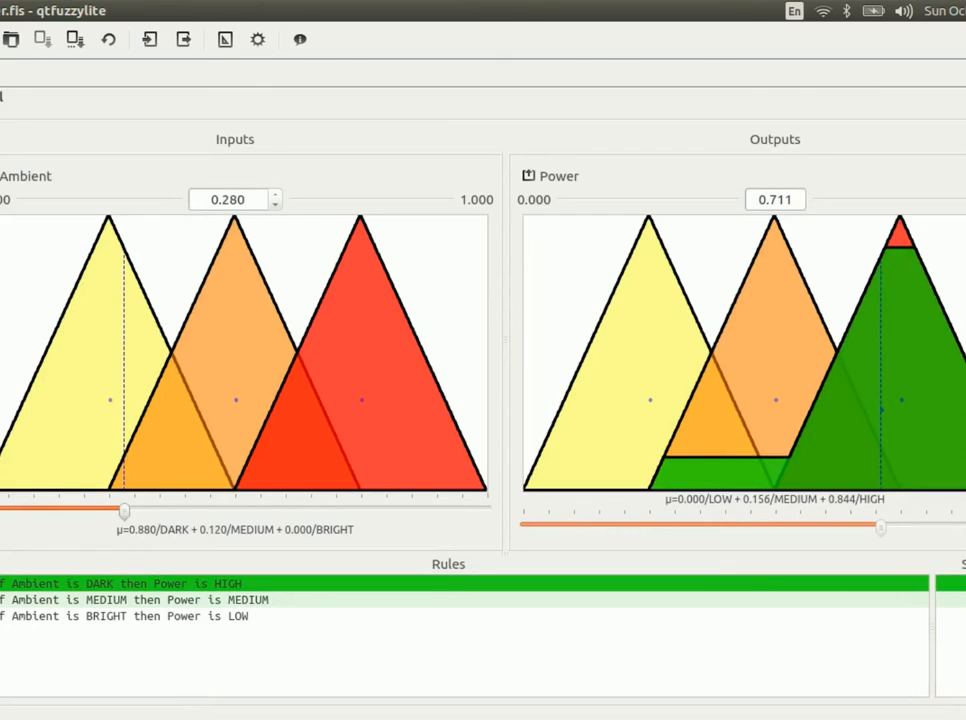
left_click_drag(122, 512, 164, 512)
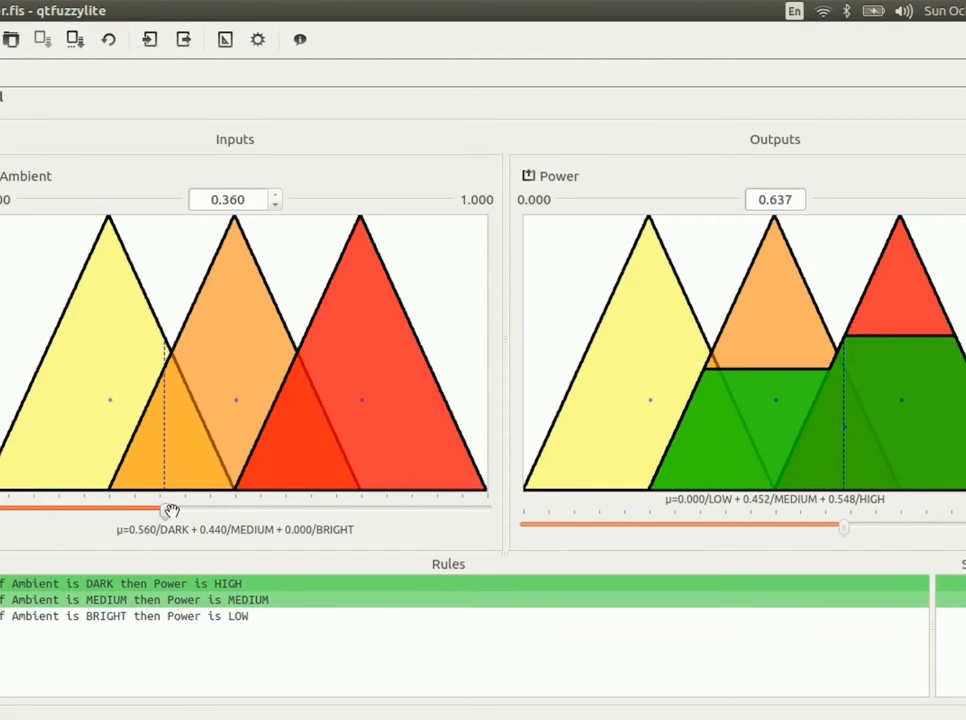
left_click_drag(164, 512, 232, 512)
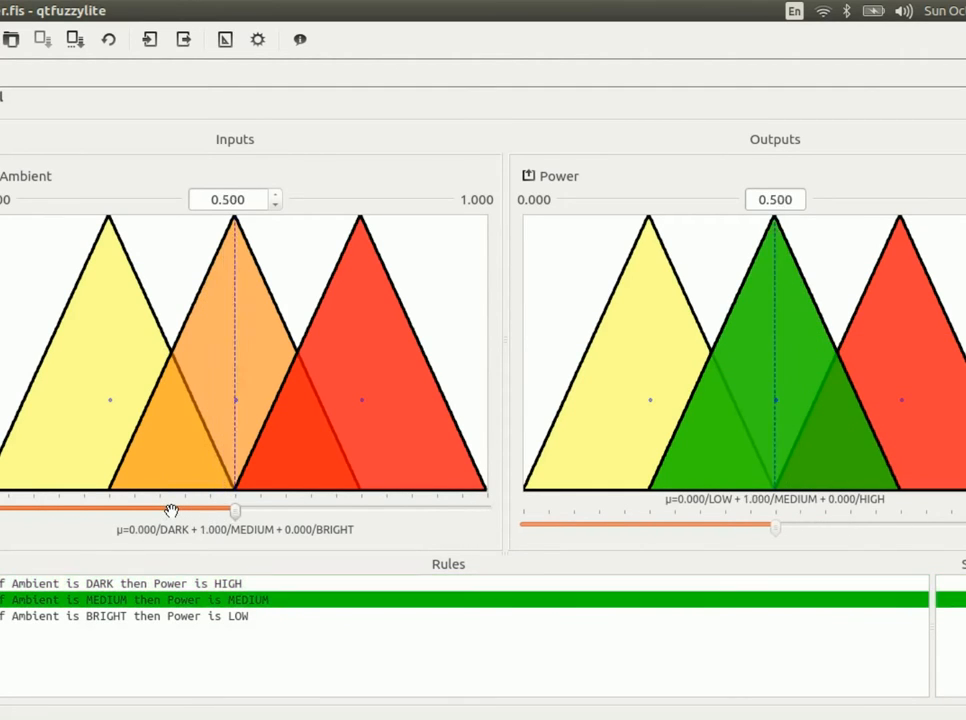
left_click_drag(236, 512, 316, 512)
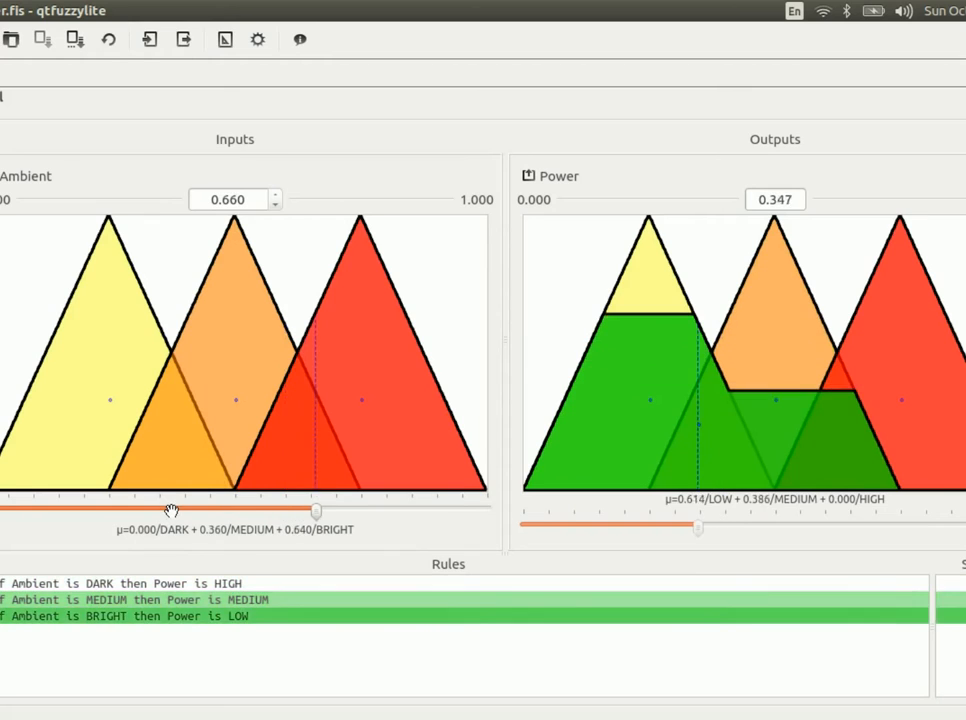
left_click_drag(316, 512, 376, 512)
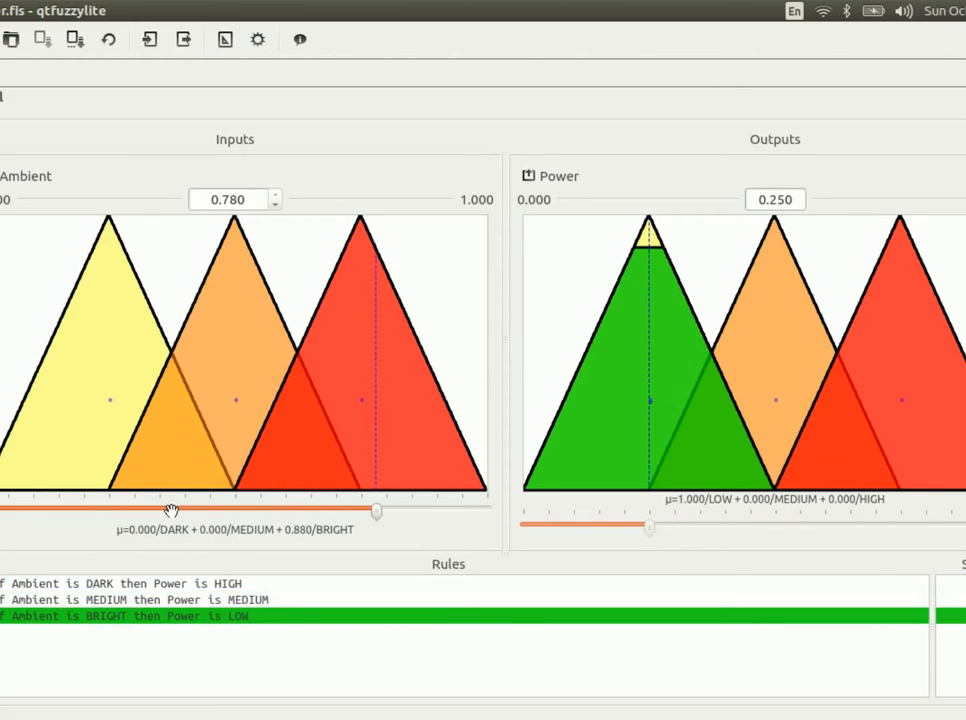
left_click_drag(376, 512, 266, 512)
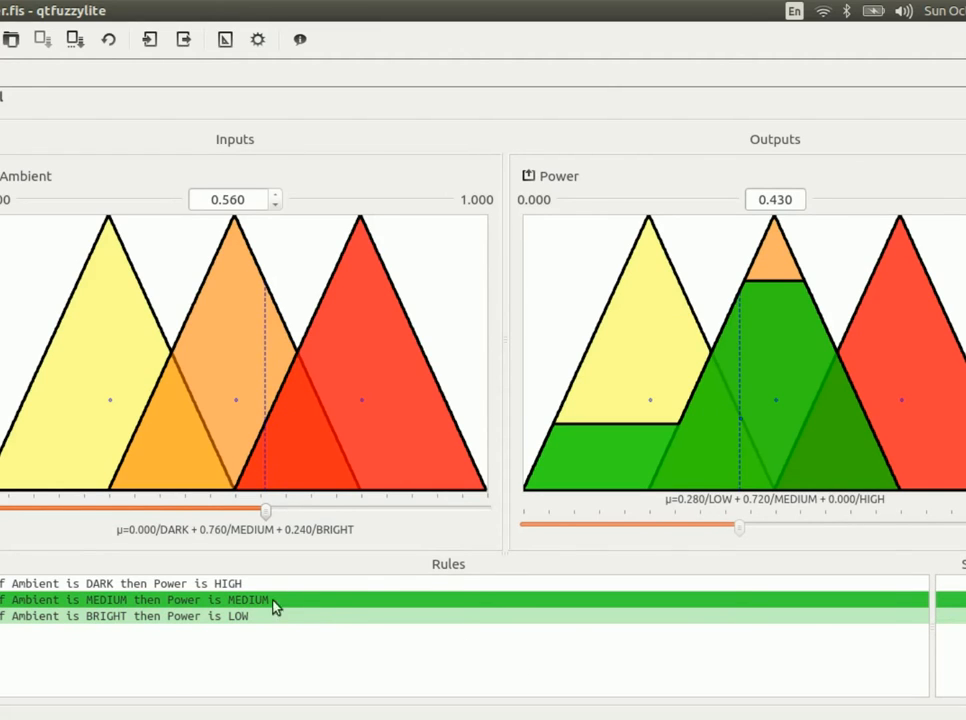
mouse_move(436, 520)
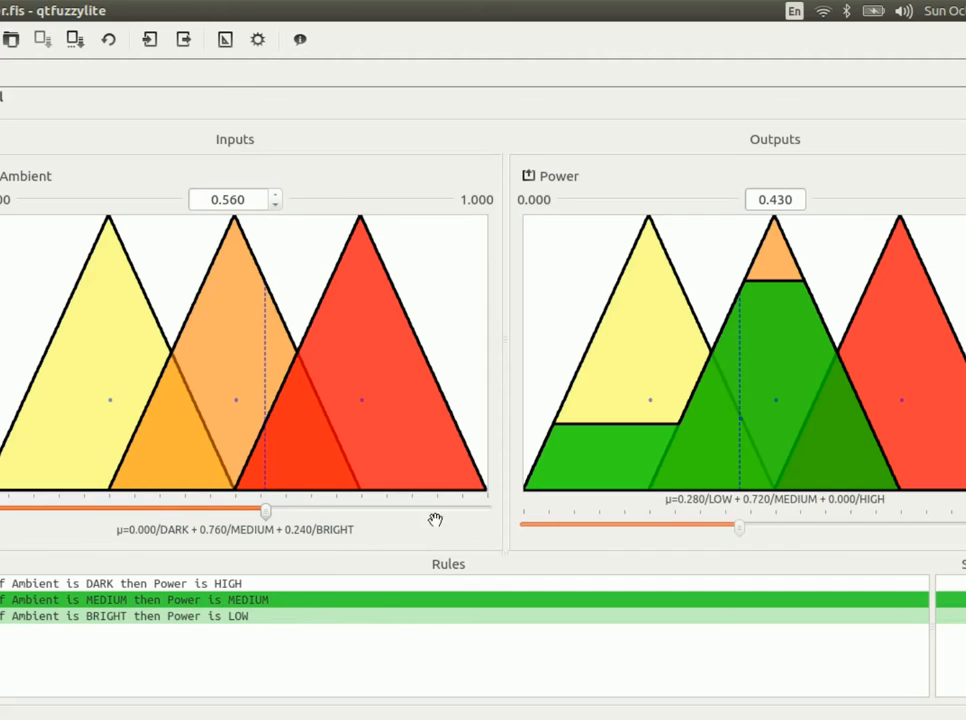
mouse_move(732, 264)
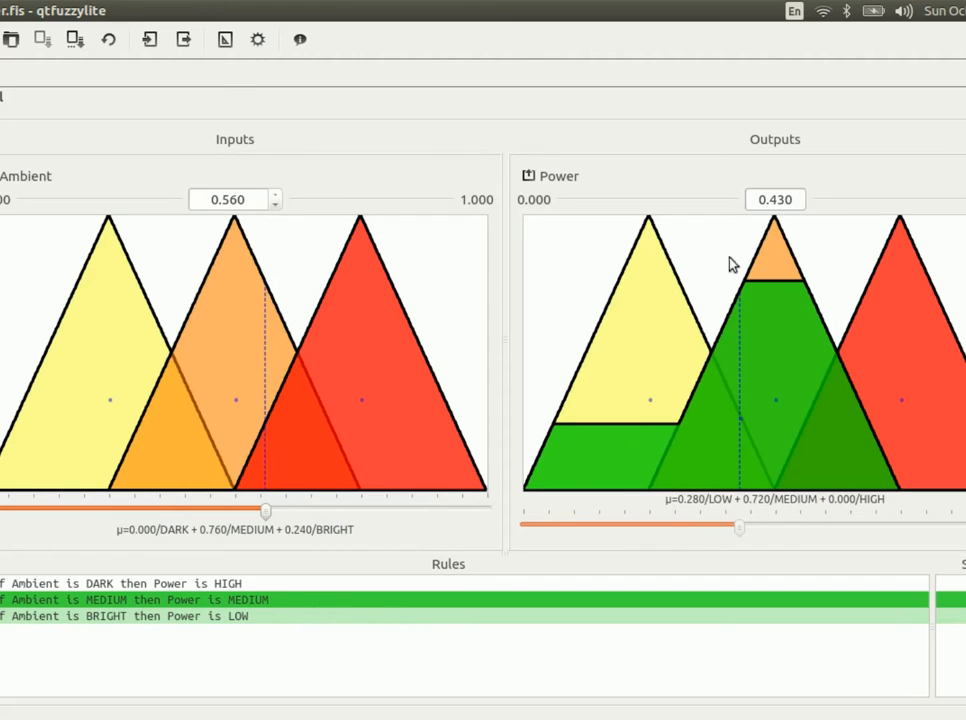
mouse_move(704, 364)
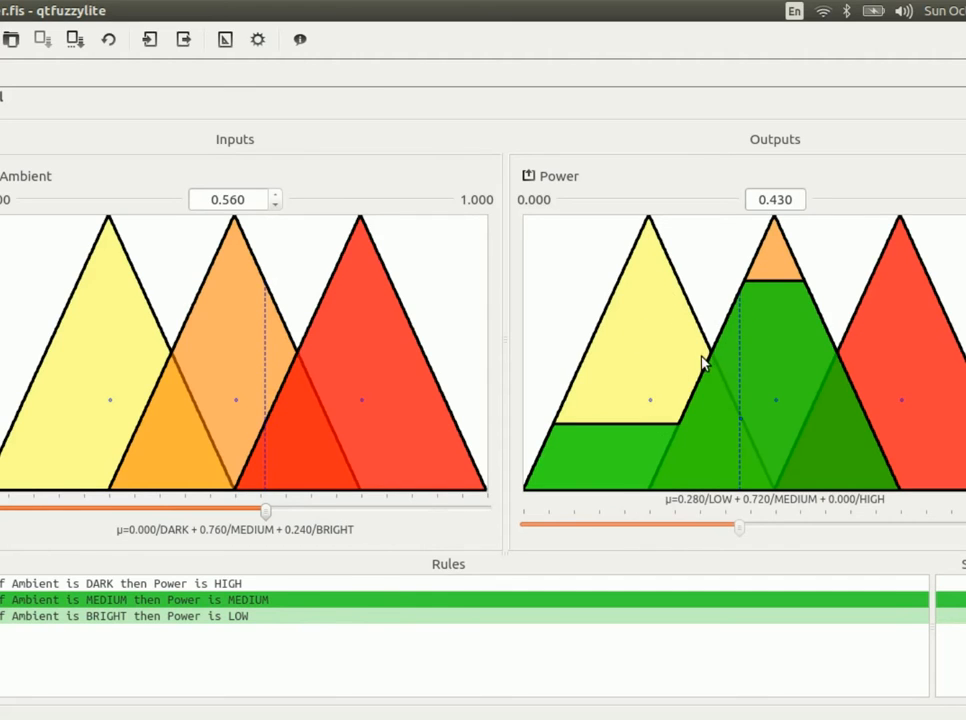
mouse_move(590, 444)
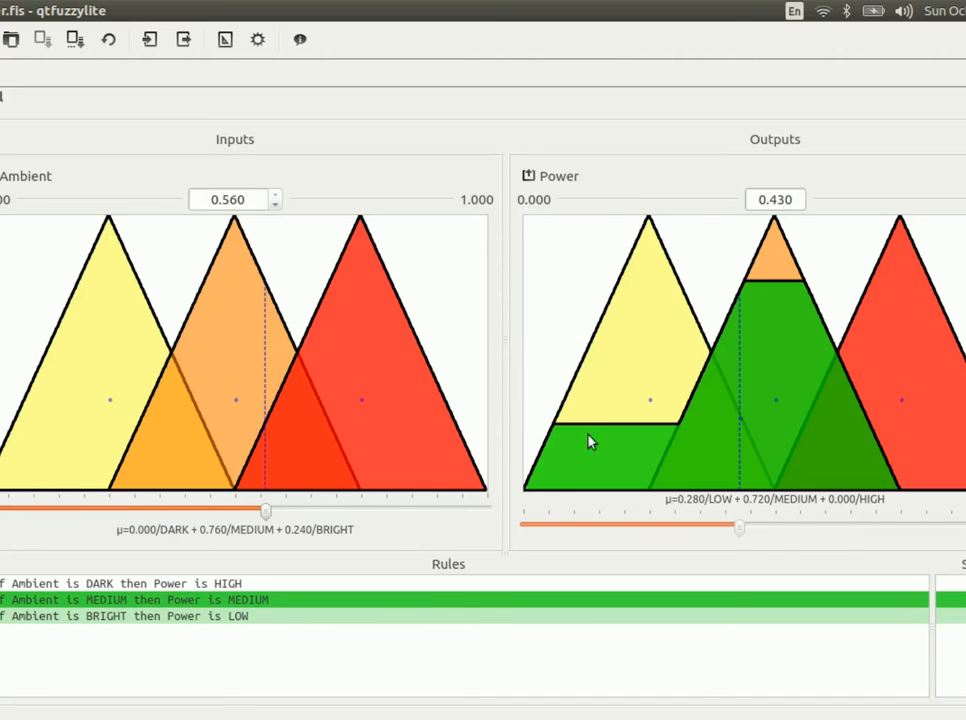
mouse_move(758, 286)
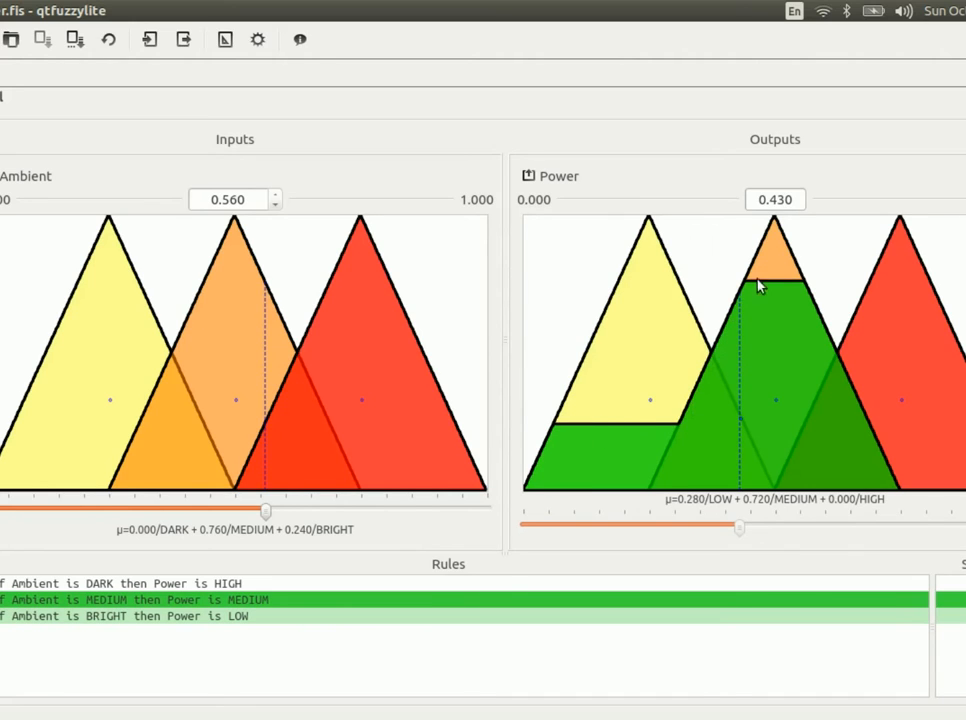
mouse_move(744, 480)
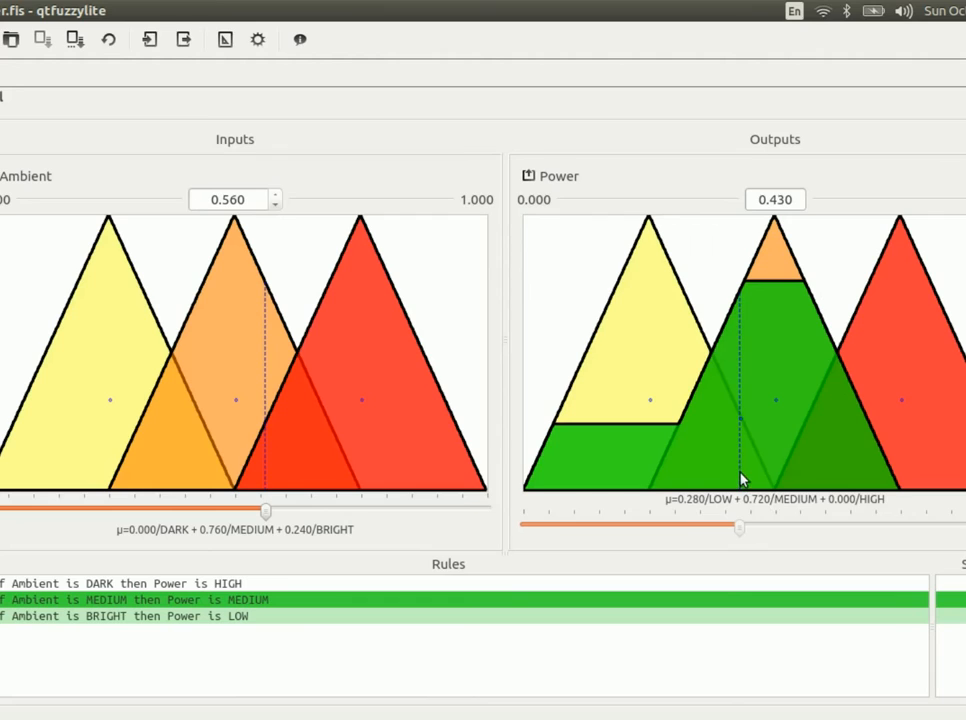
mouse_move(742, 316)
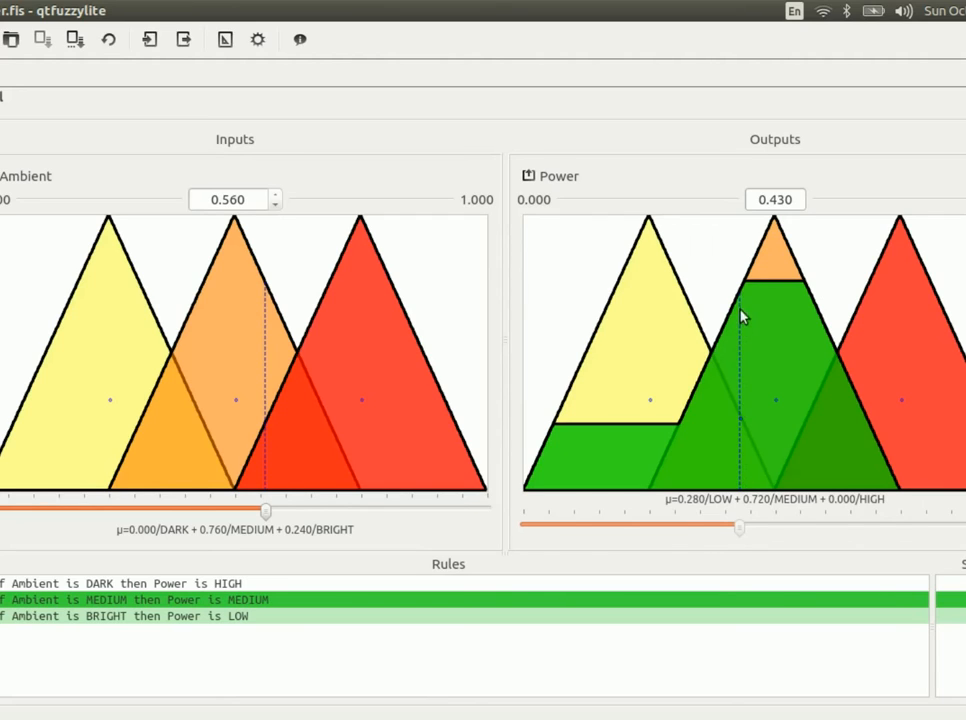
mouse_move(744, 468)
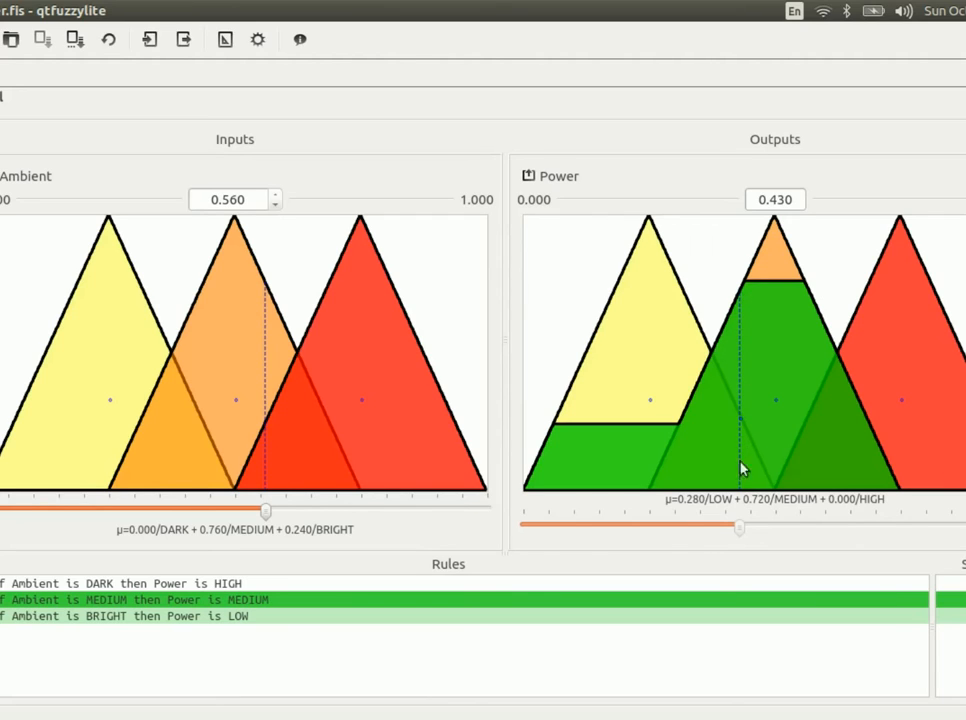
mouse_move(744, 328)
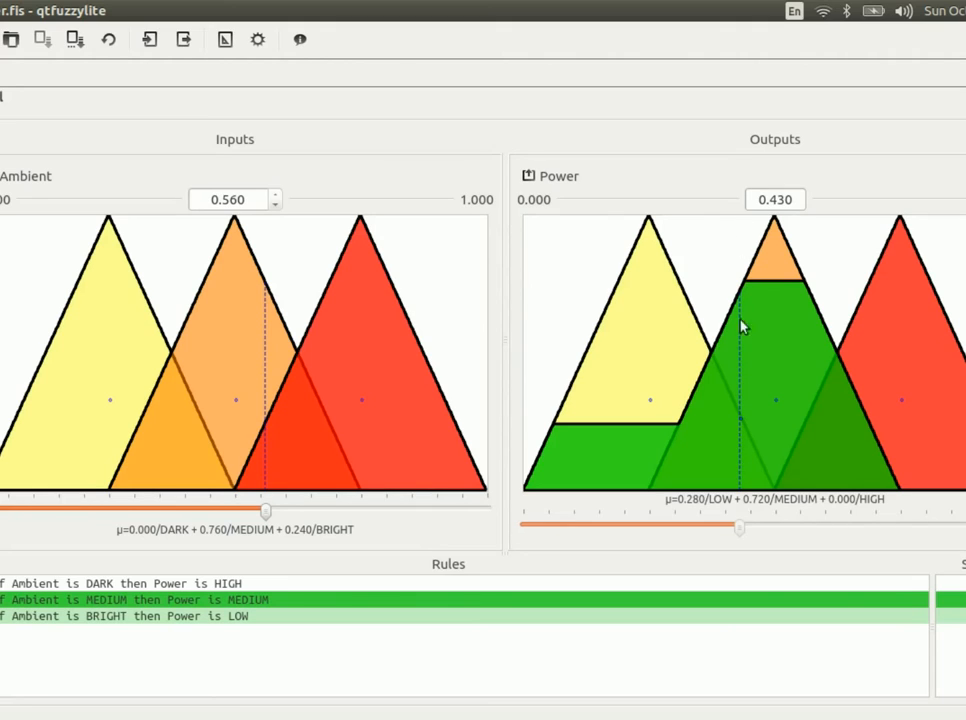
mouse_move(738, 318)
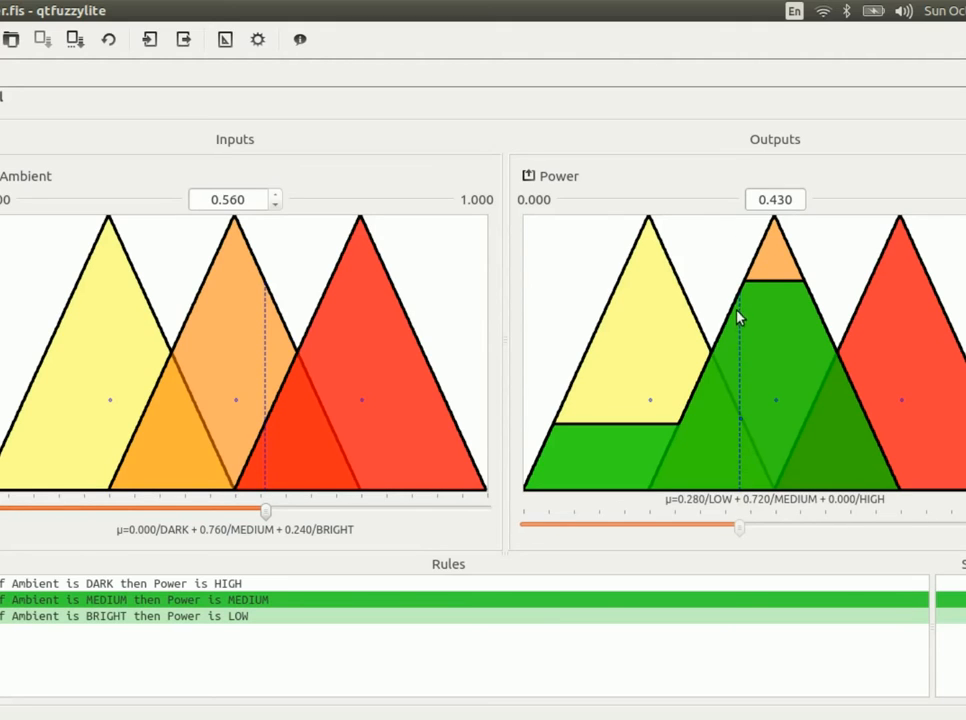
mouse_move(744, 450)
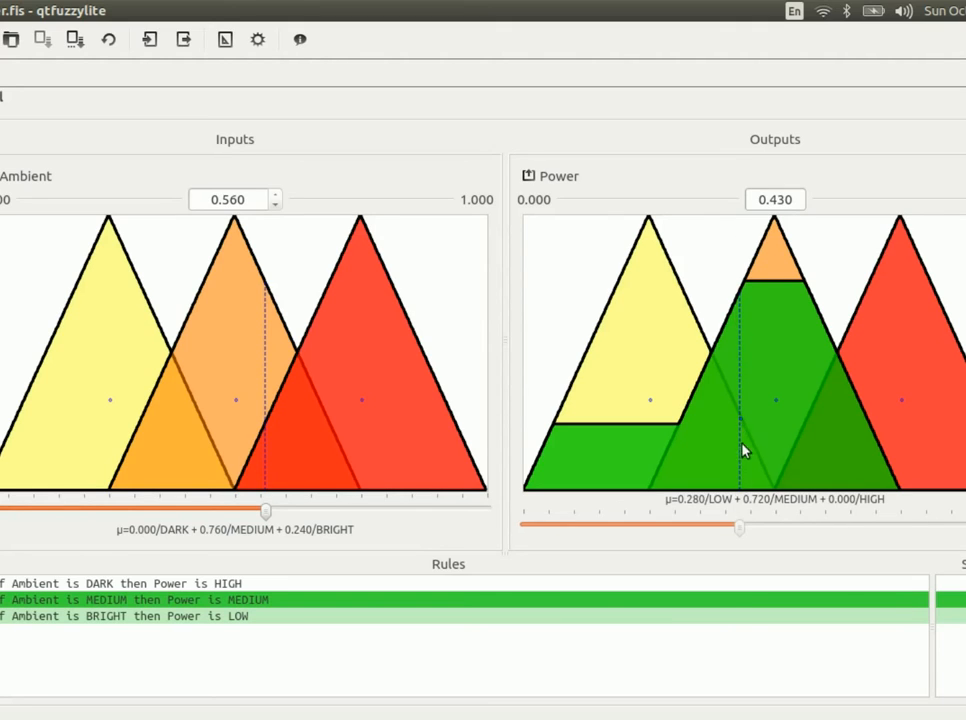
mouse_move(742, 426)
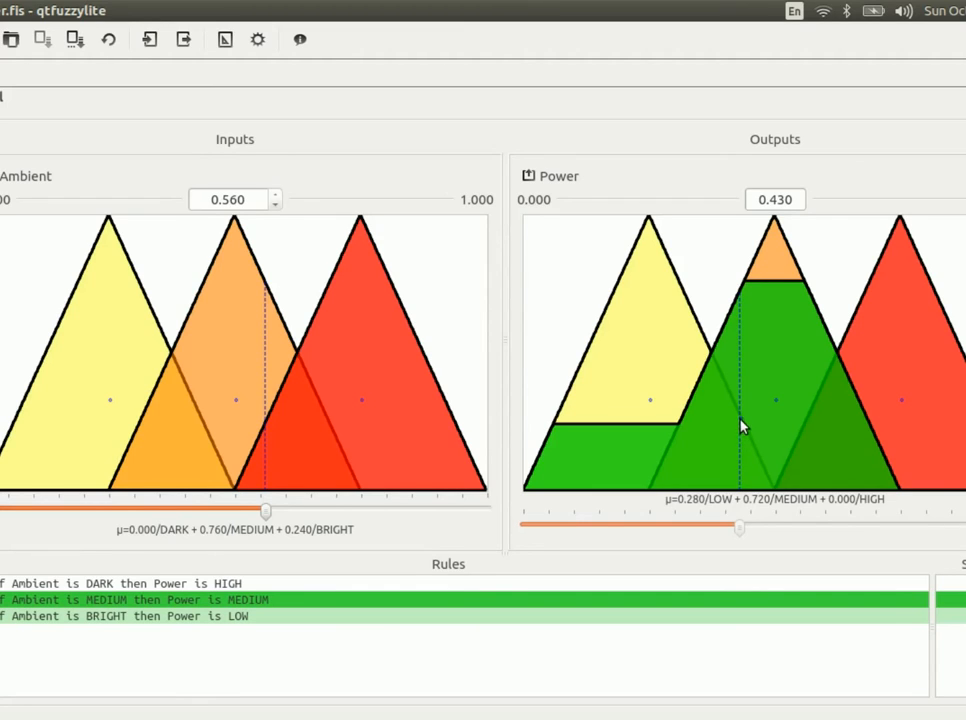
mouse_move(608, 500)
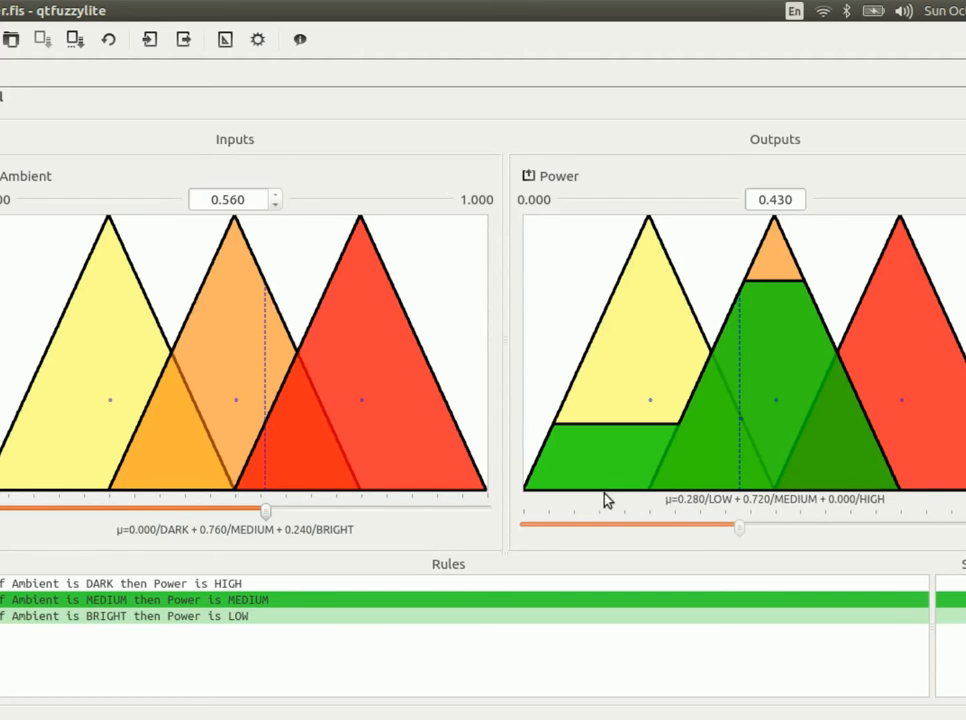
mouse_move(280, 530)
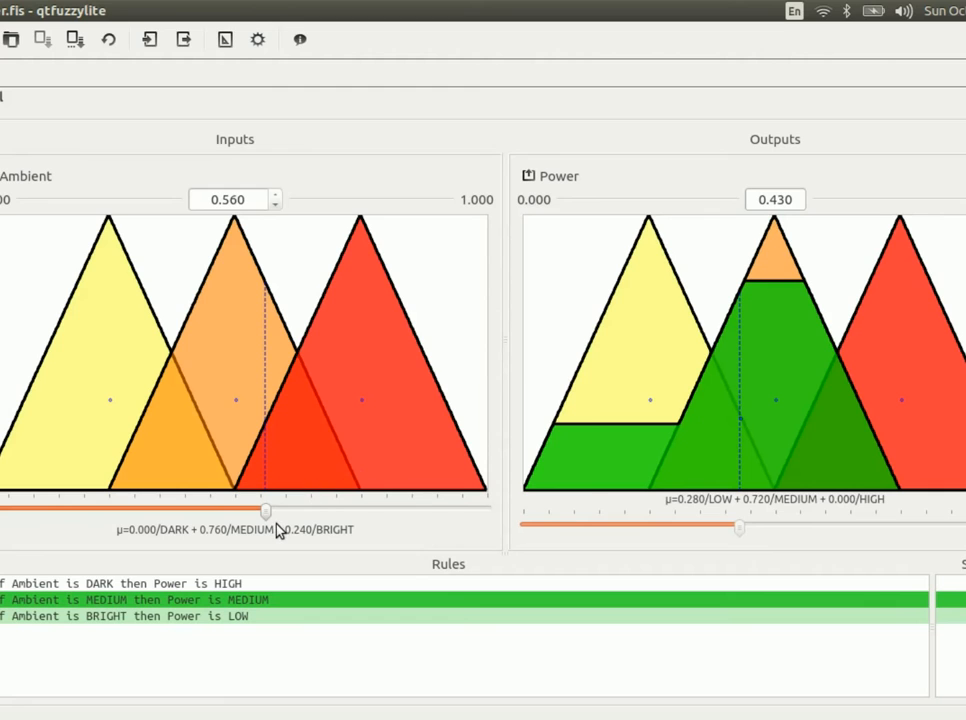
left_click_drag(266, 510, 122, 510)
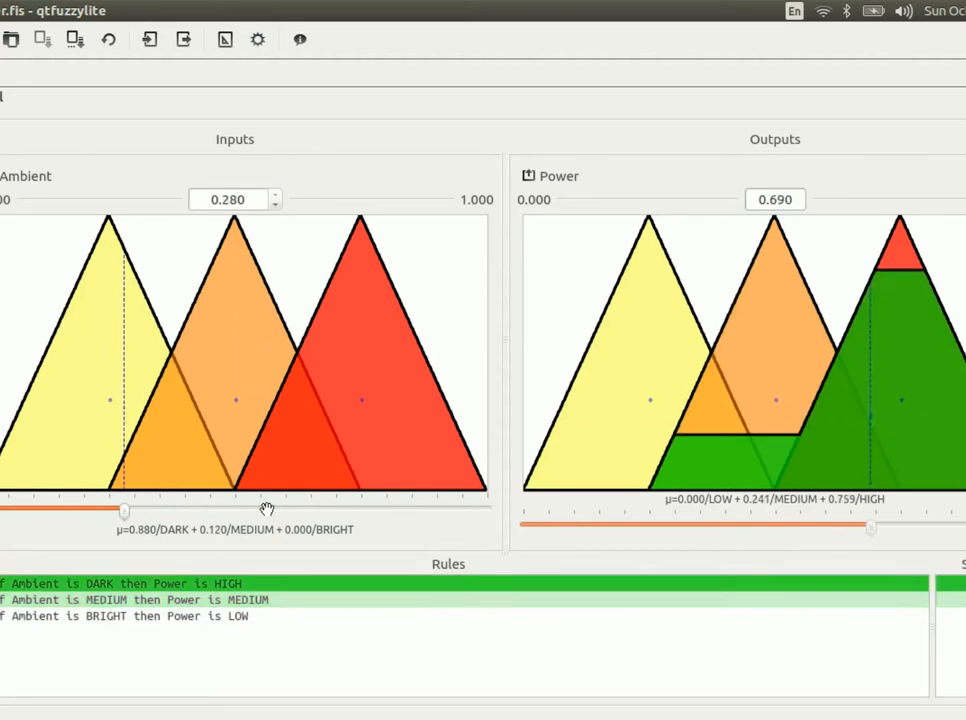
left_click_drag(122, 512, 336, 512)
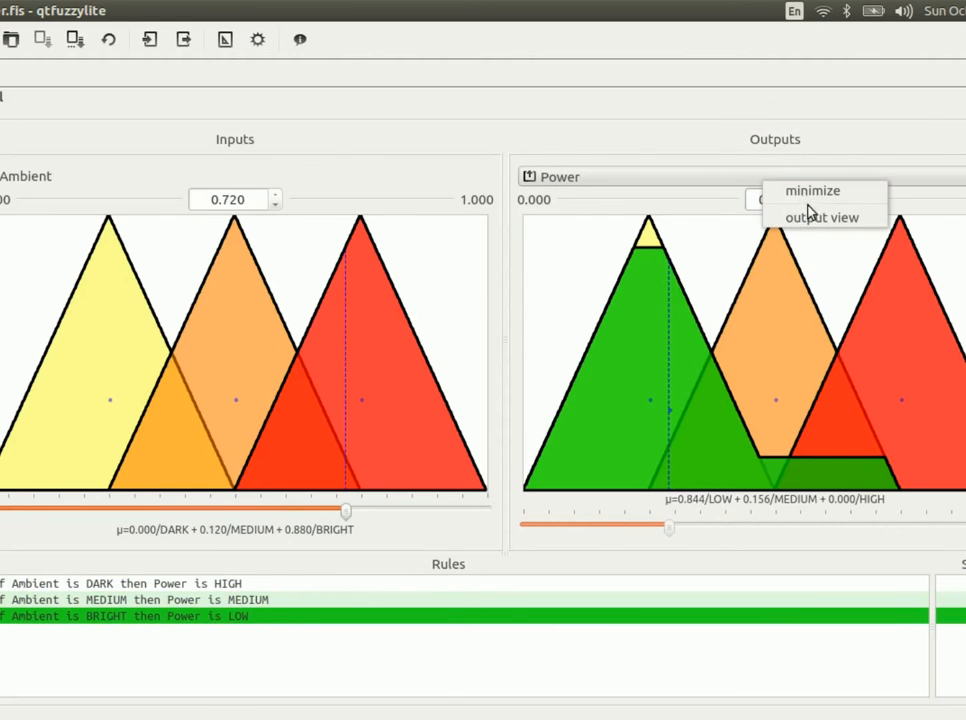
Show Power as a plot over time and vary Ambient from about 0.18 upward to trace its response.
left_click(820, 216)
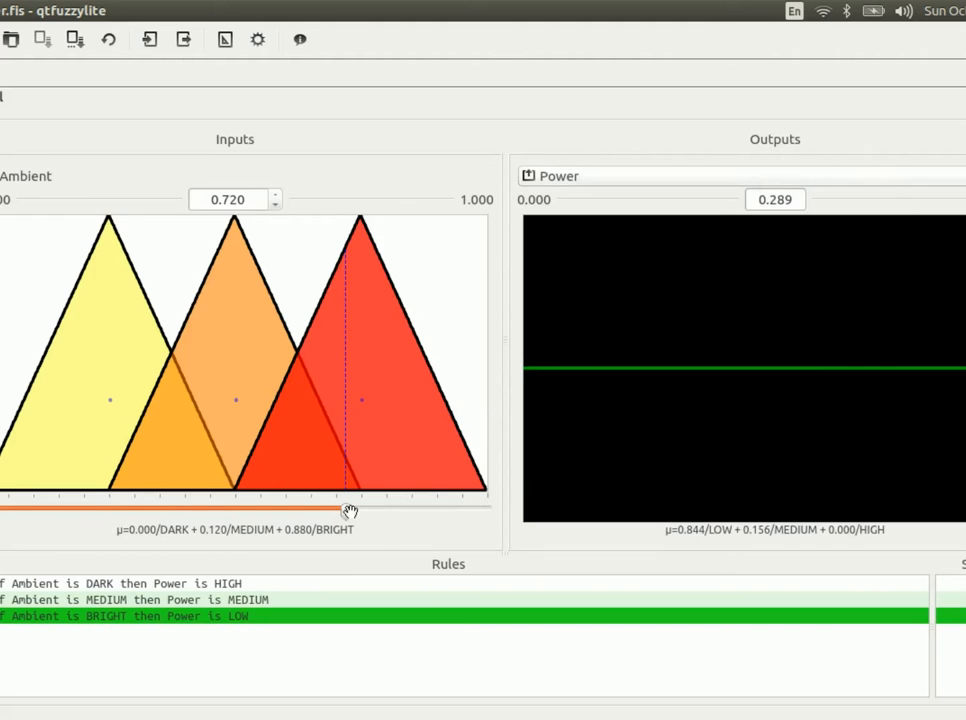
left_click_drag(344, 512, 72, 512)
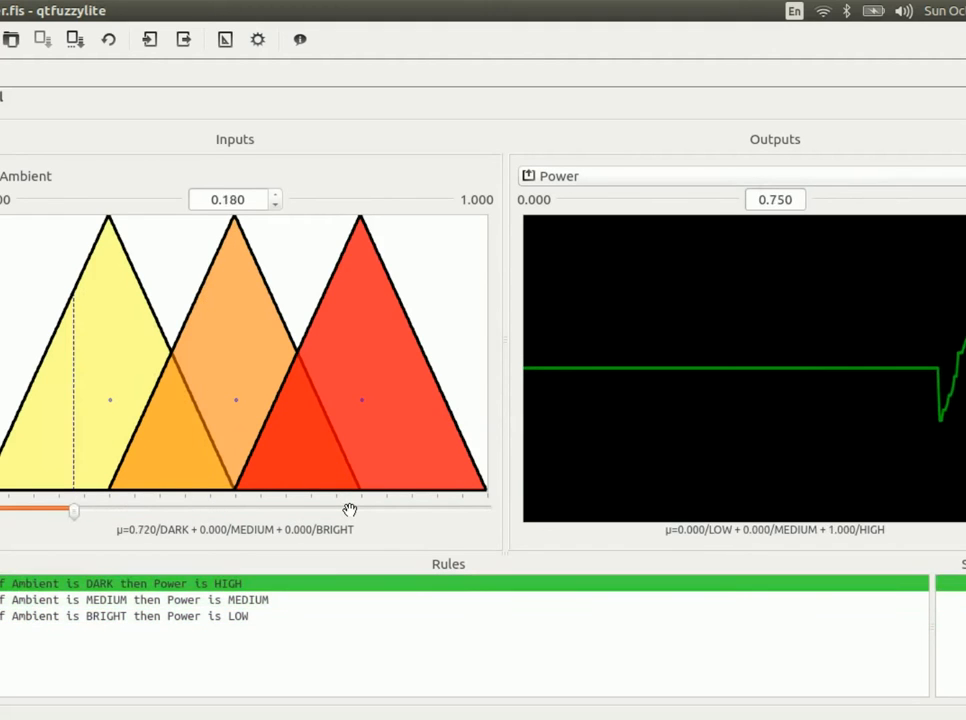
left_click_drag(72, 512, 164, 512)
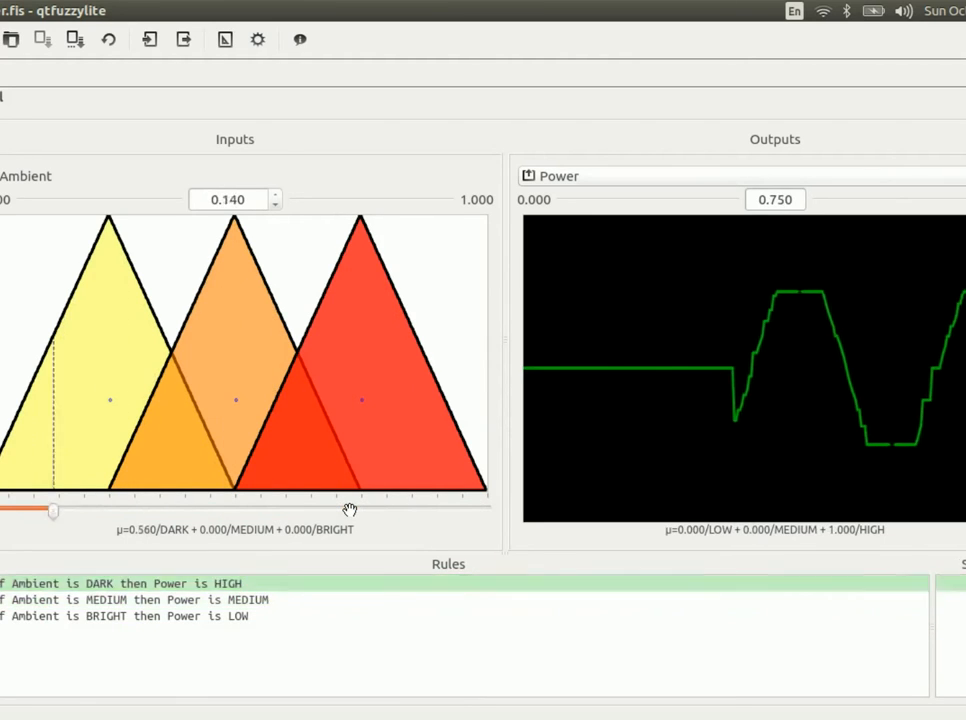
left_click_drag(52, 512, 428, 512)
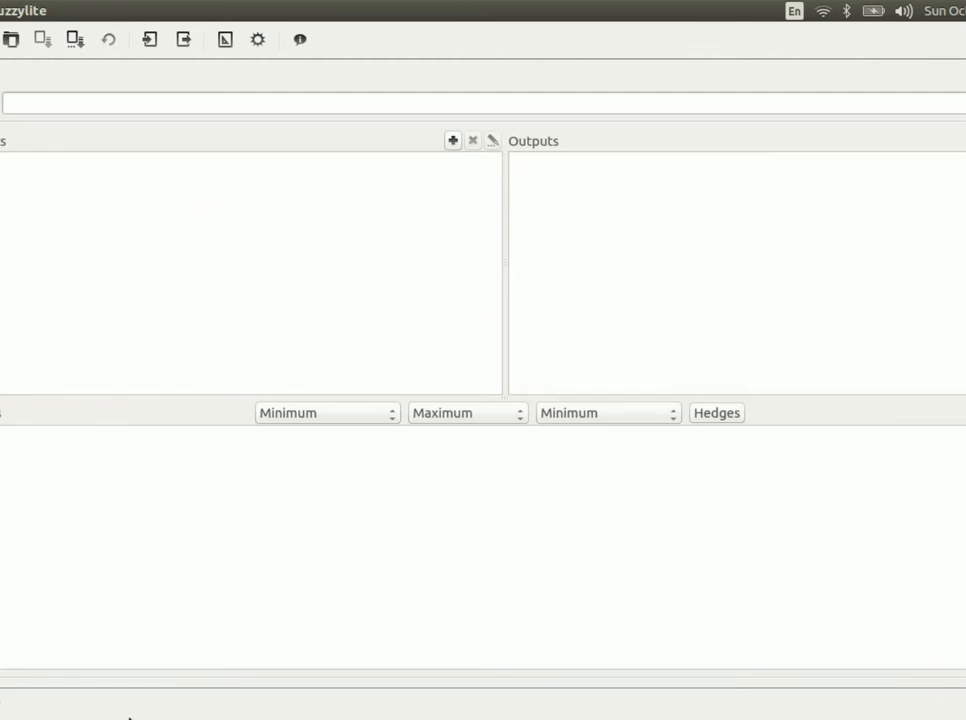
Start opening a saved engine file for the investment portfolio example.
left_click(12, 40)
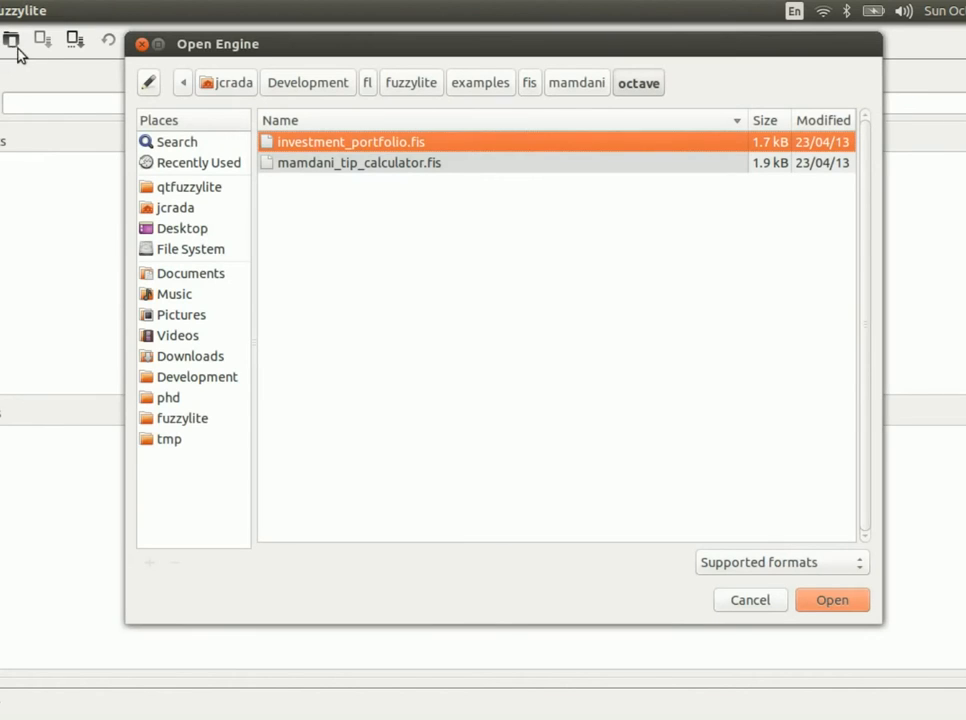
mouse_move(378, 140)
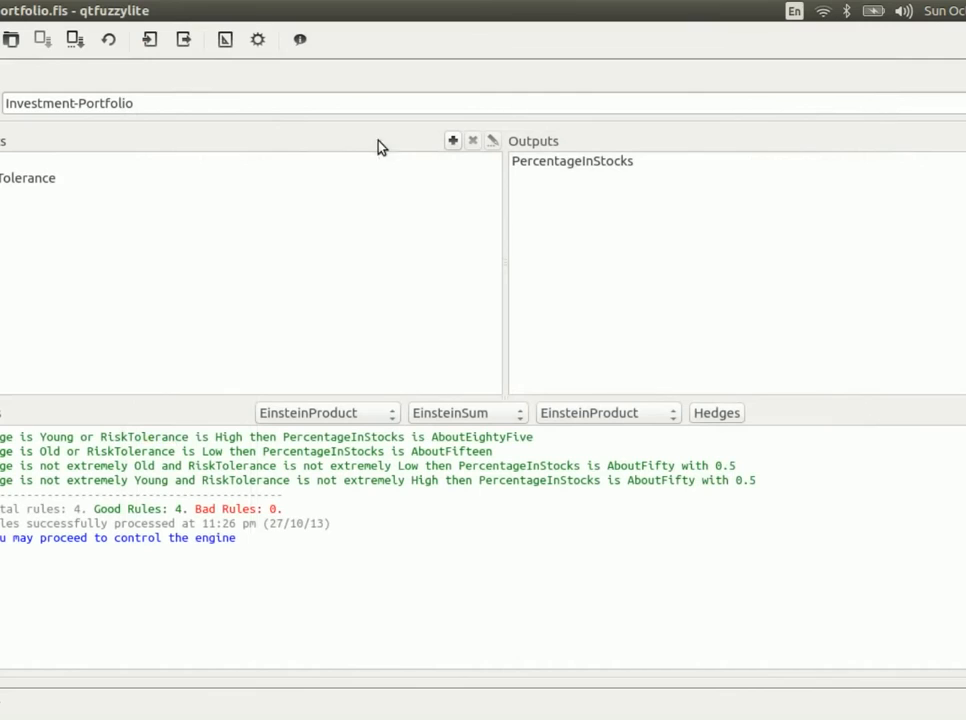
mouse_move(116, 228)
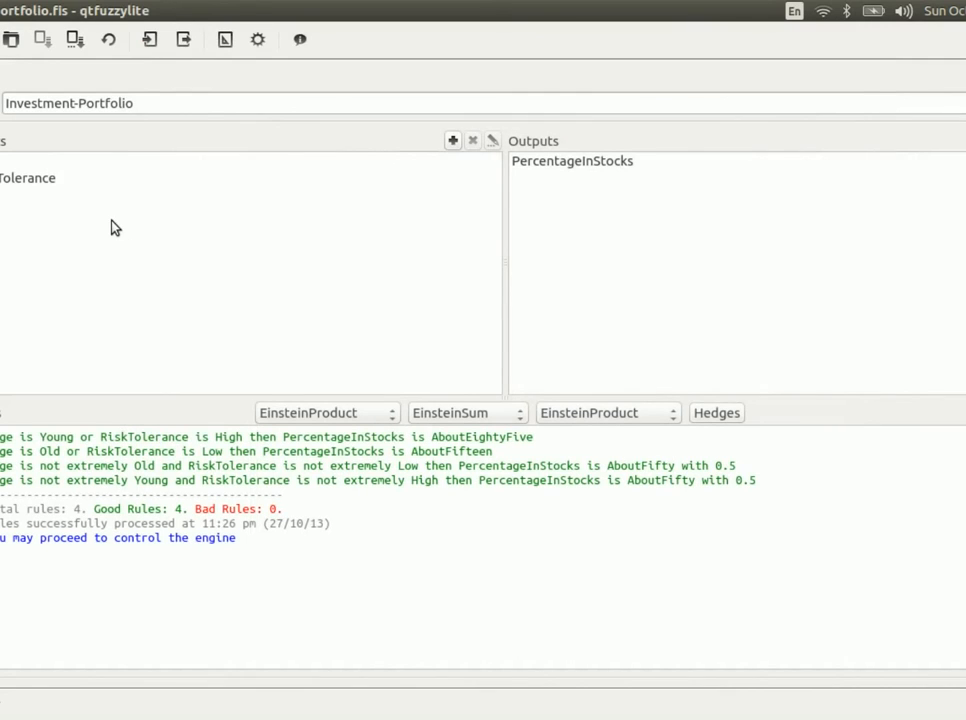
left_click(30, 162)
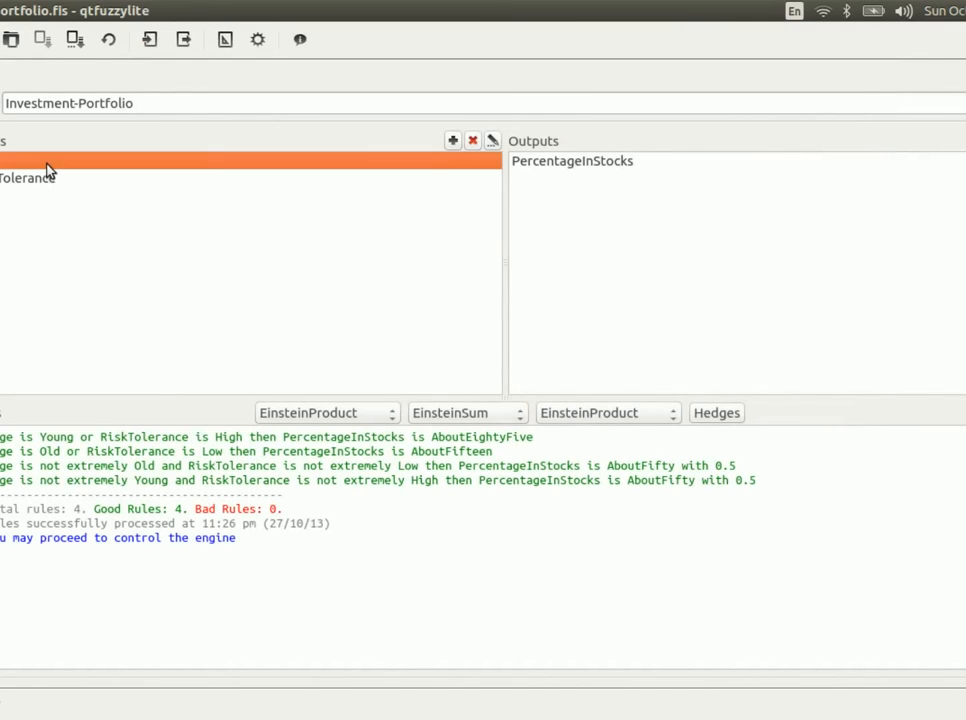
left_click(30, 176)
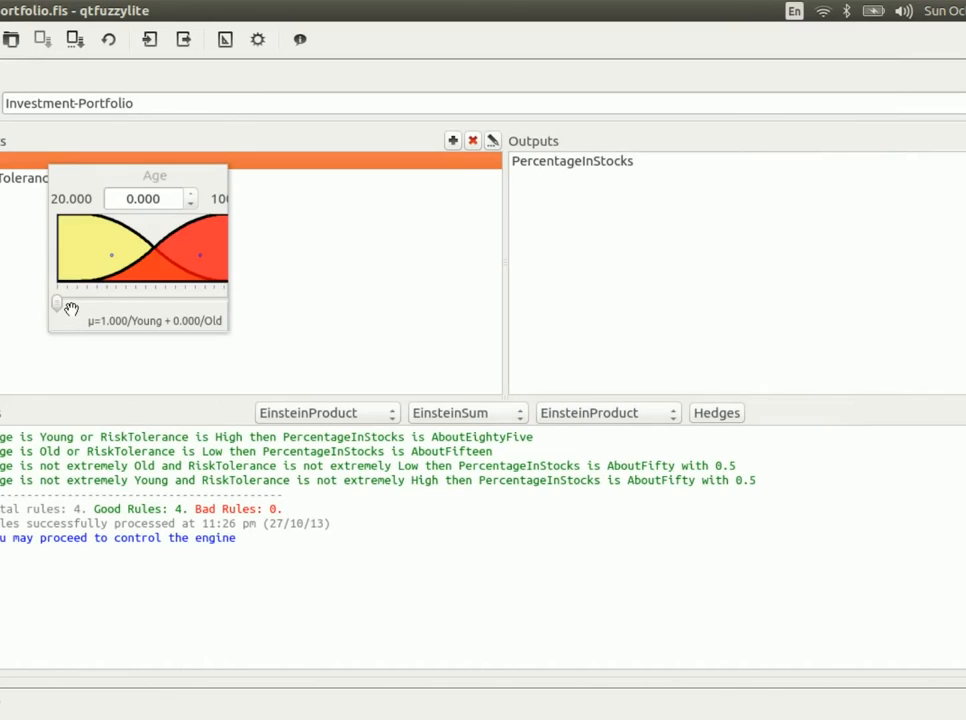
left_click_drag(56, 302, 224, 302)
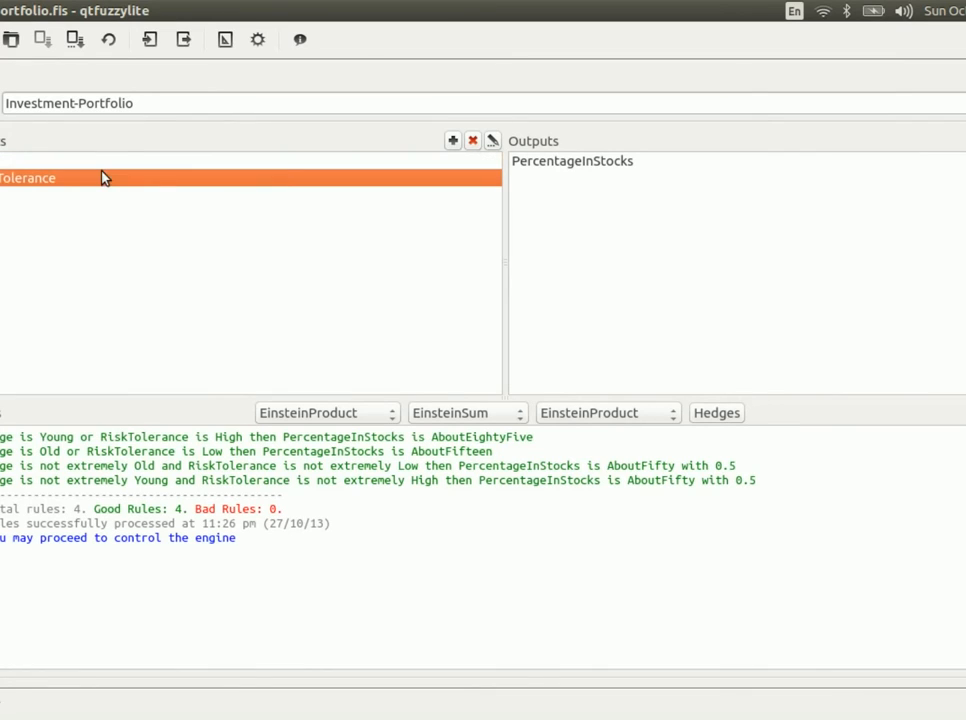
left_click(28, 178)
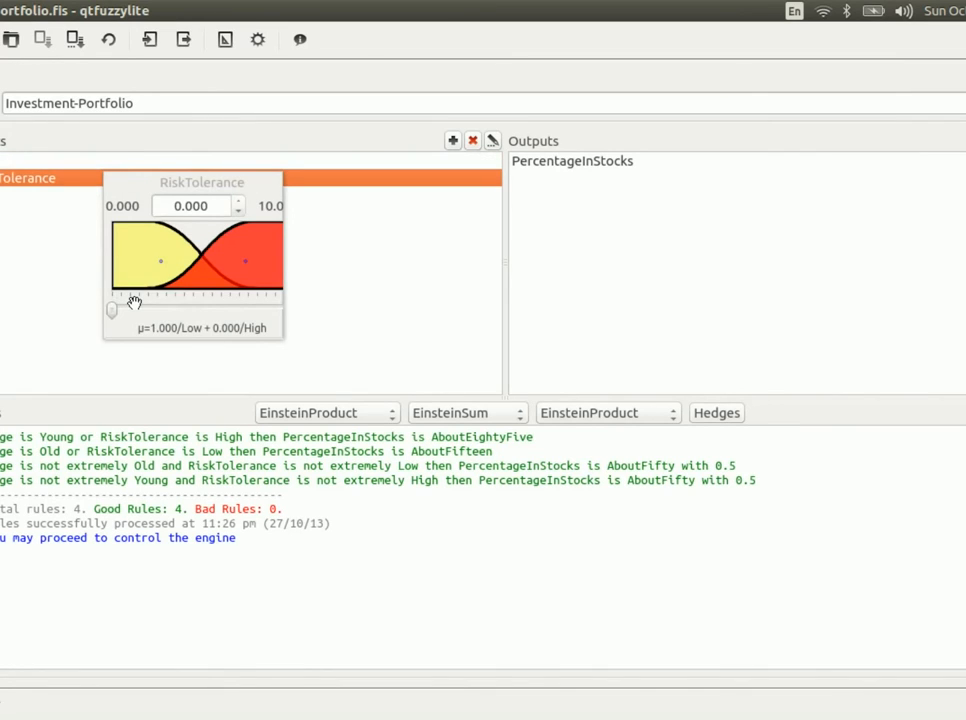
mouse_move(132, 310)
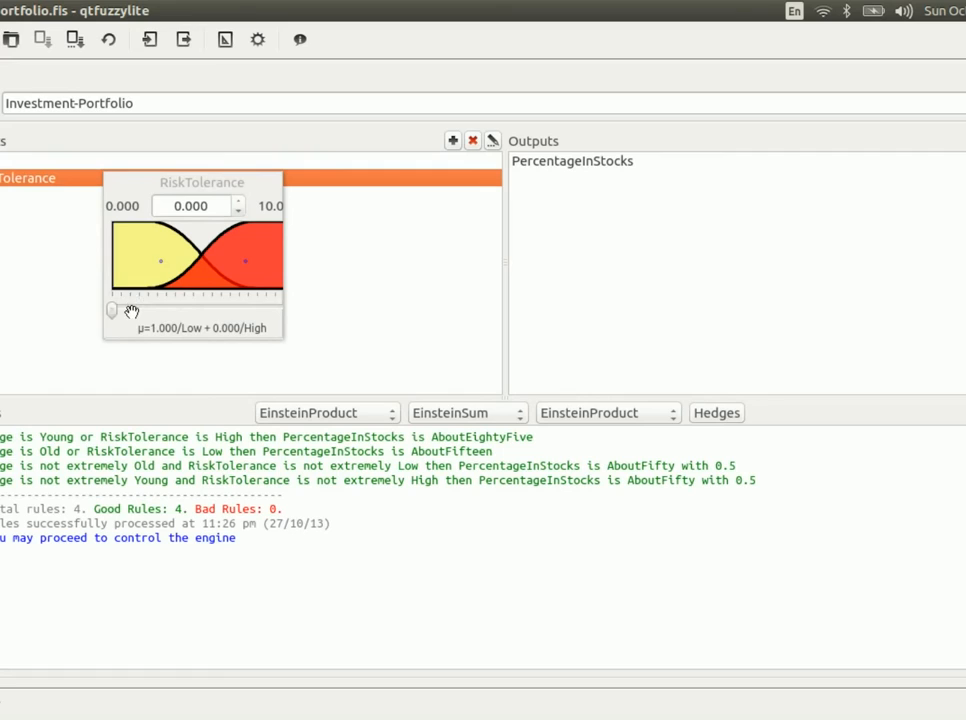
left_click_drag(112, 310, 280, 310)
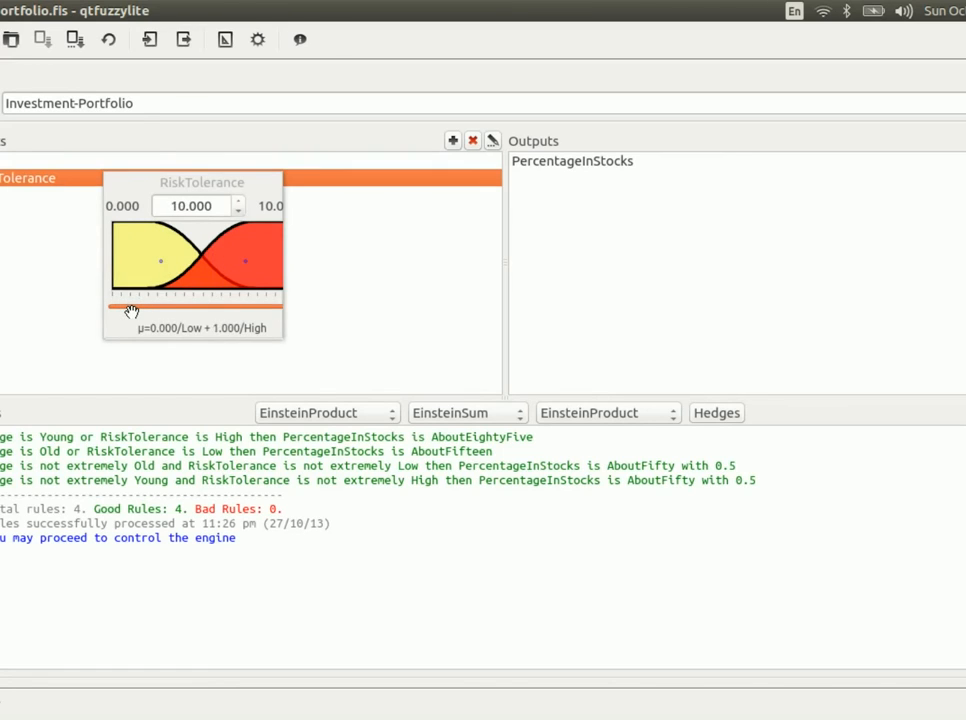
left_click(572, 160)
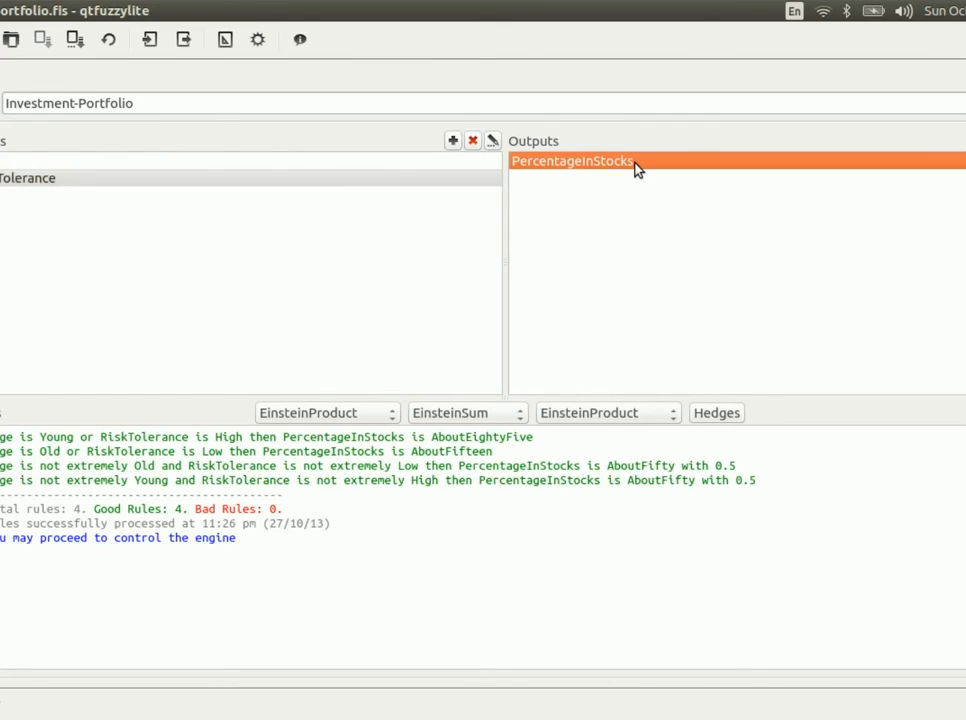
left_click(572, 160)
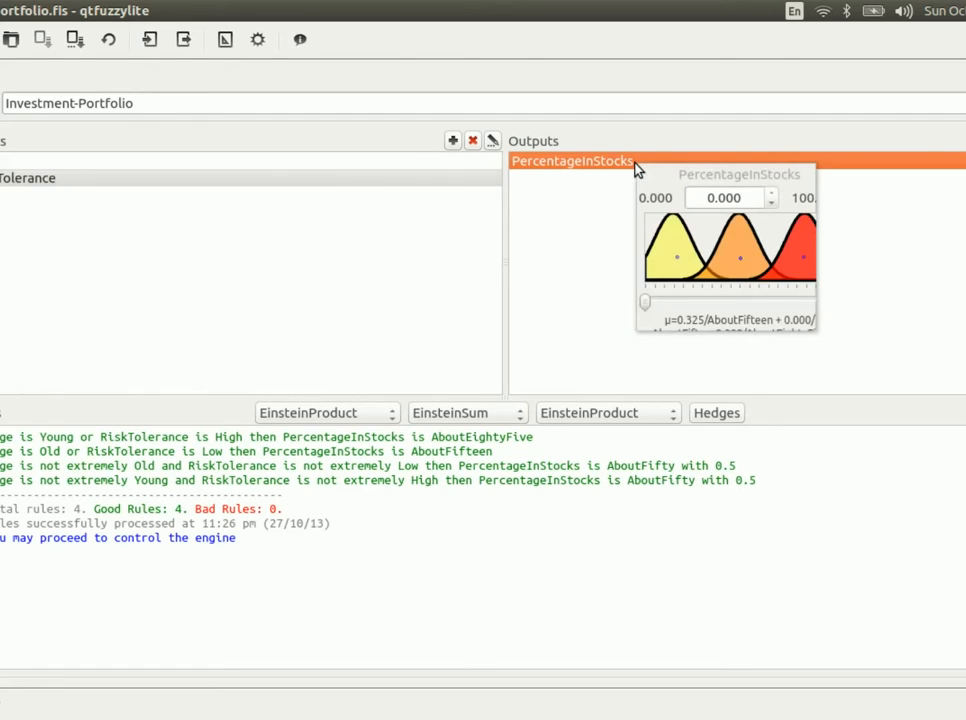
mouse_move(736, 280)
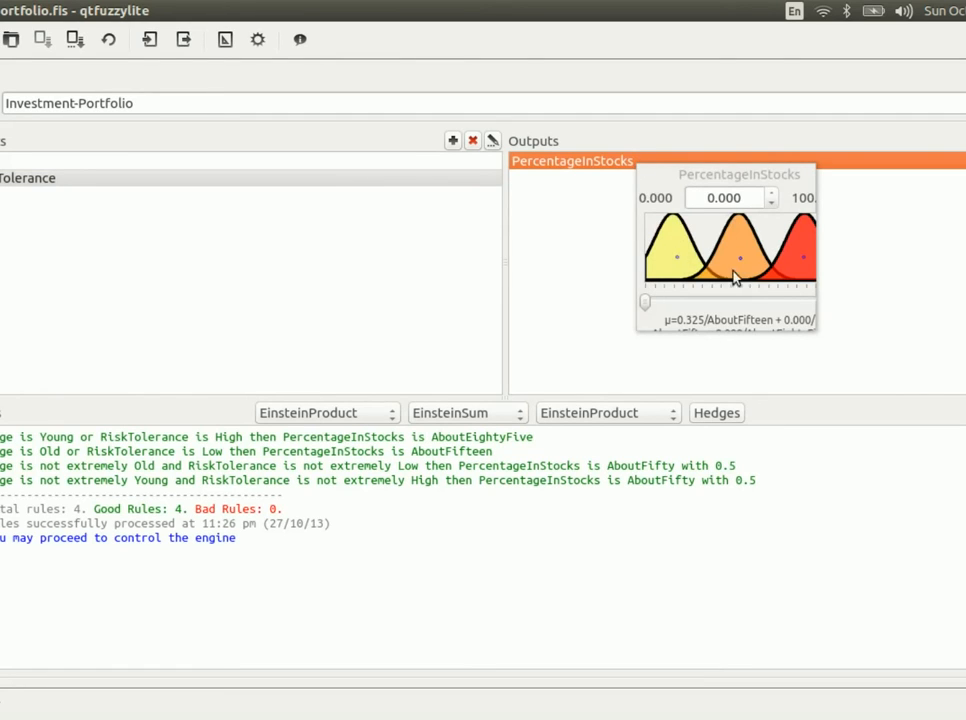
mouse_move(690, 202)
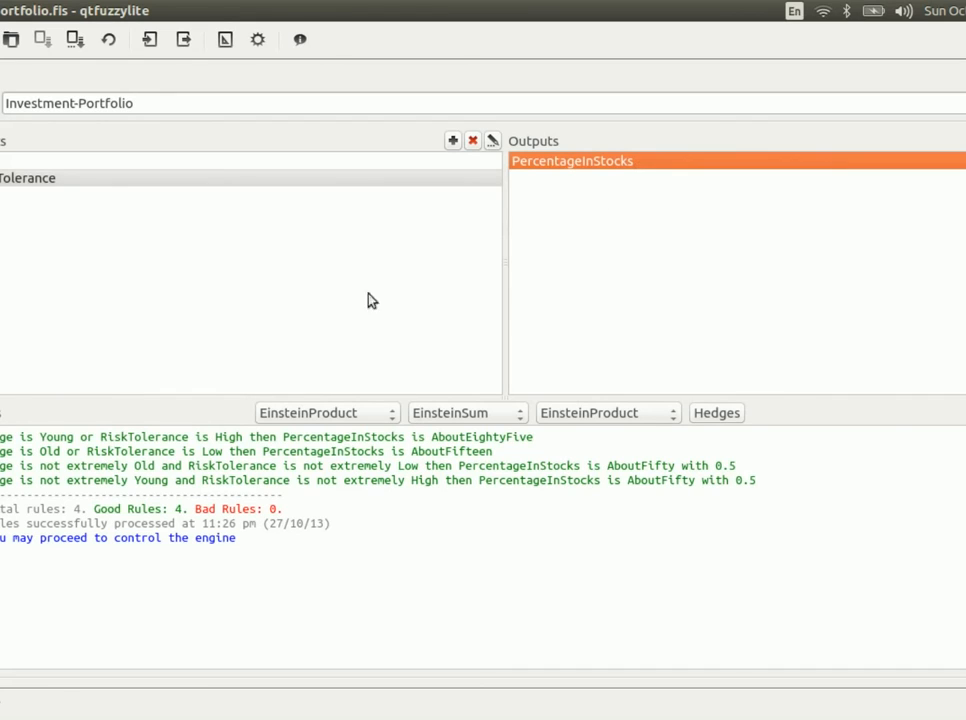
mouse_move(122, 448)
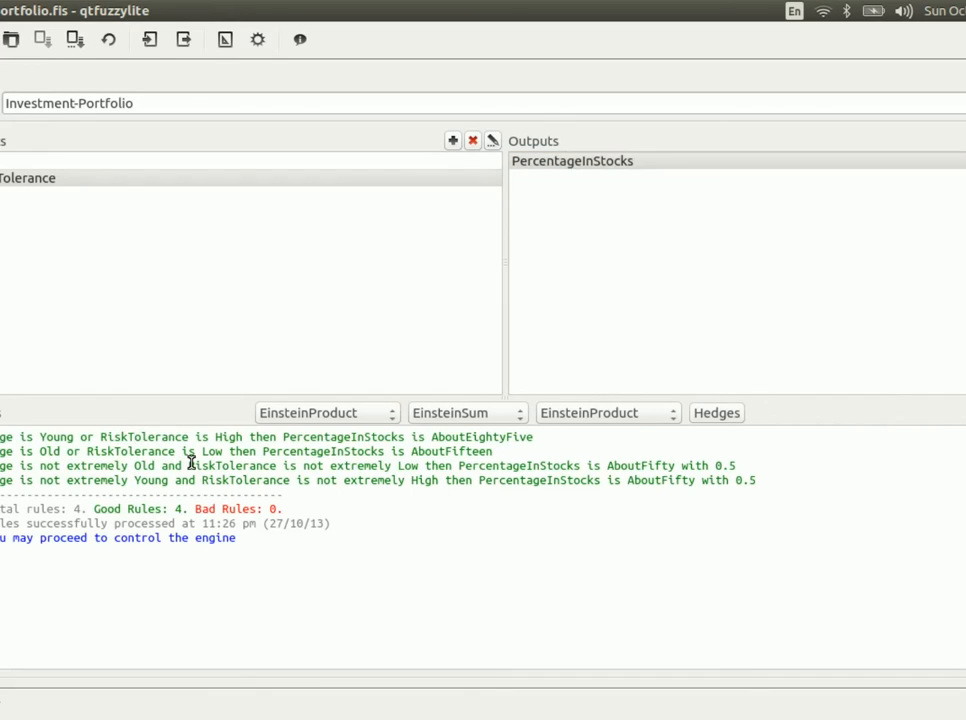
mouse_move(192, 450)
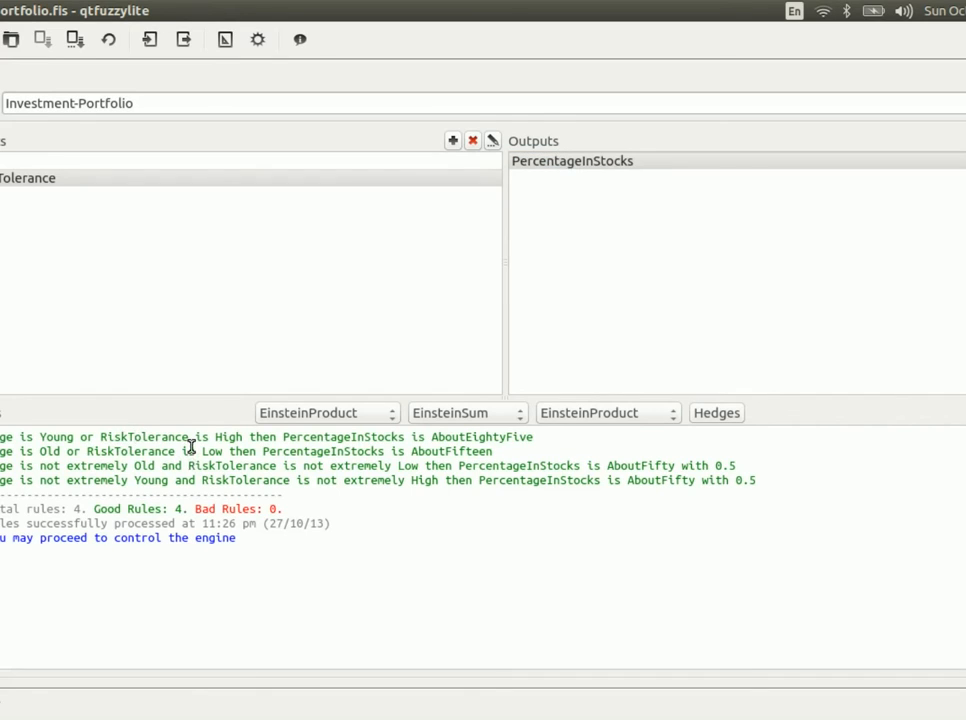
left_click(190, 436)
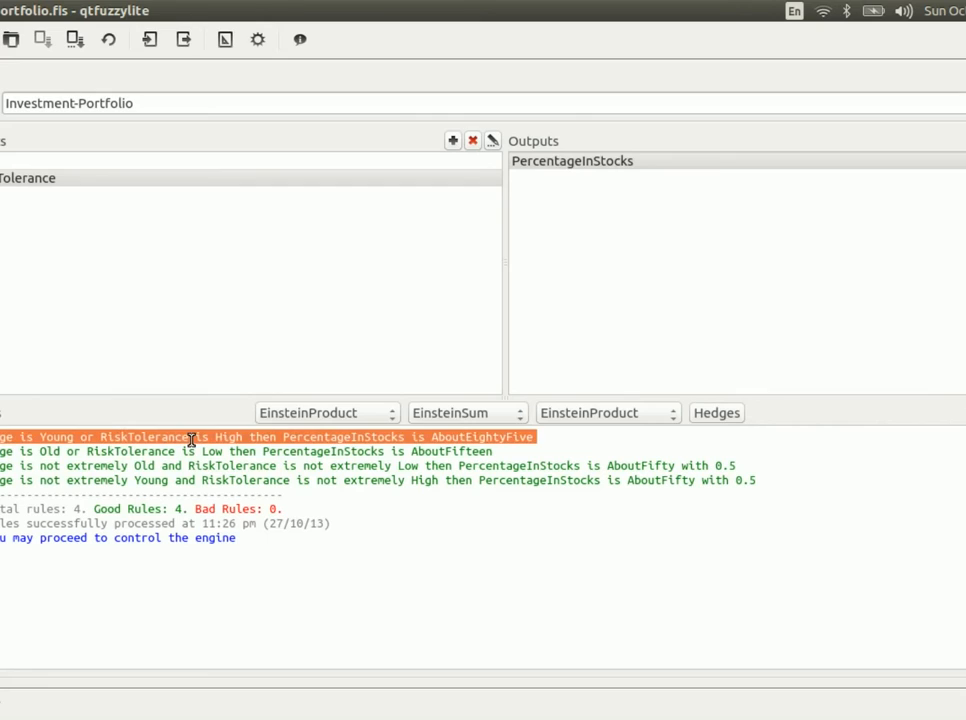
mouse_move(110, 436)
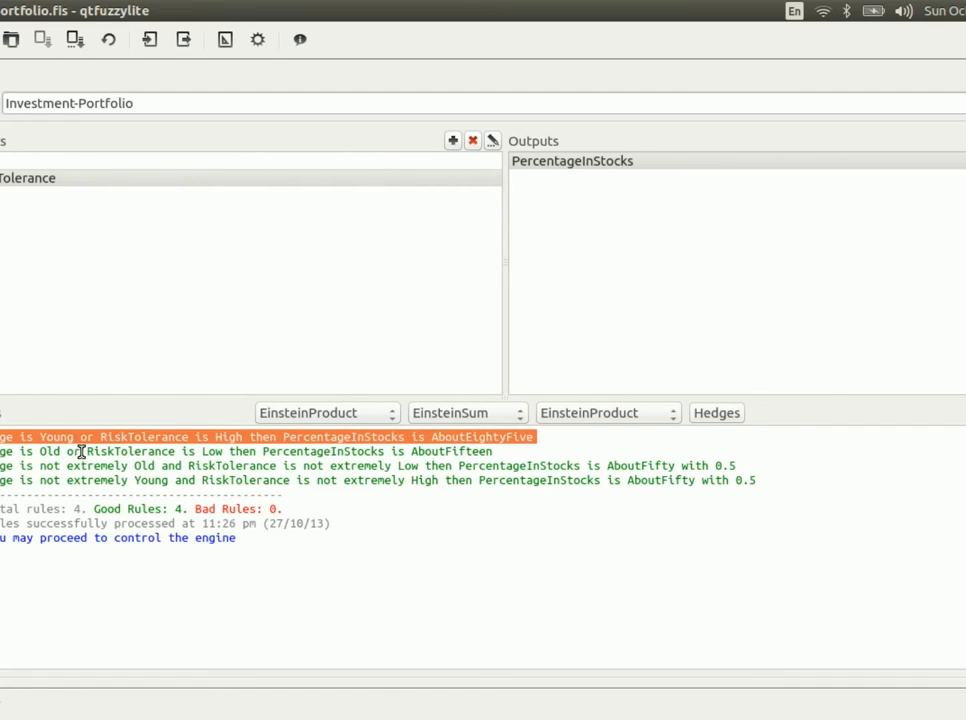
mouse_move(156, 452)
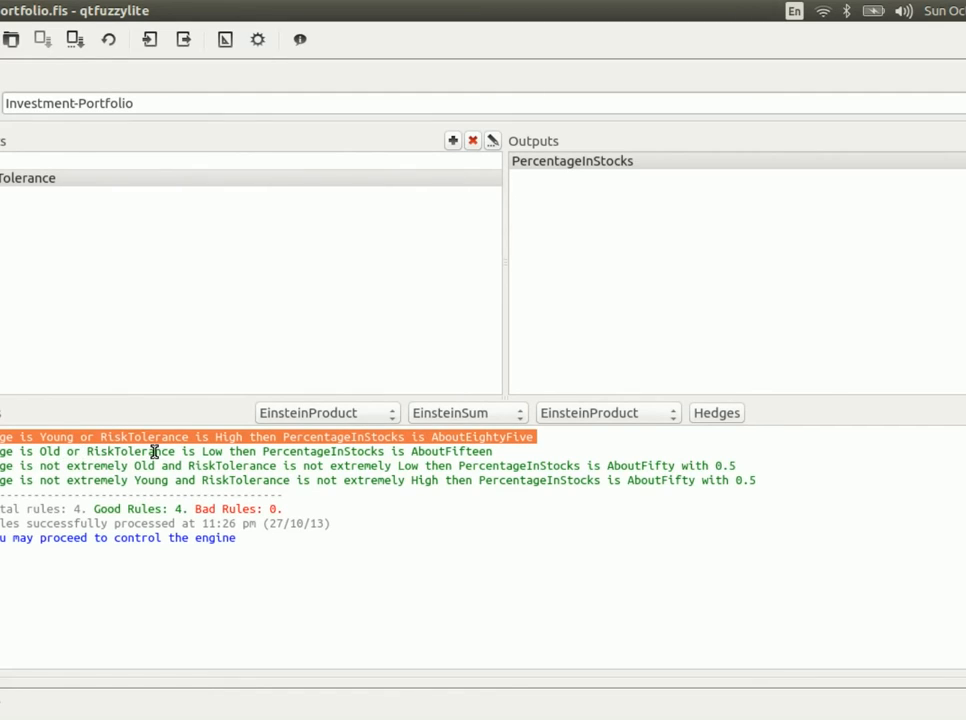
mouse_move(378, 512)
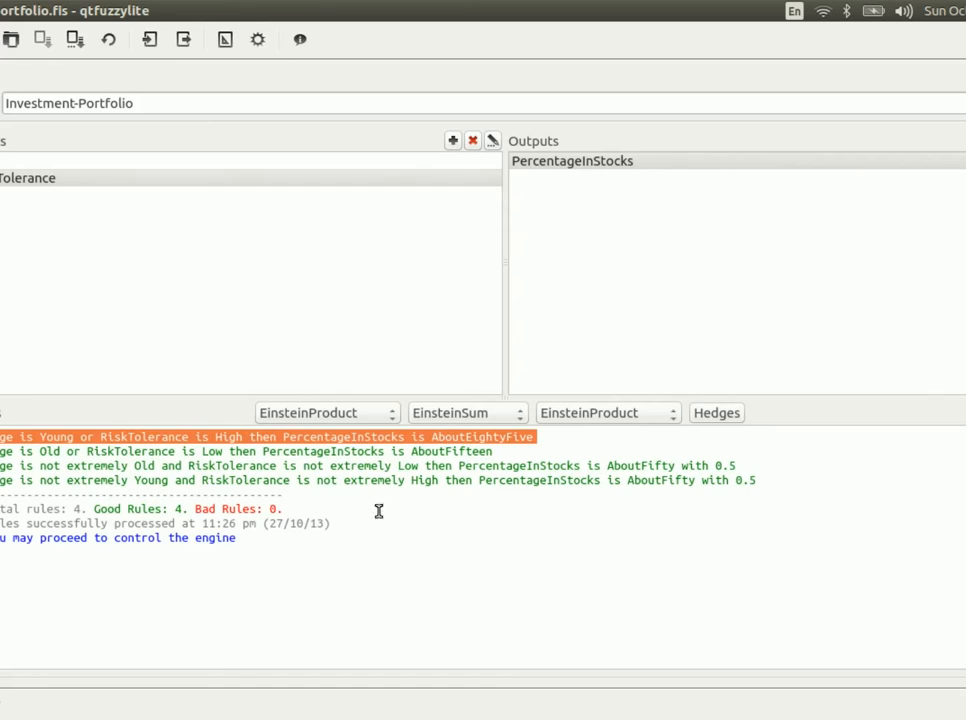
mouse_move(440, 458)
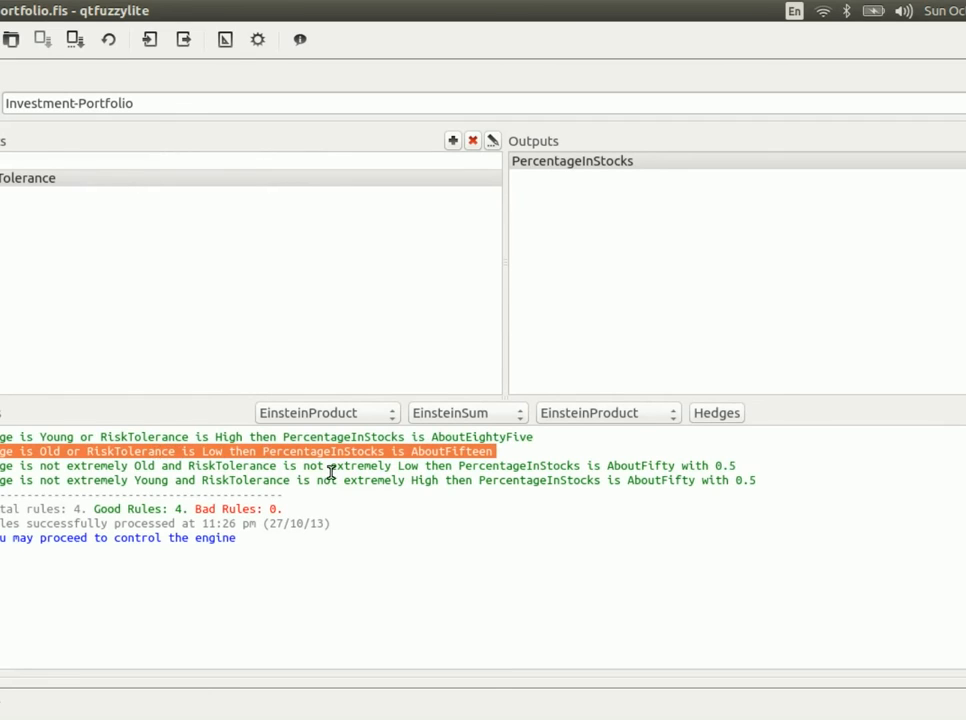
mouse_move(184, 498)
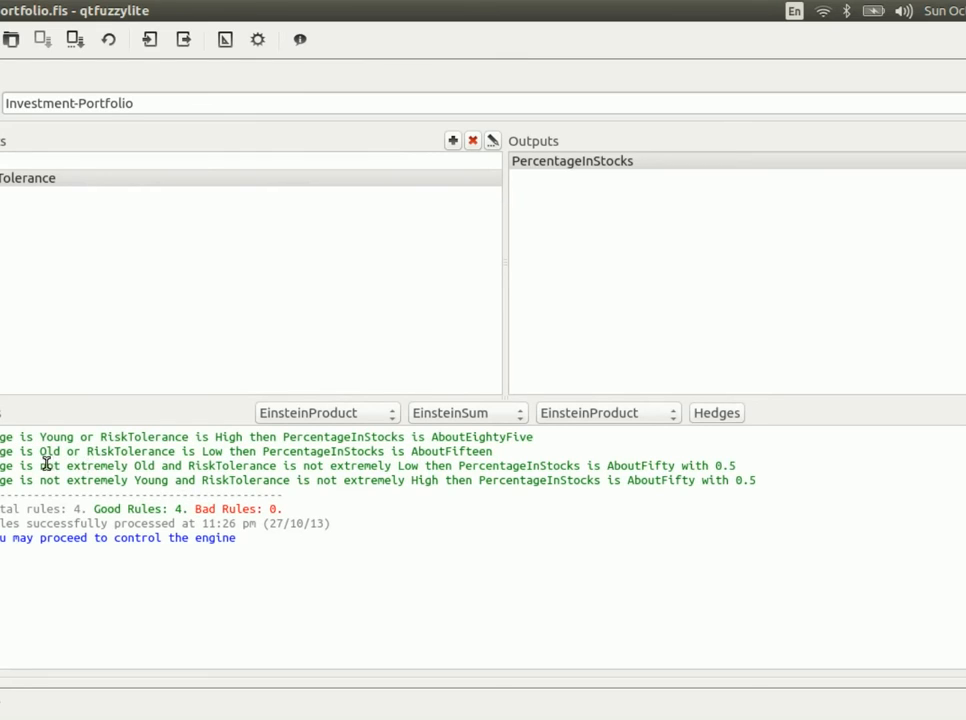
double_click(80, 466)
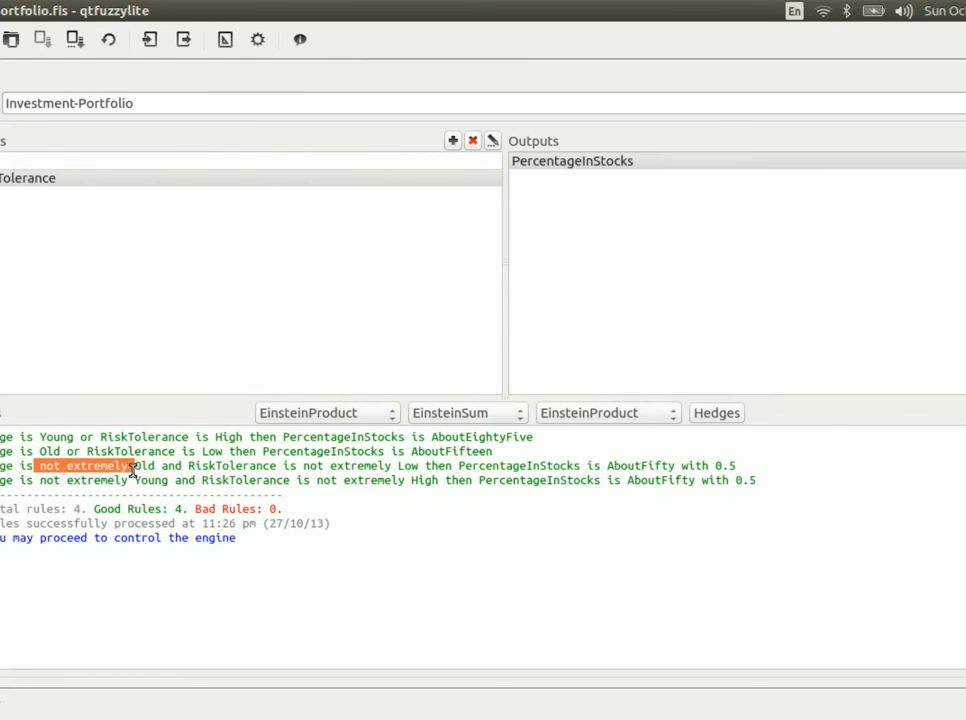
mouse_move(350, 472)
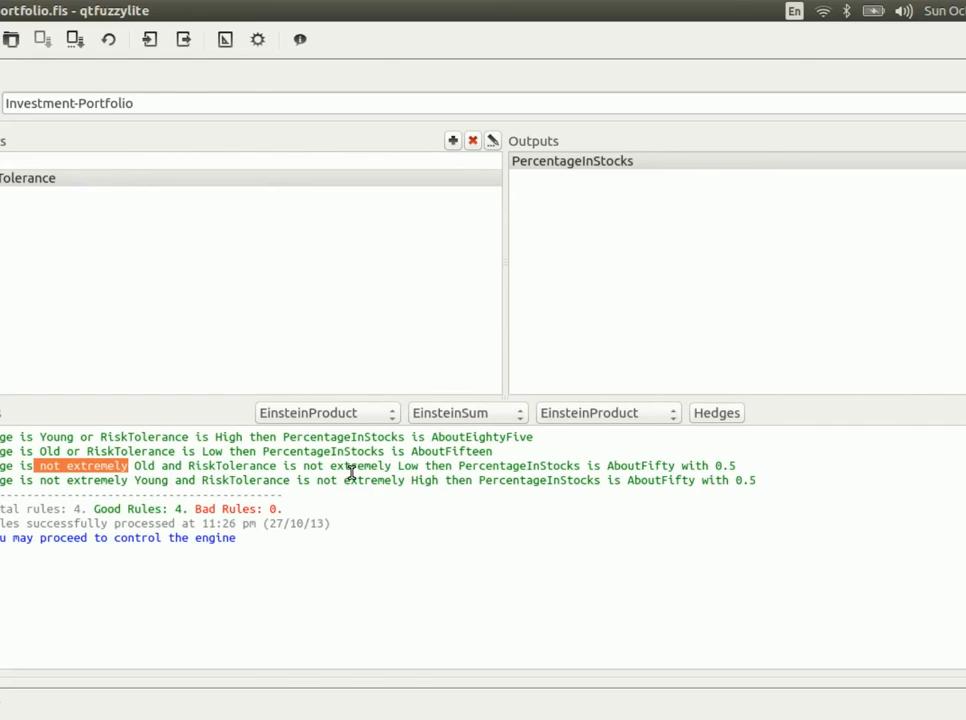
mouse_move(324, 472)
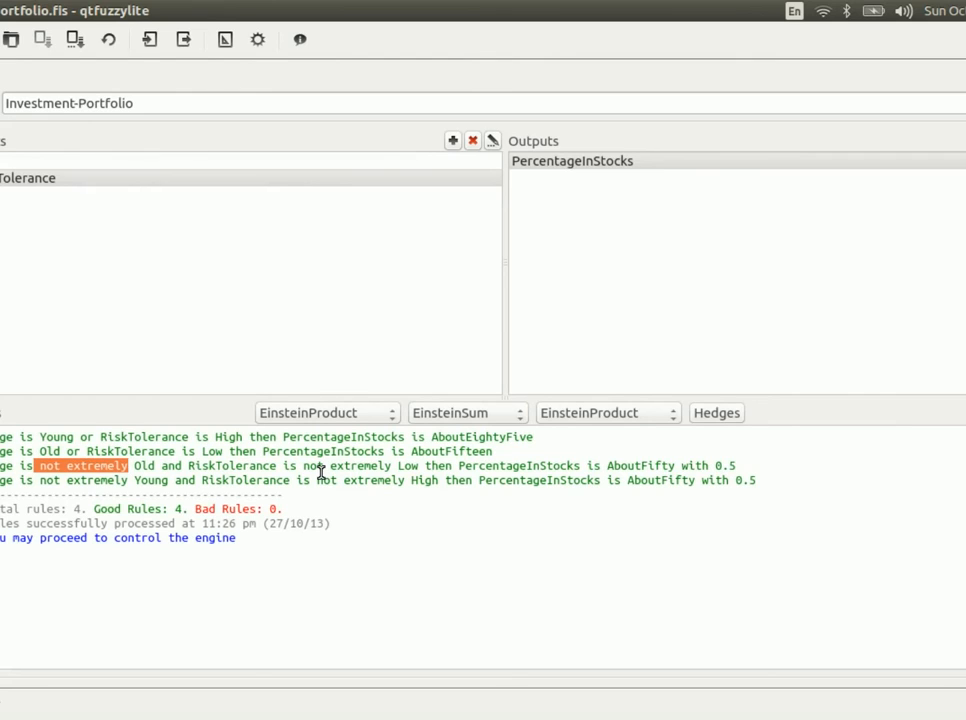
mouse_move(676, 460)
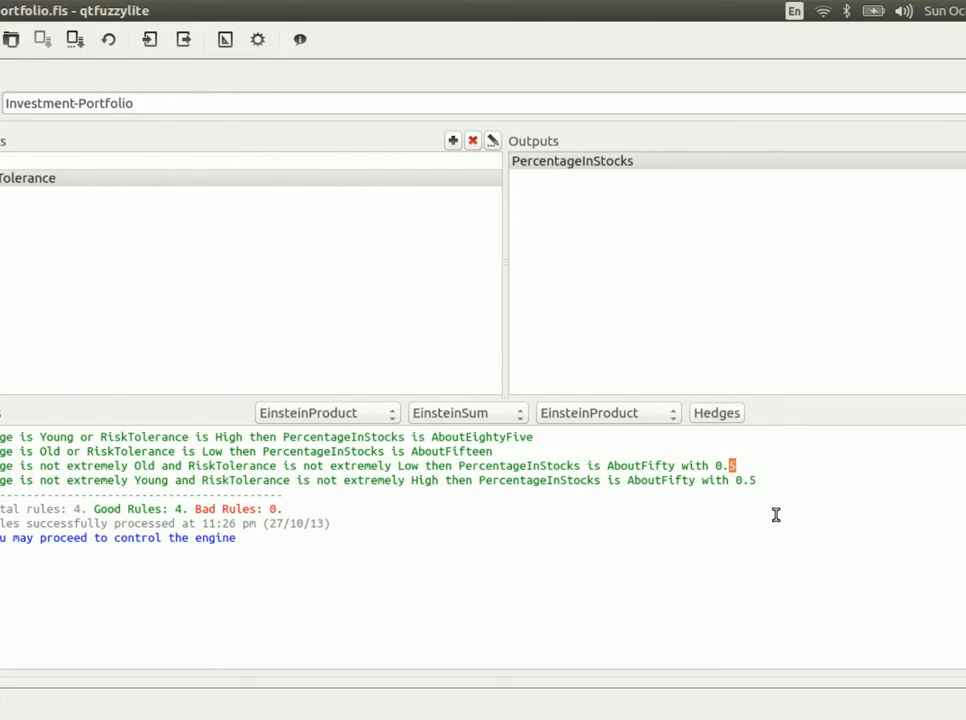
mouse_move(692, 472)
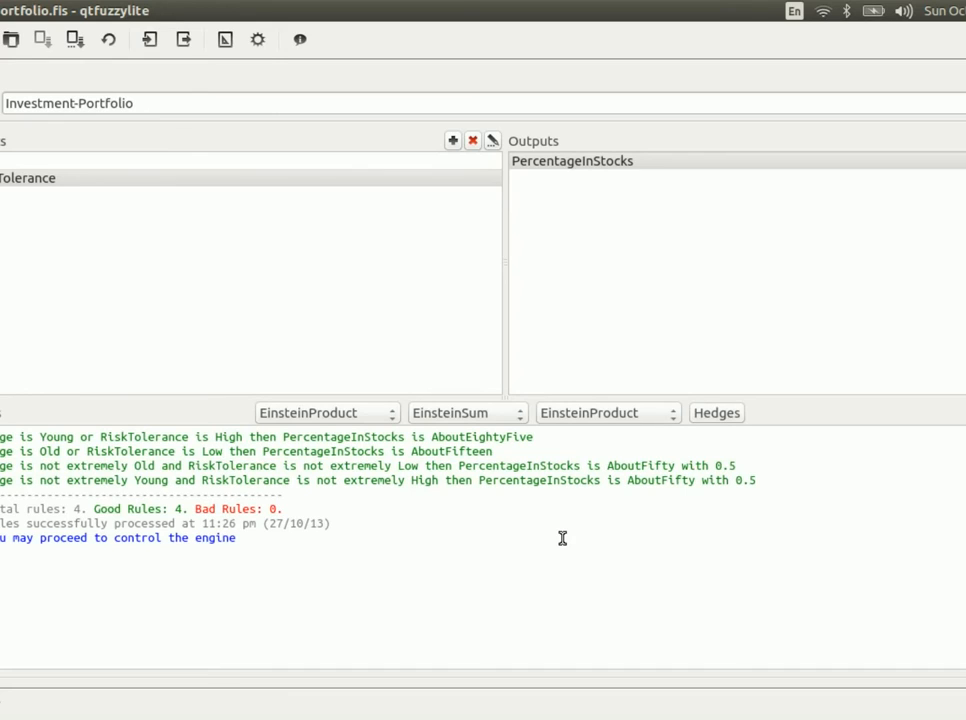
mouse_move(304, 420)
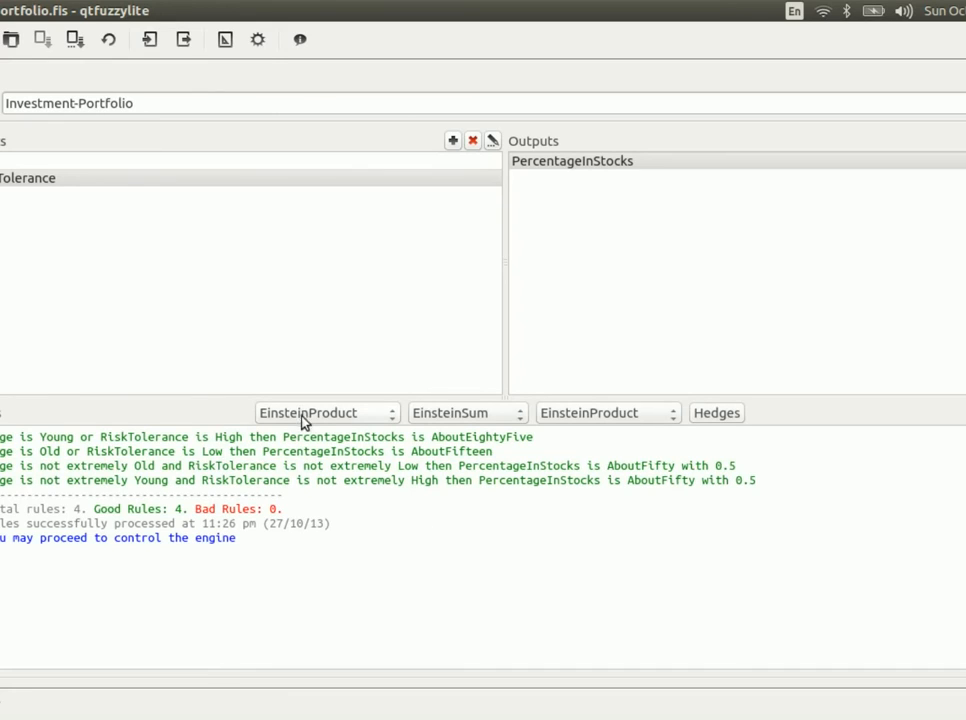
mouse_move(464, 428)
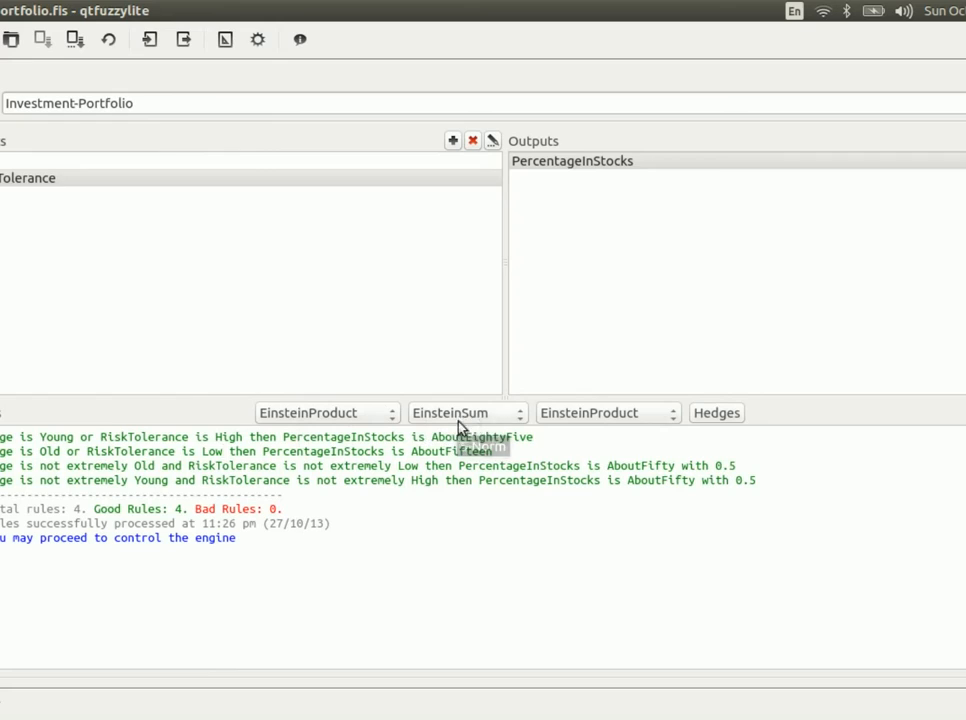
mouse_move(580, 418)
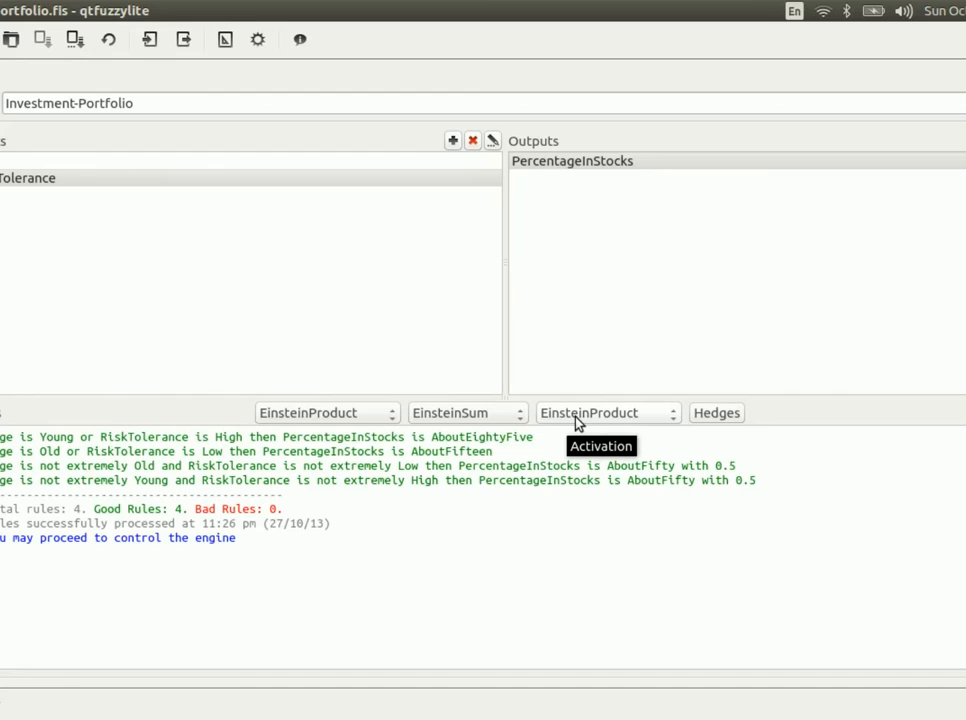
mouse_move(450, 420)
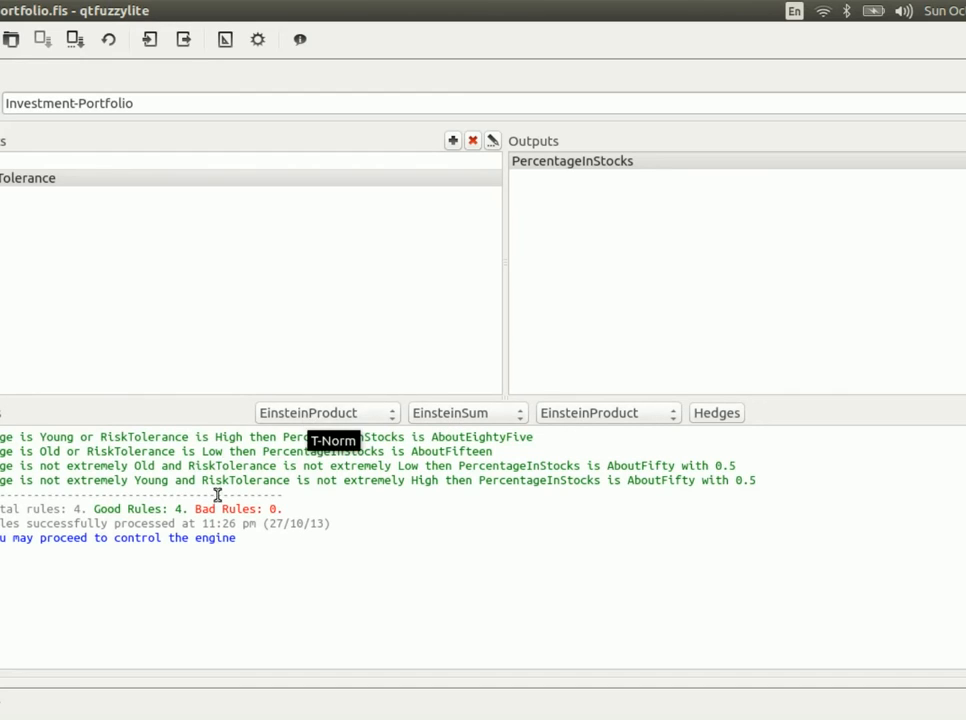
mouse_move(172, 464)
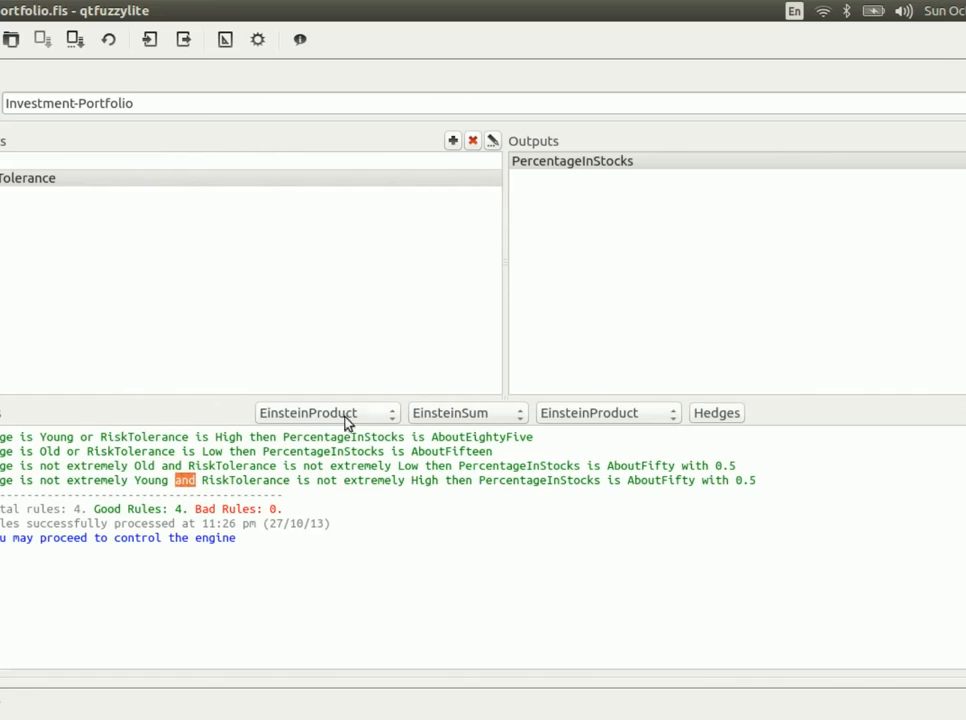
mouse_move(148, 420)
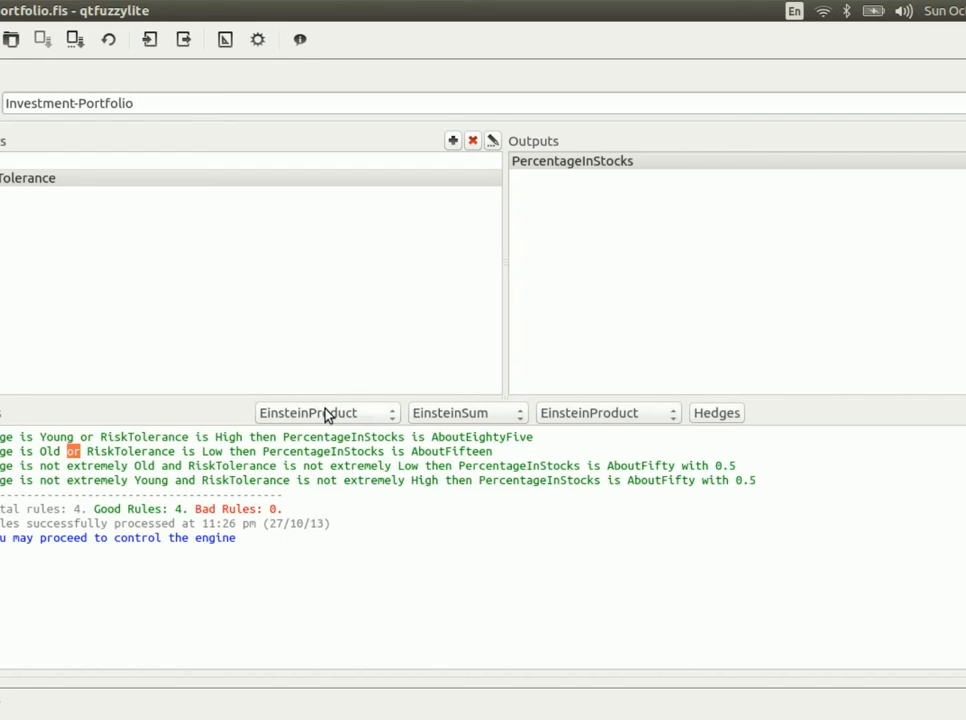
left_click(324, 412)
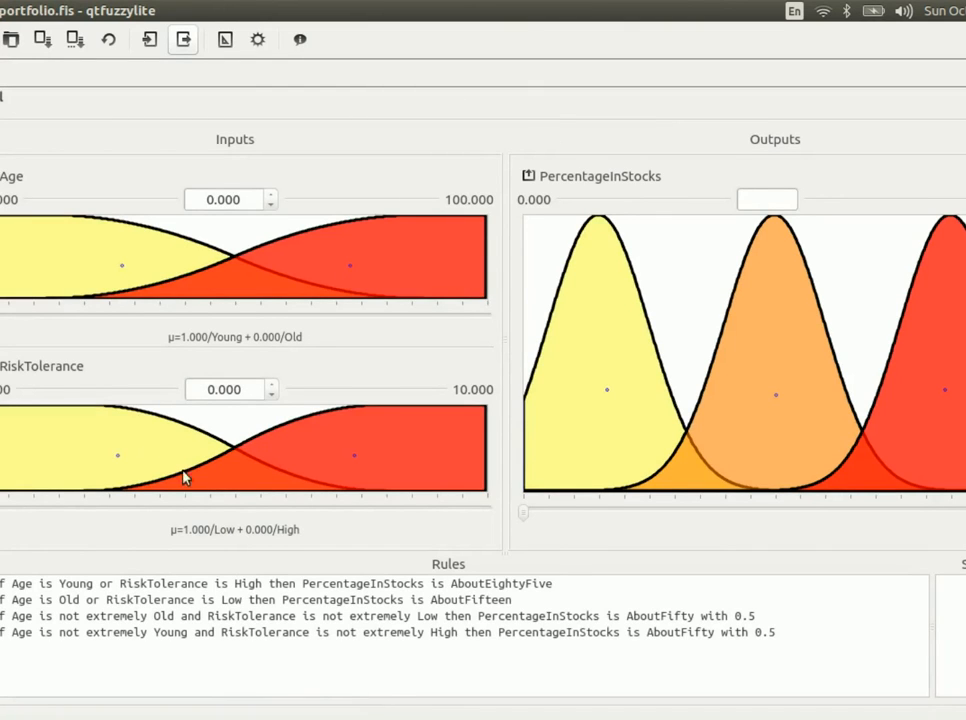
mouse_move(40, 324)
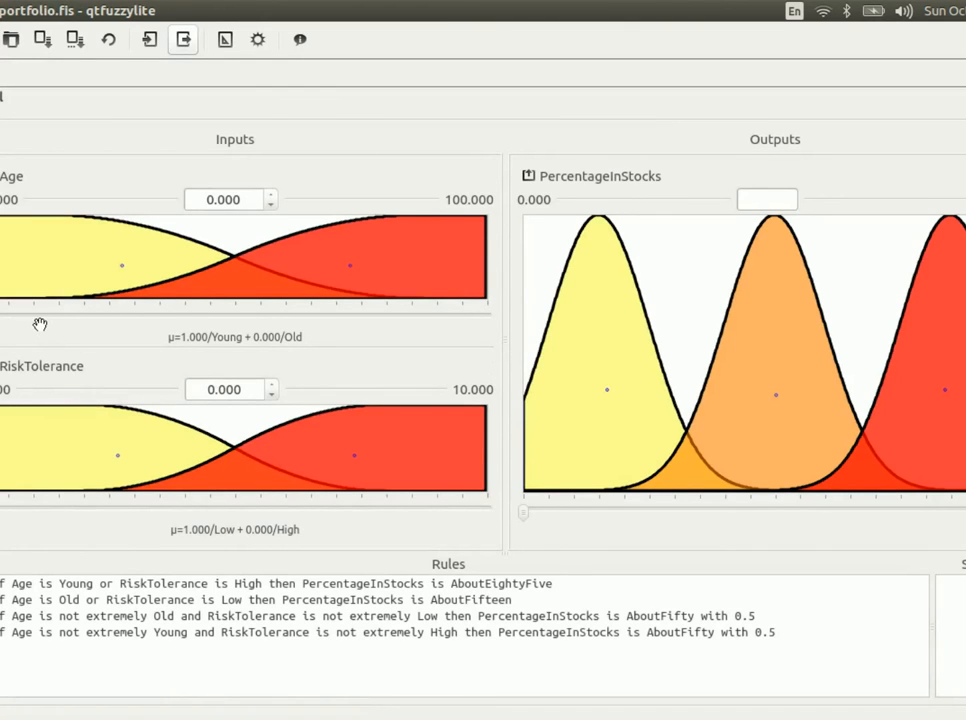
Vary Age up to about 79 then down to about 47, then bring up the Surface 2D dialog.
left_click_drag(4, 320, 284, 320)
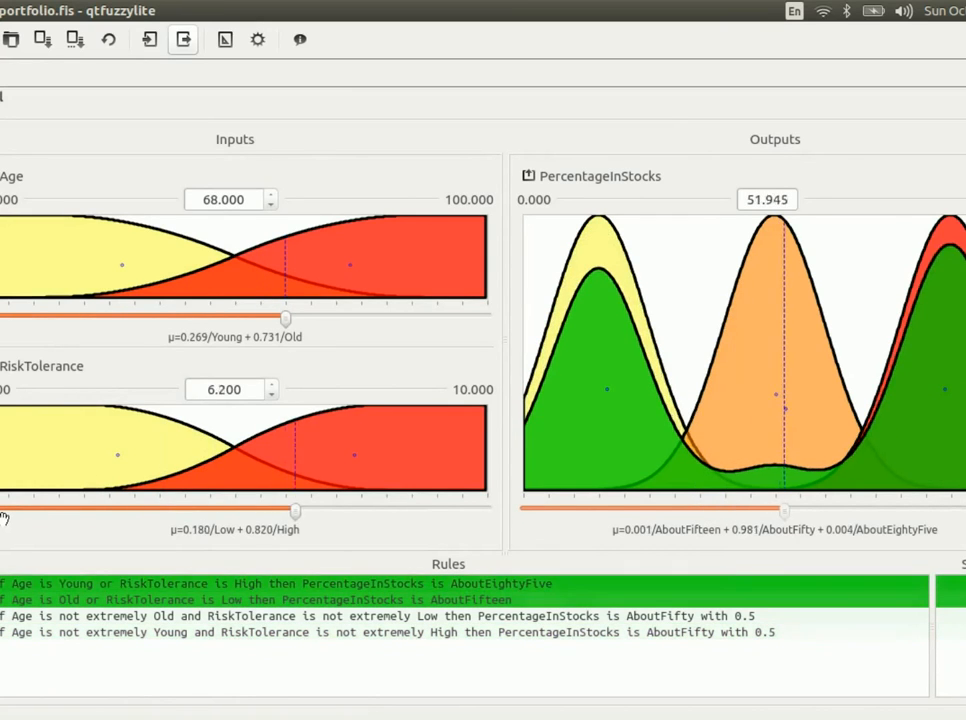
left_click_drag(284, 318, 356, 318)
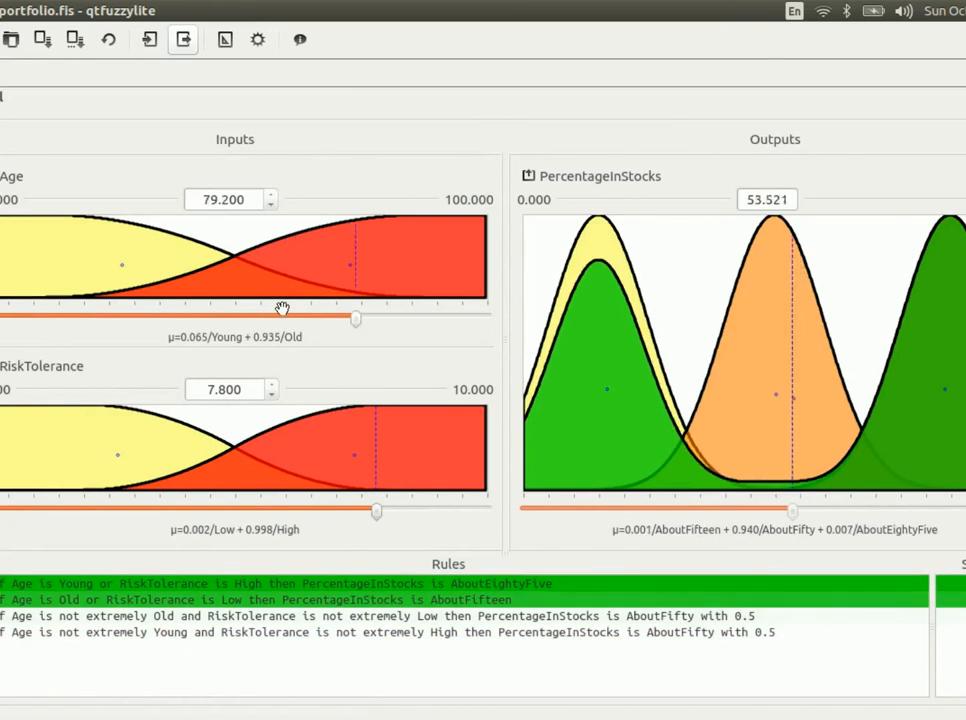
left_click_drag(356, 318, 152, 318)
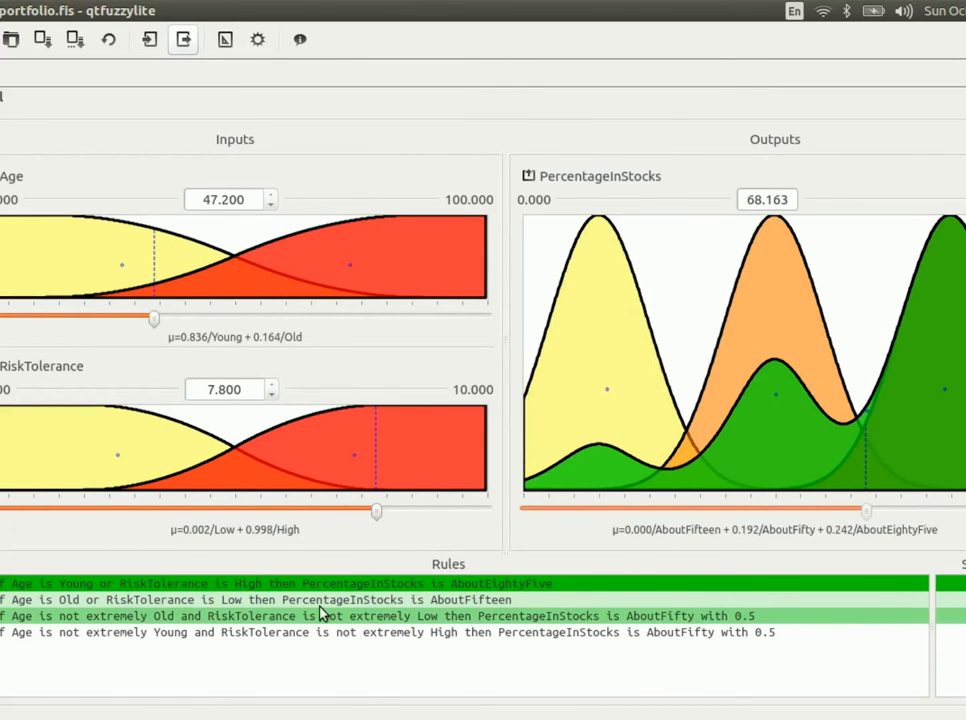
left_click(258, 40)
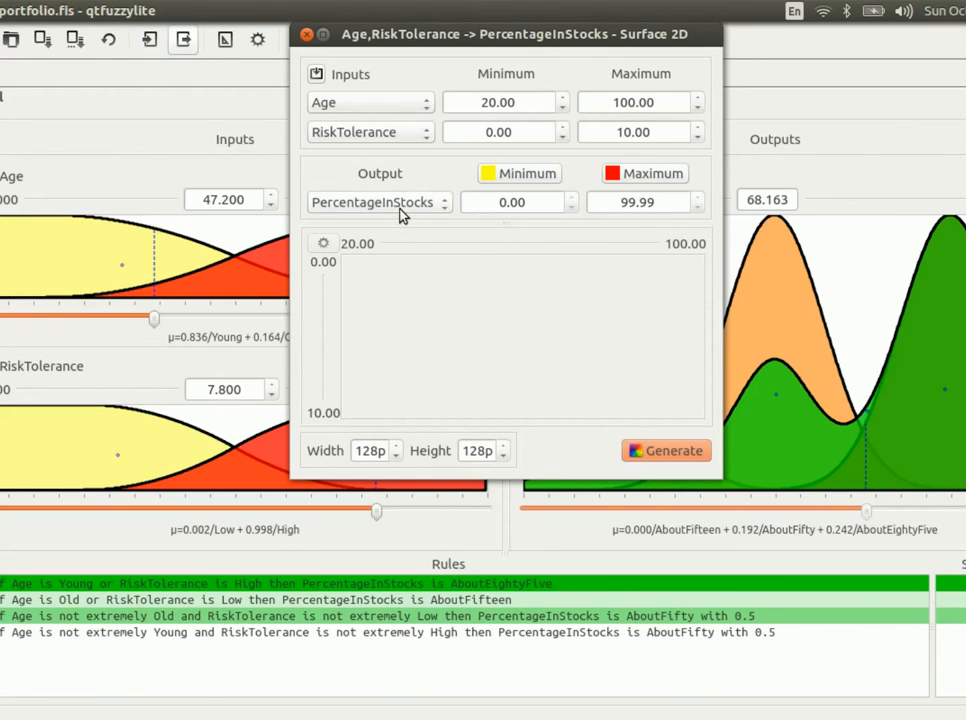
mouse_move(378, 140)
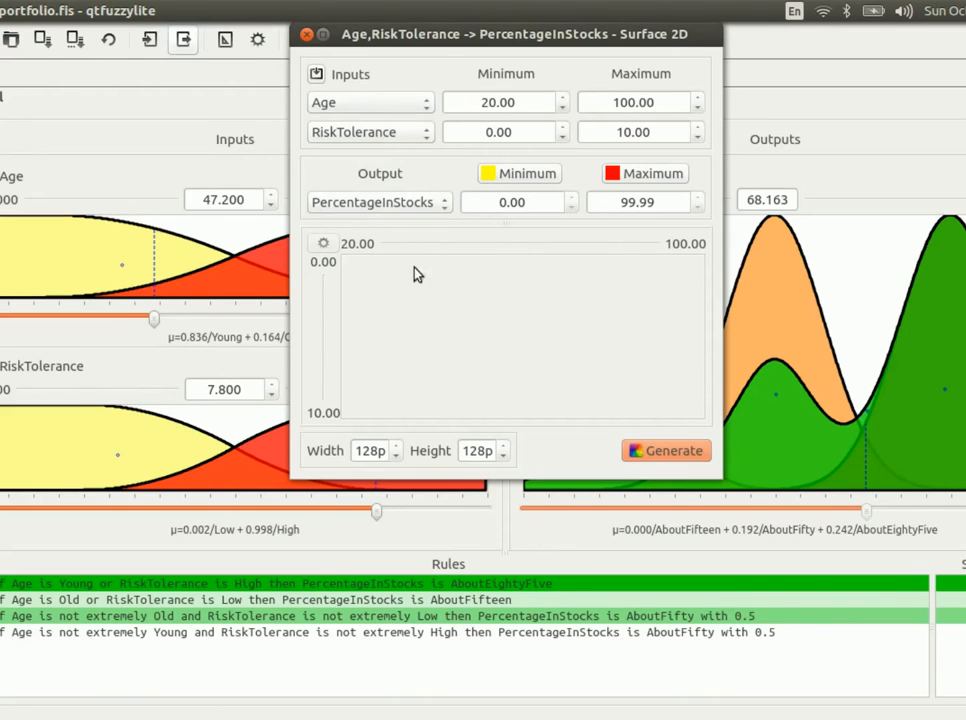
left_click(664, 450)
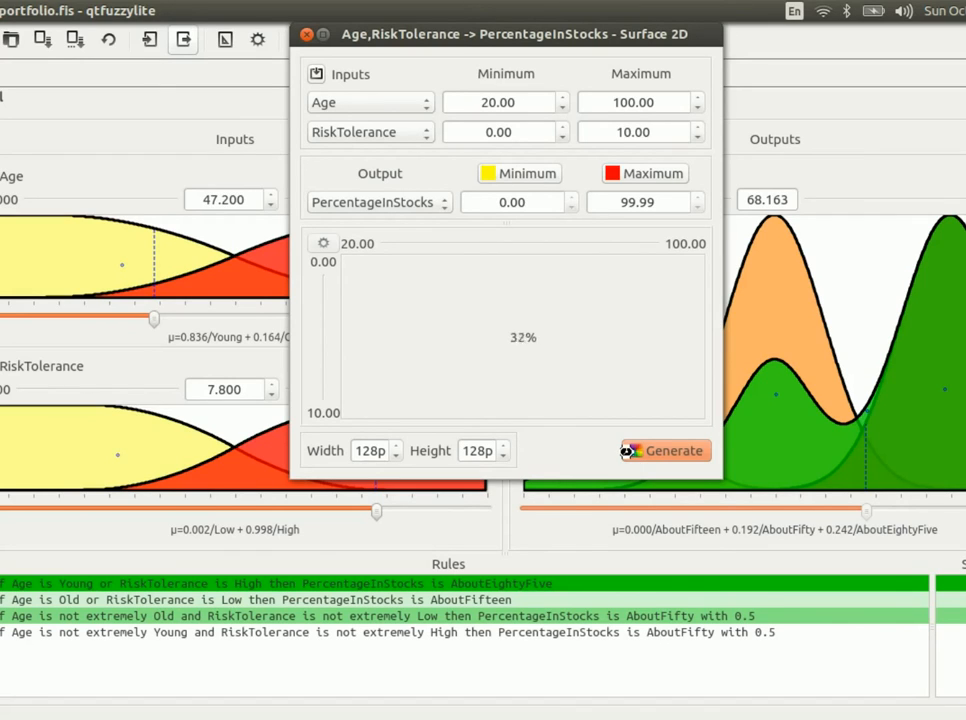
left_click(666, 450)
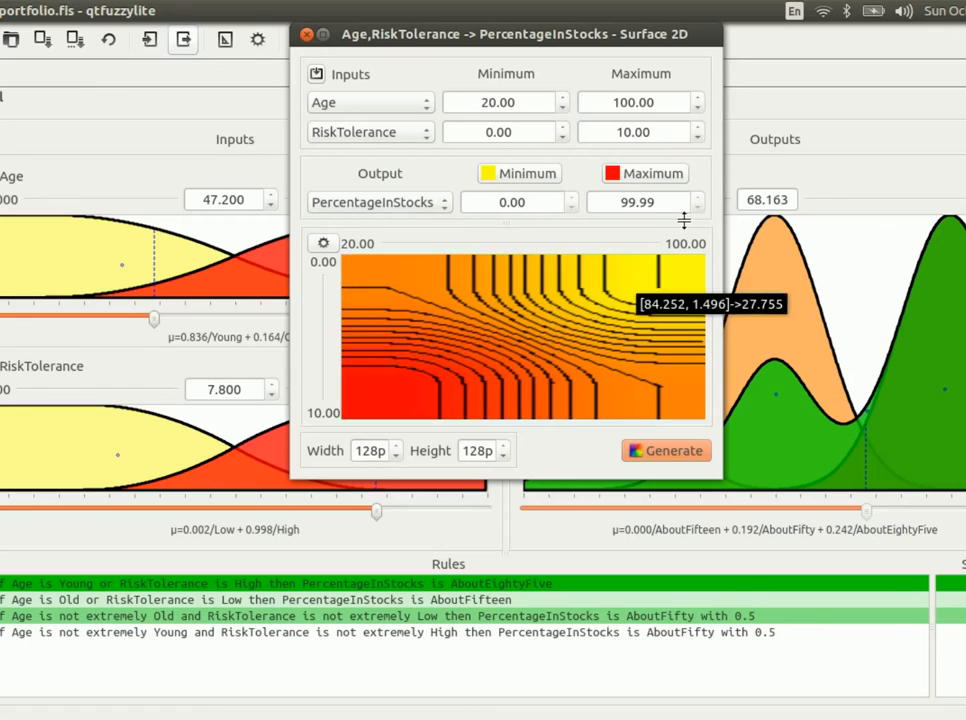
mouse_move(632, 258)
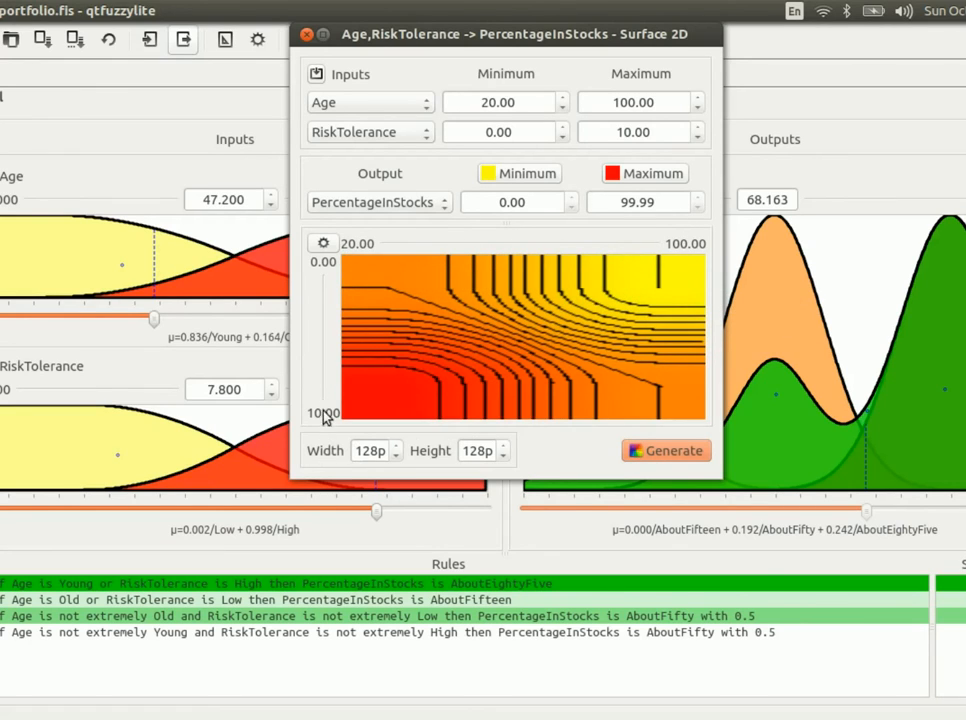
mouse_move(424, 302)
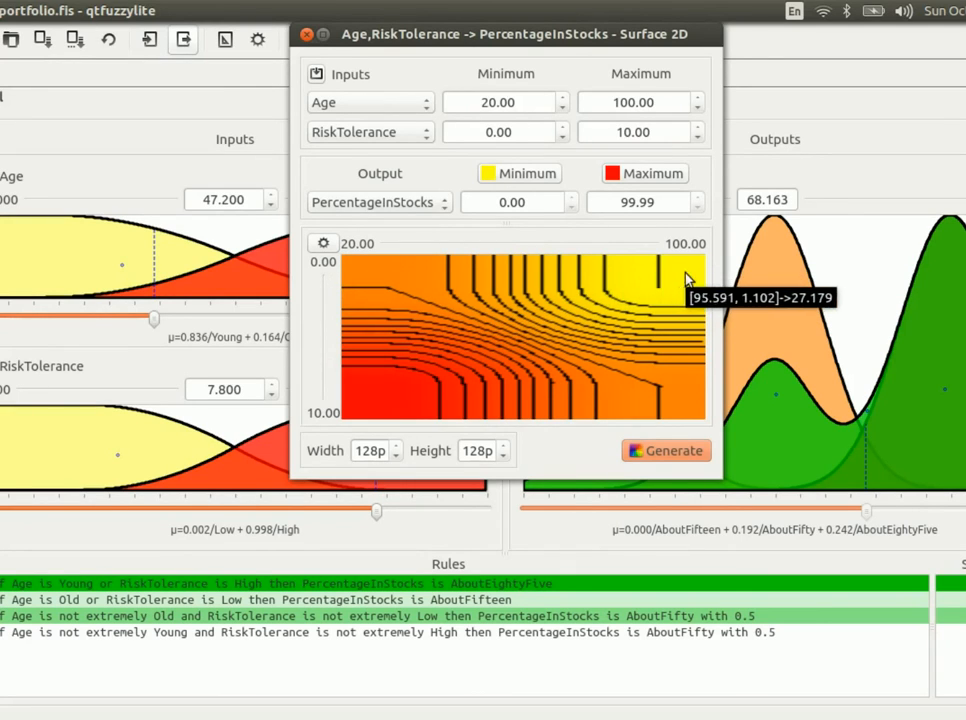
mouse_move(656, 280)
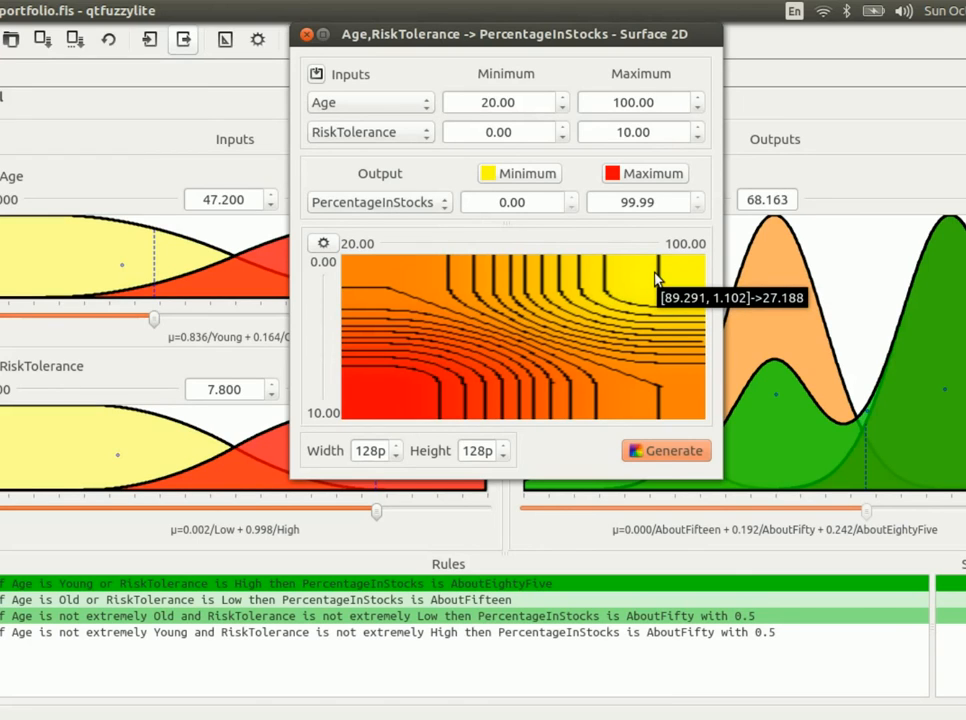
mouse_move(600, 304)
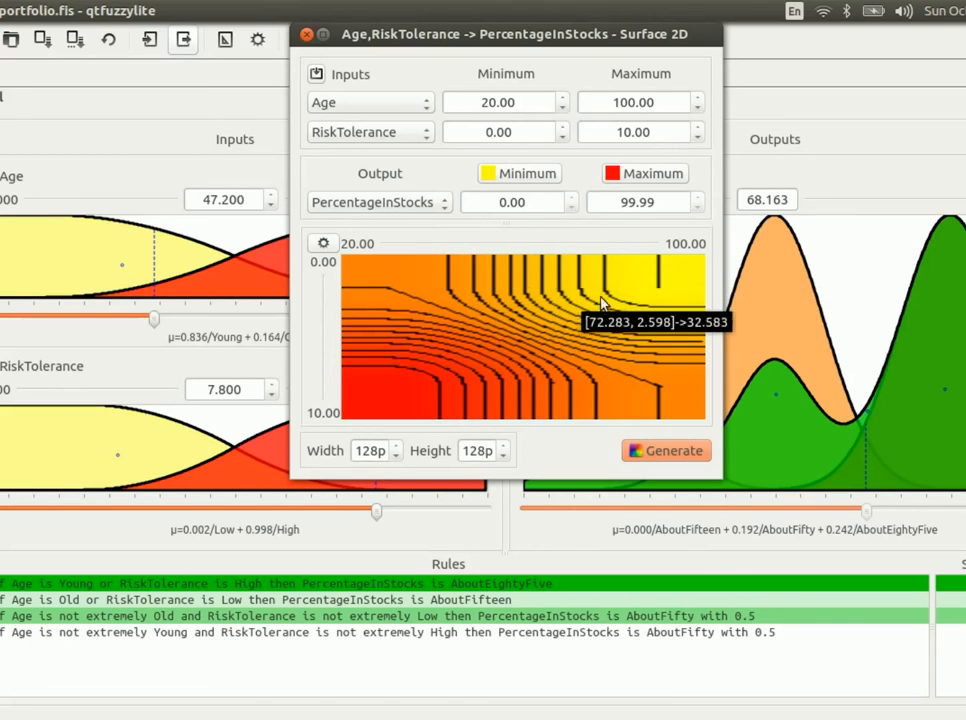
mouse_move(430, 376)
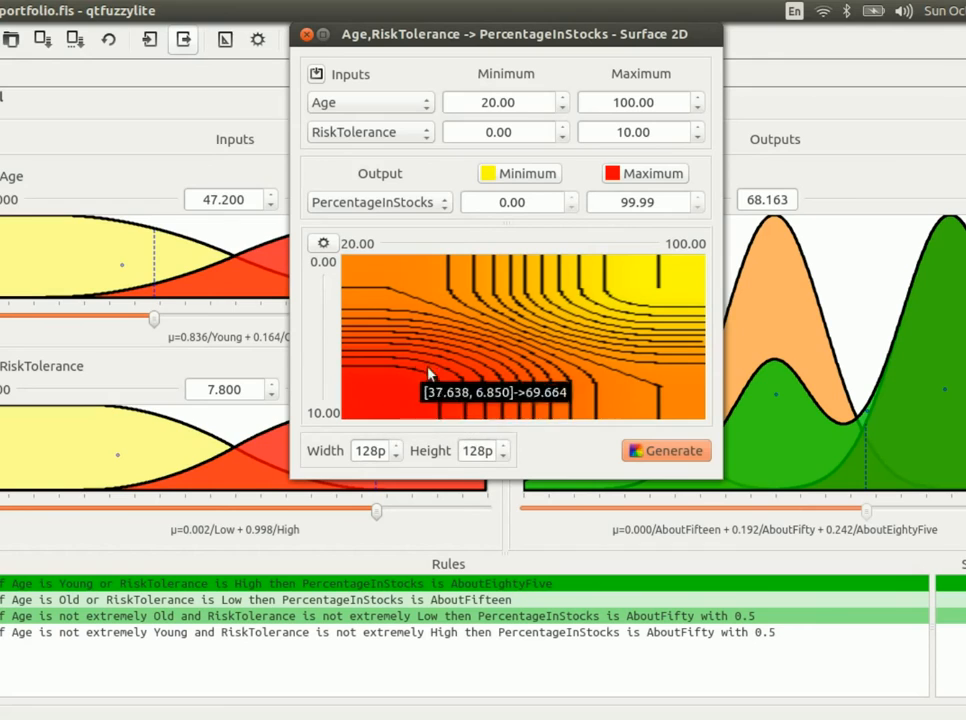
mouse_move(378, 258)
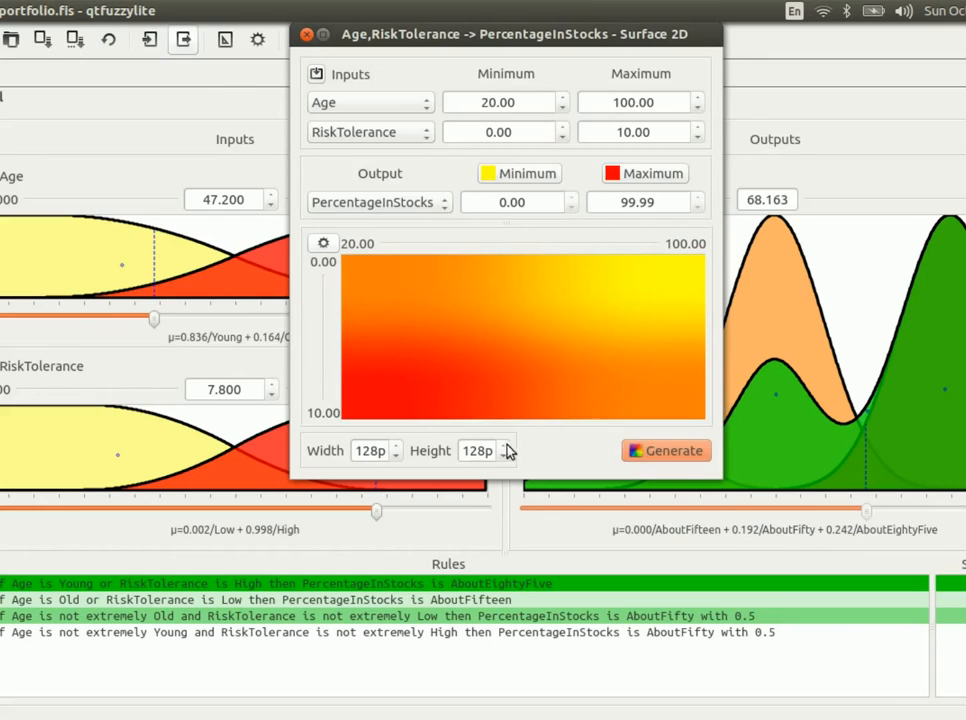
left_click(324, 244)
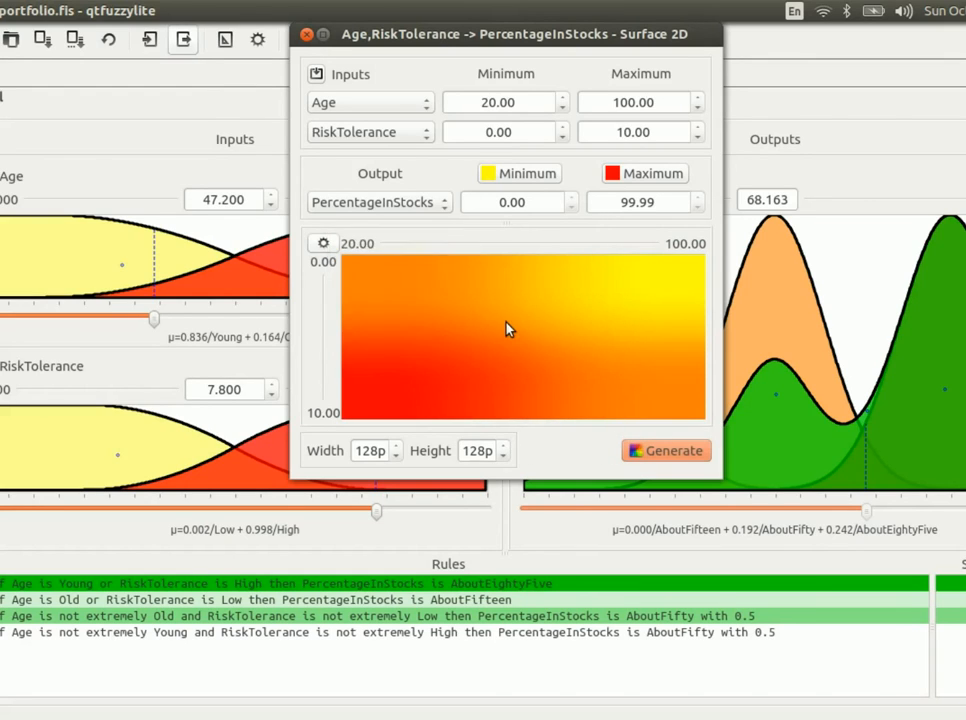
left_click(308, 32)
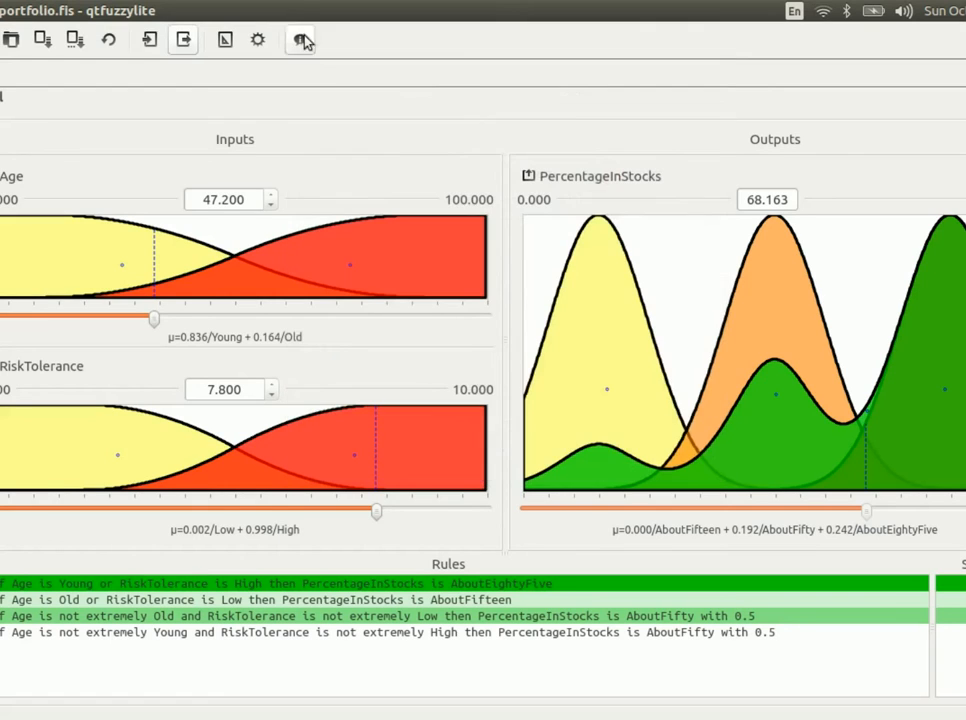
mouse_move(362, 100)
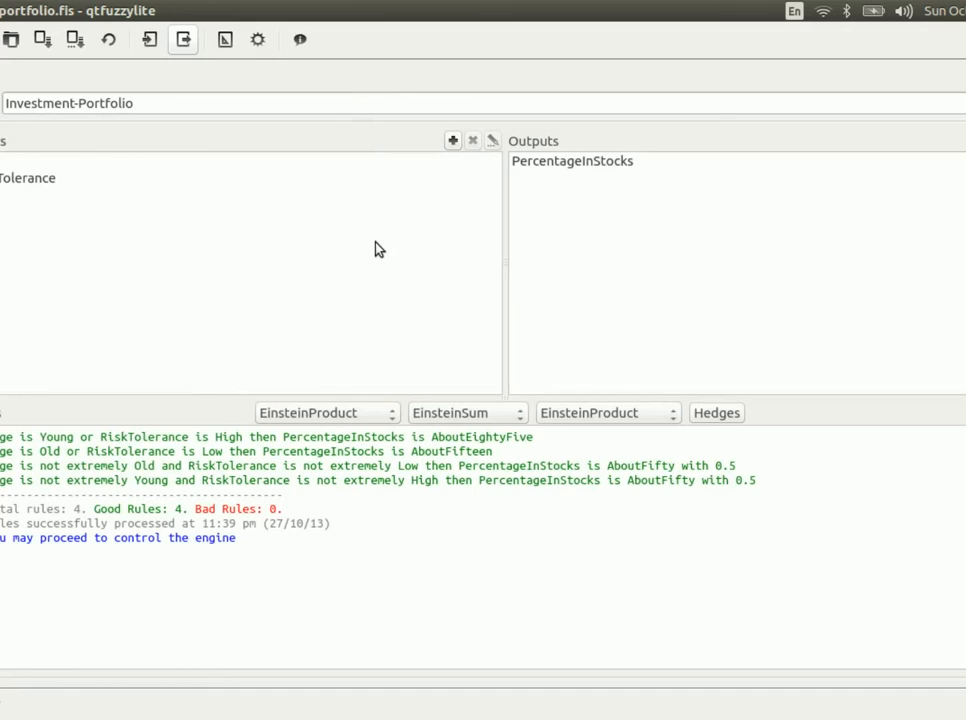
mouse_move(86, 170)
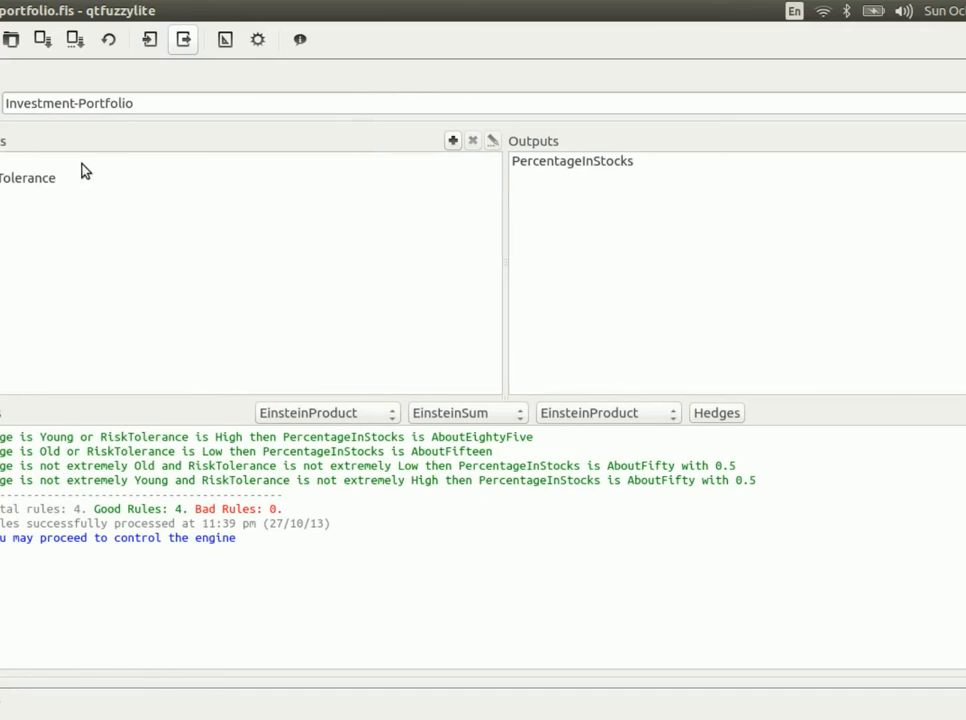
Select RiskTolerance, start adding a new input variable and cancel without adding it.
left_click(30, 176)
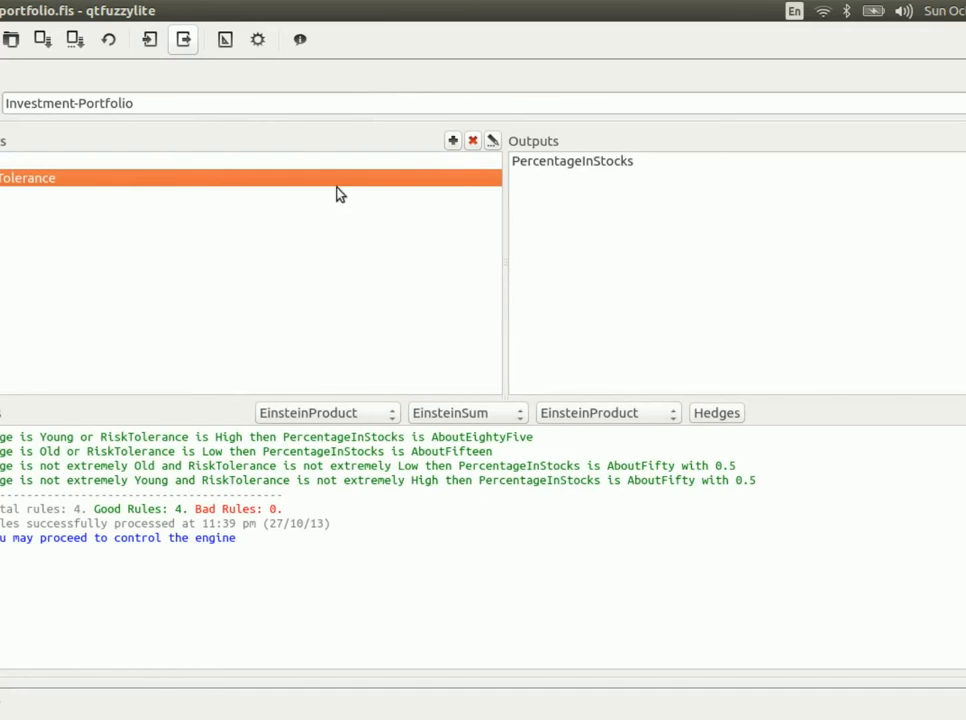
left_click(452, 140)
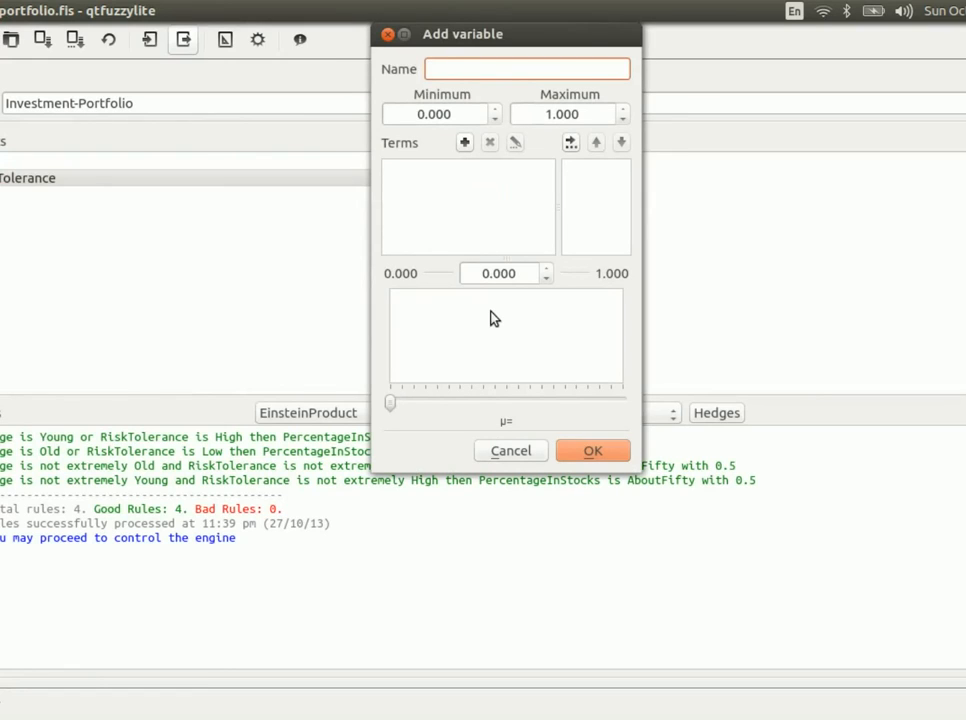
mouse_move(448, 208)
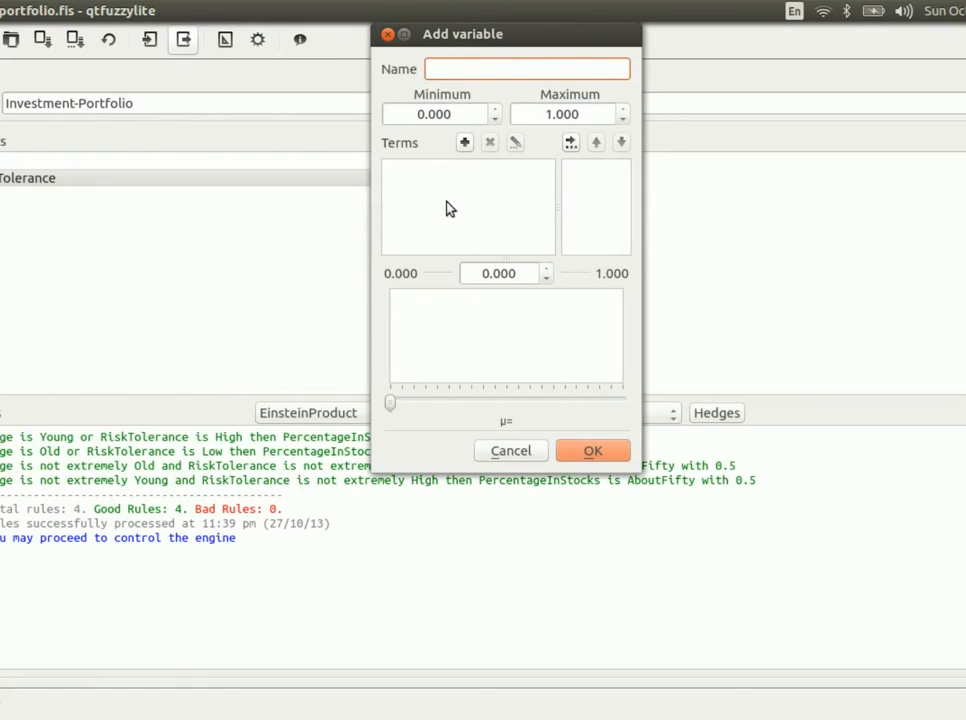
left_click(512, 450)
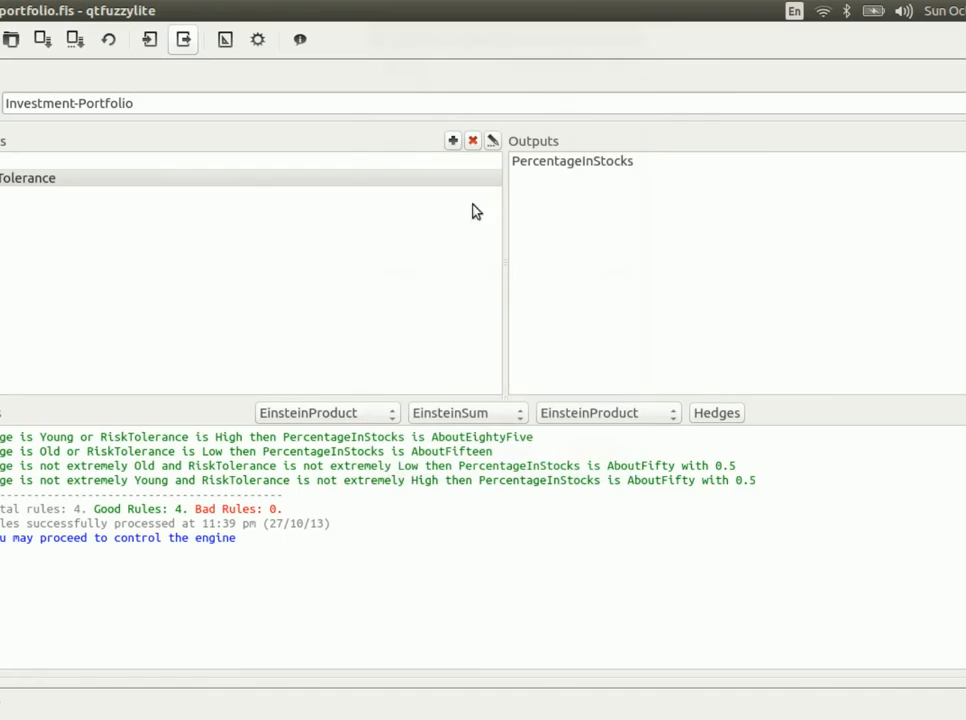
Export the Investment-Portfolio engine as fuzzylite C++ code and then as FIS text.
left_click(184, 40)
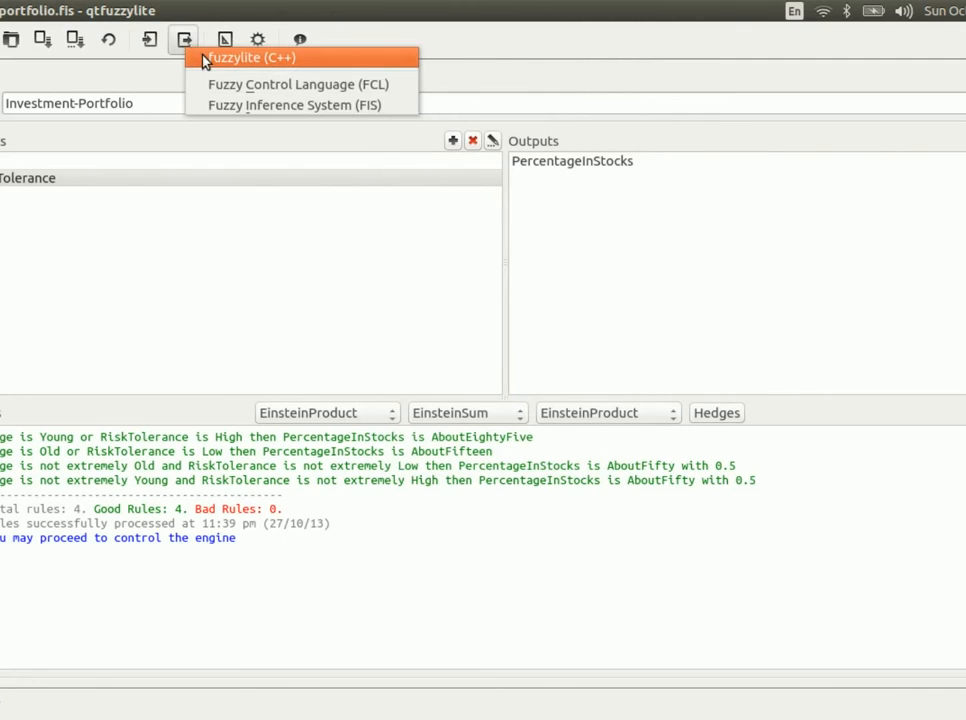
left_click(250, 56)
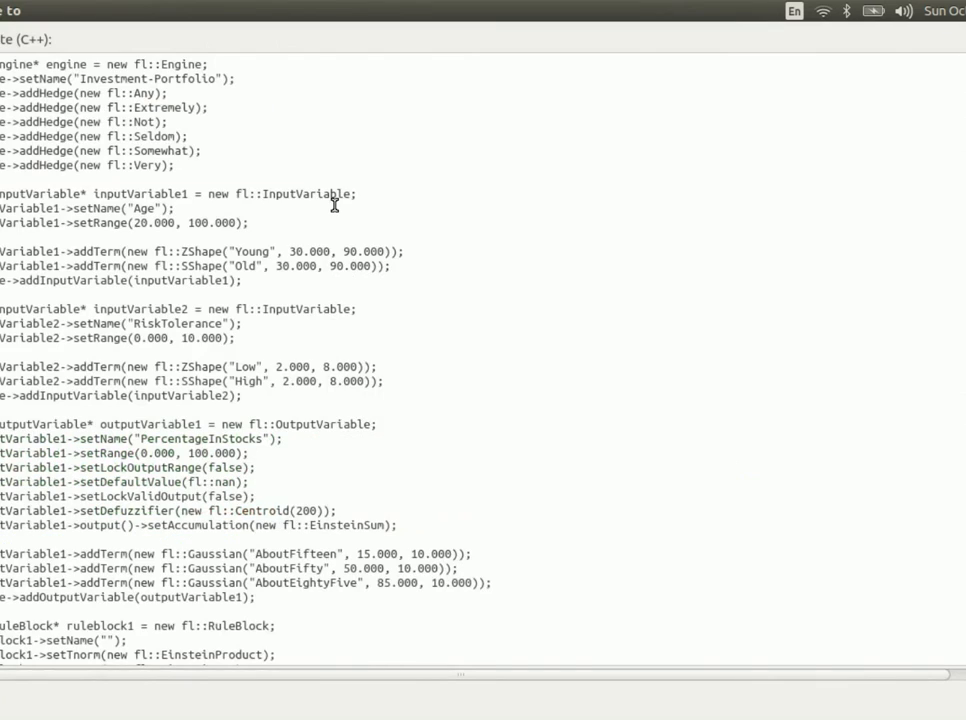
mouse_move(364, 204)
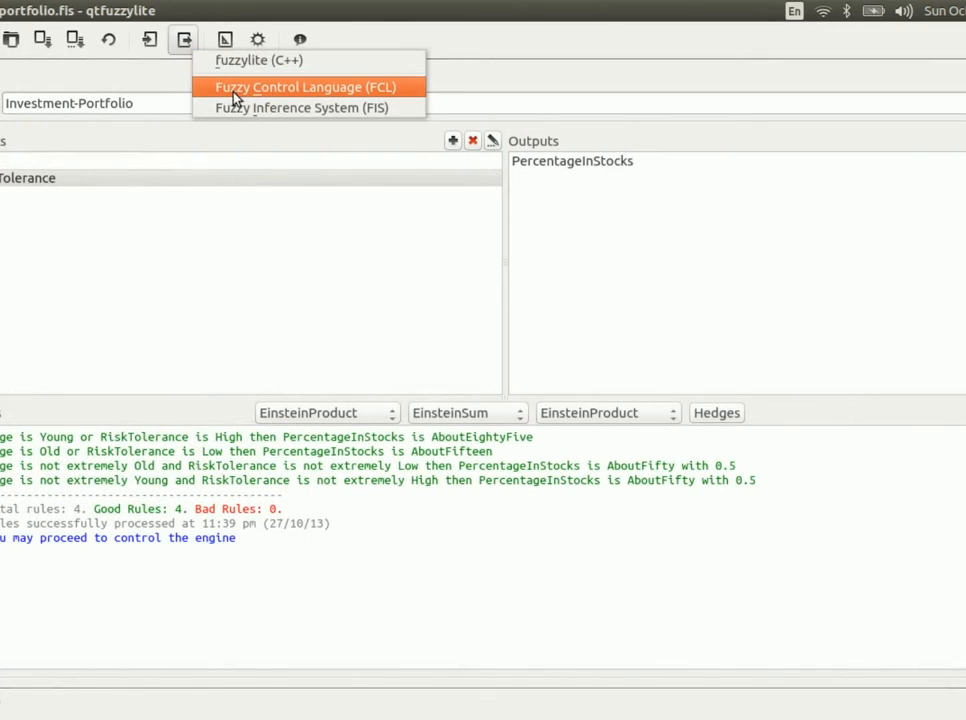
mouse_move(338, 96)
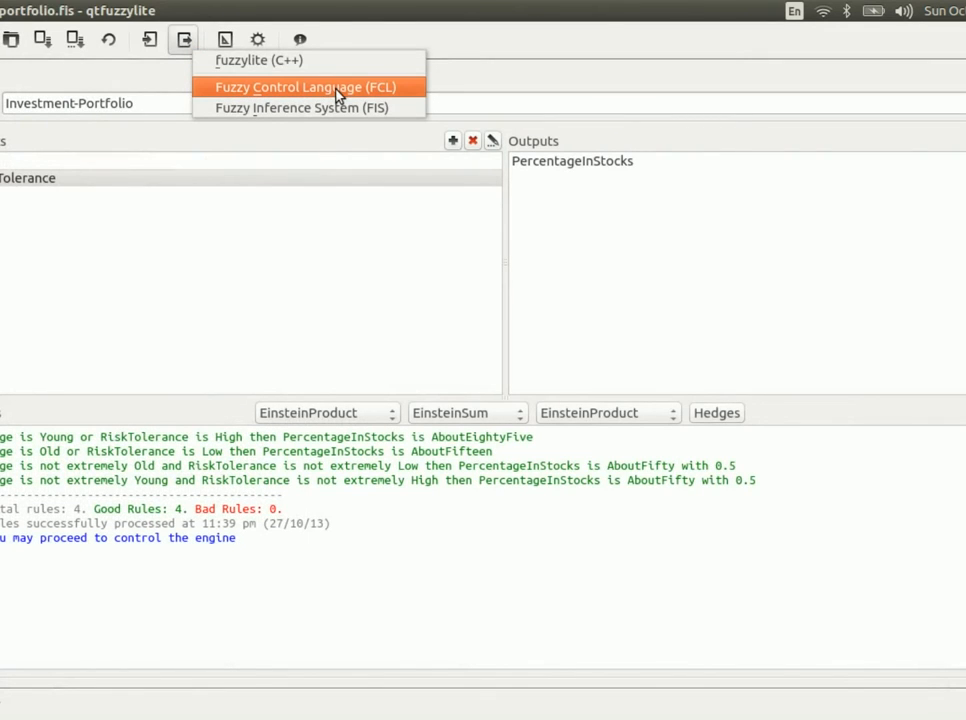
mouse_move(344, 108)
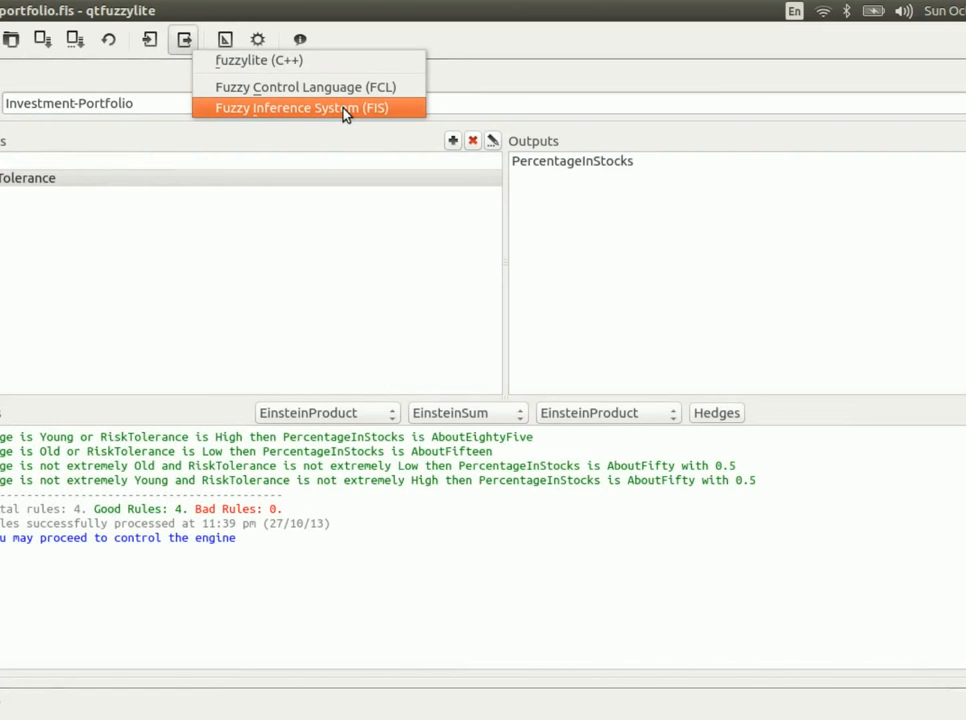
left_click(288, 108)
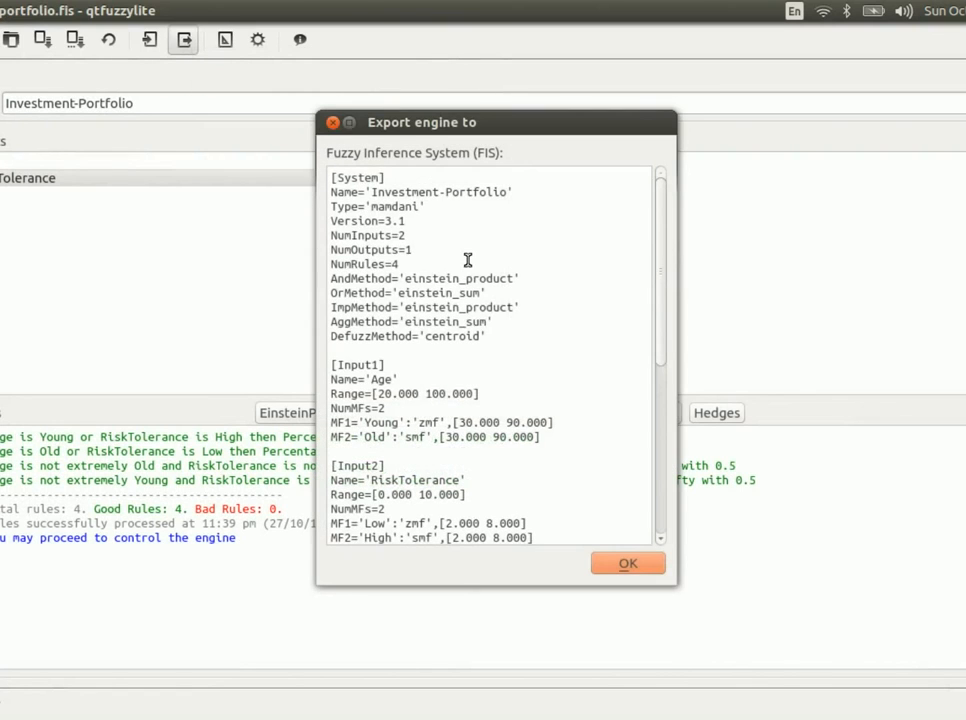
left_click(628, 564)
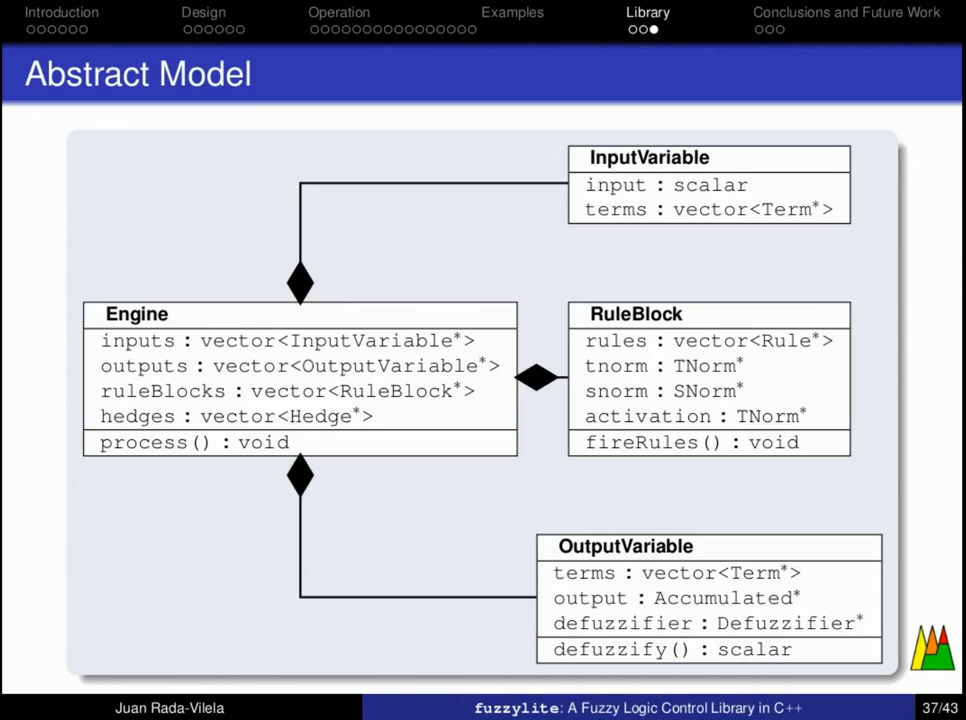
mouse_move(236, 222)
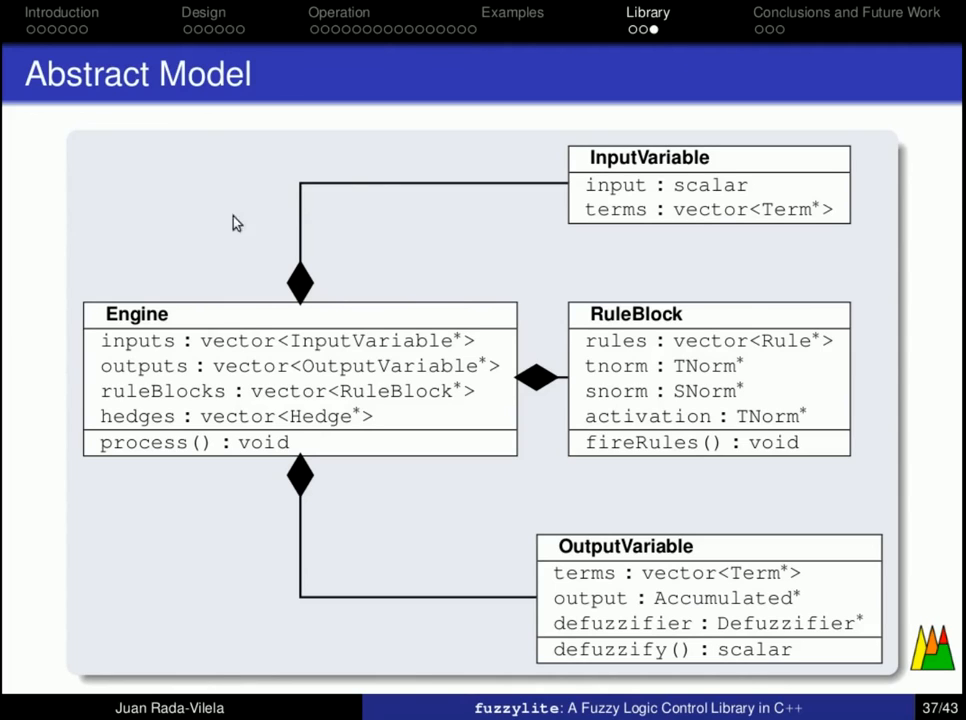
mouse_move(162, 340)
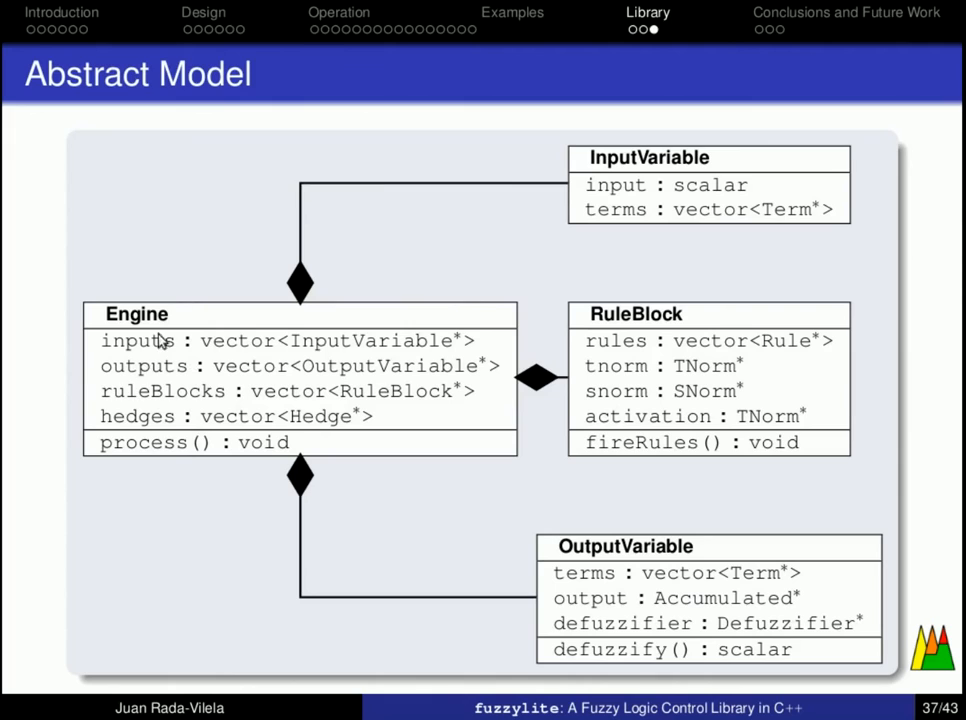
mouse_move(156, 406)
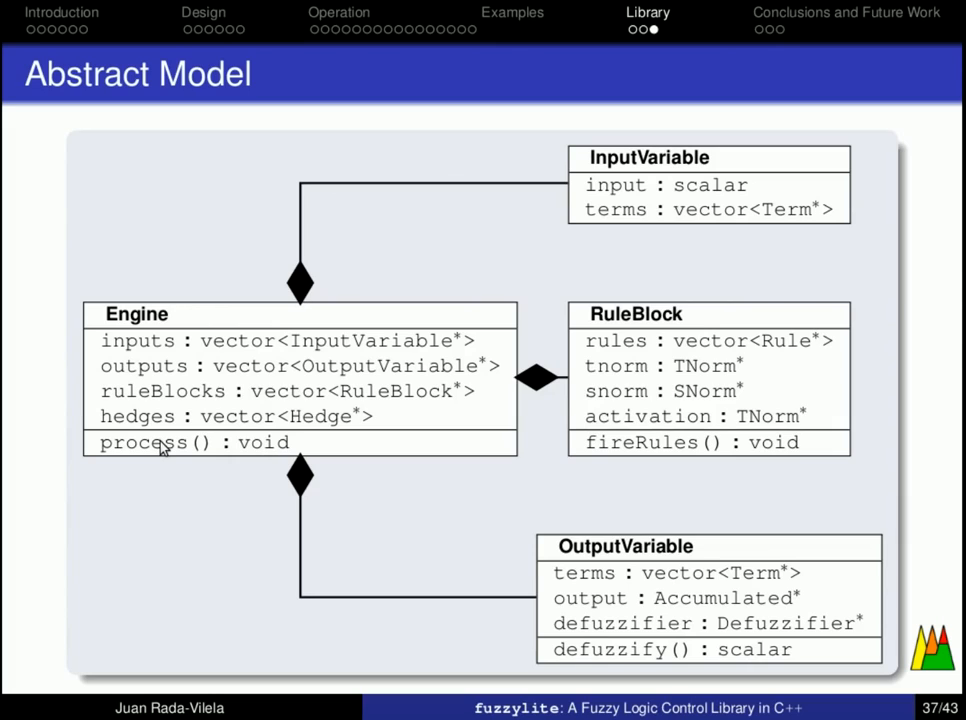
mouse_move(232, 448)
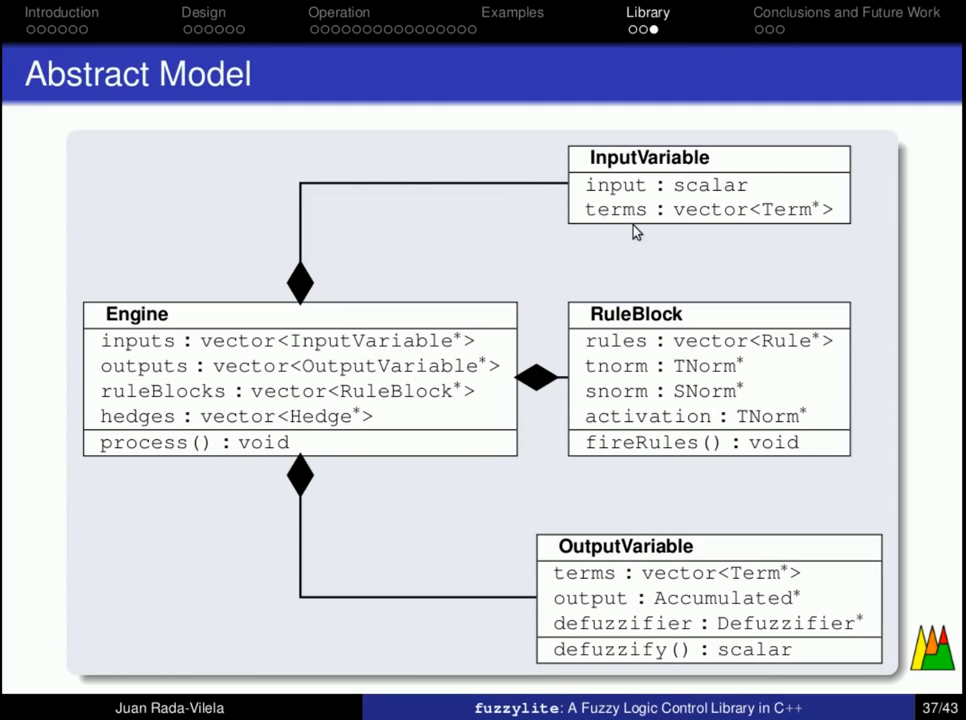
mouse_move(704, 208)
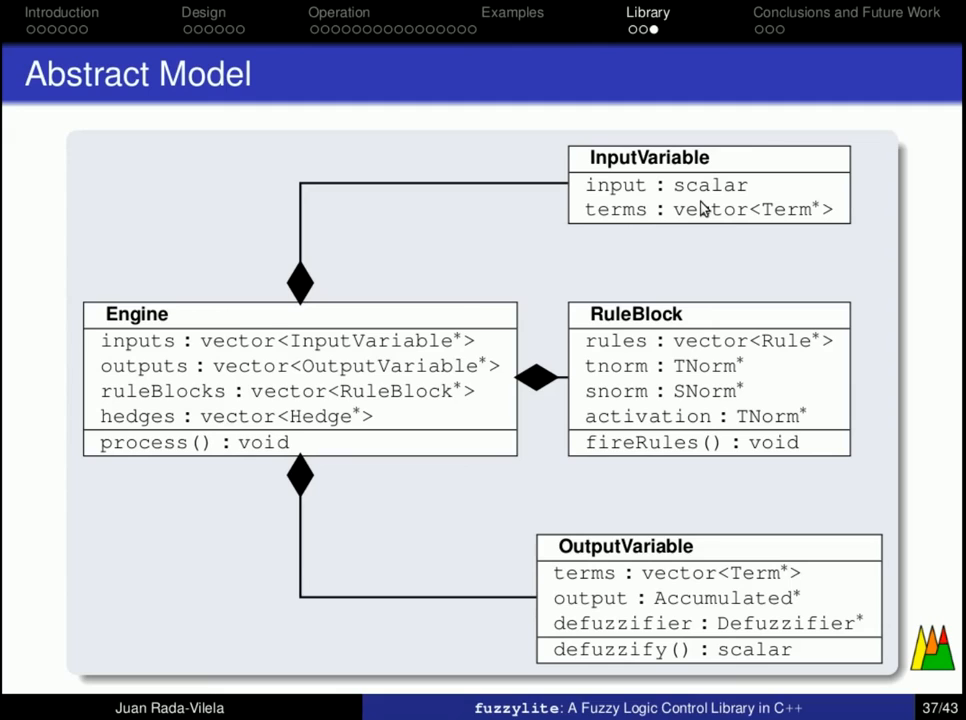
mouse_move(702, 208)
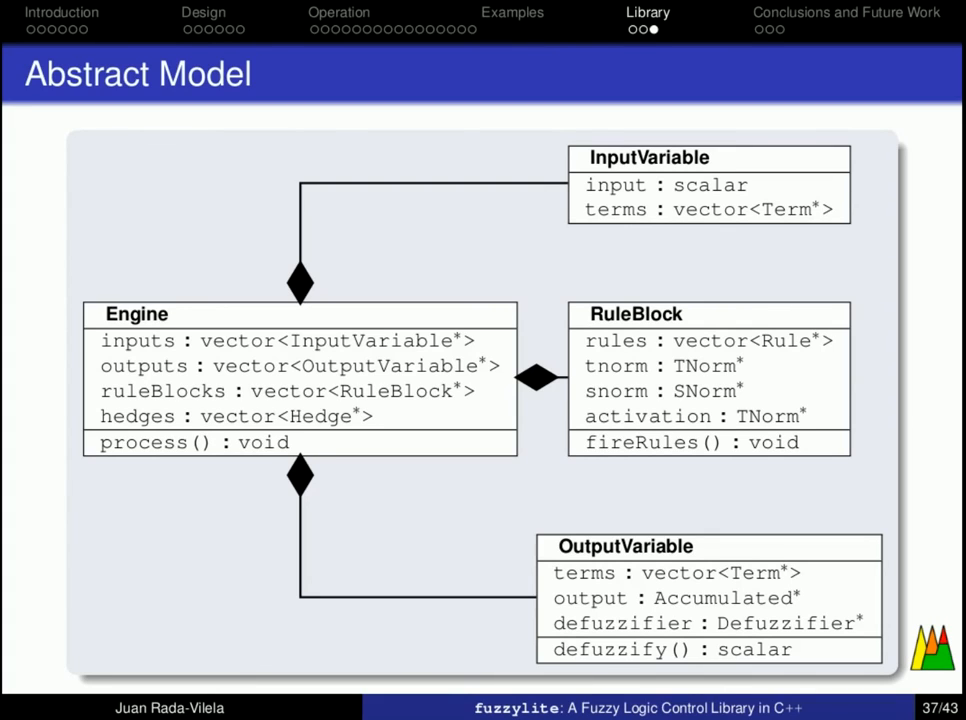
mouse_move(704, 216)
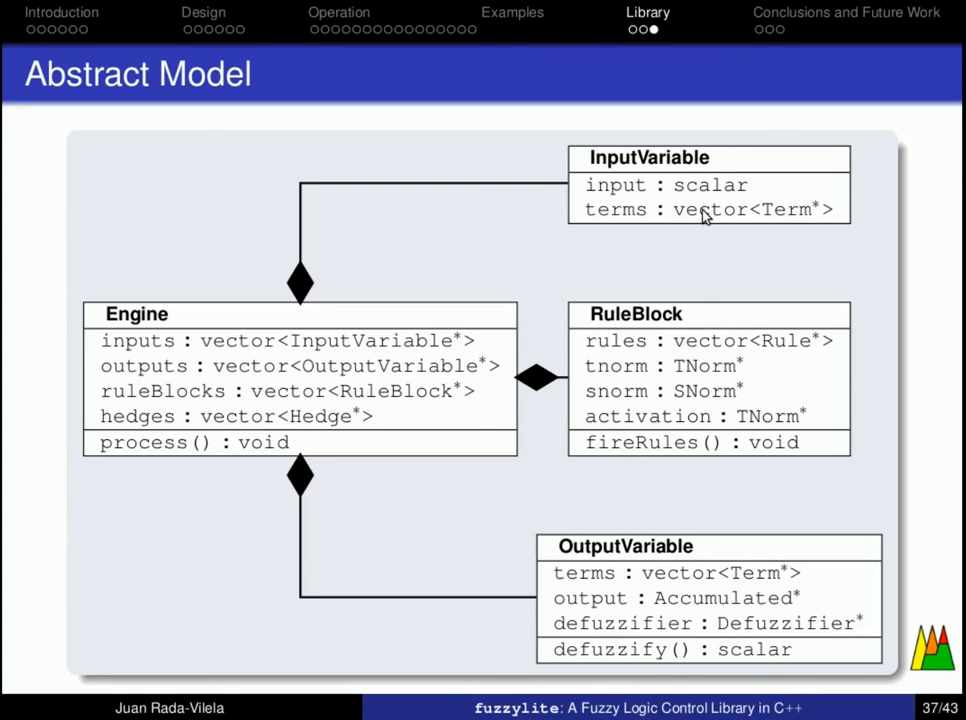
mouse_move(728, 240)
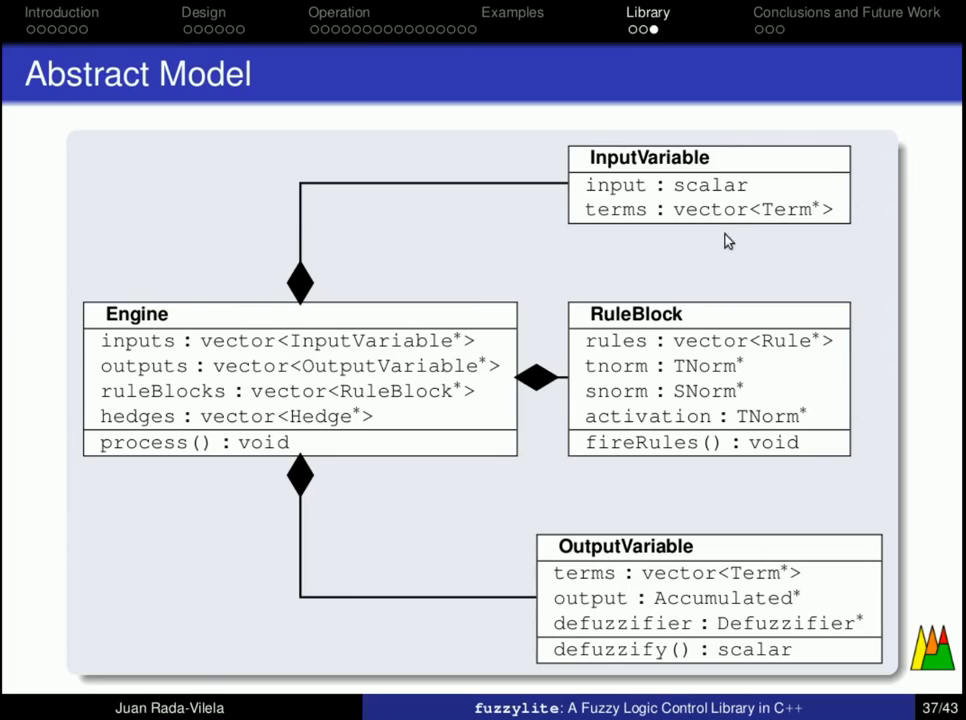
mouse_move(650, 318)
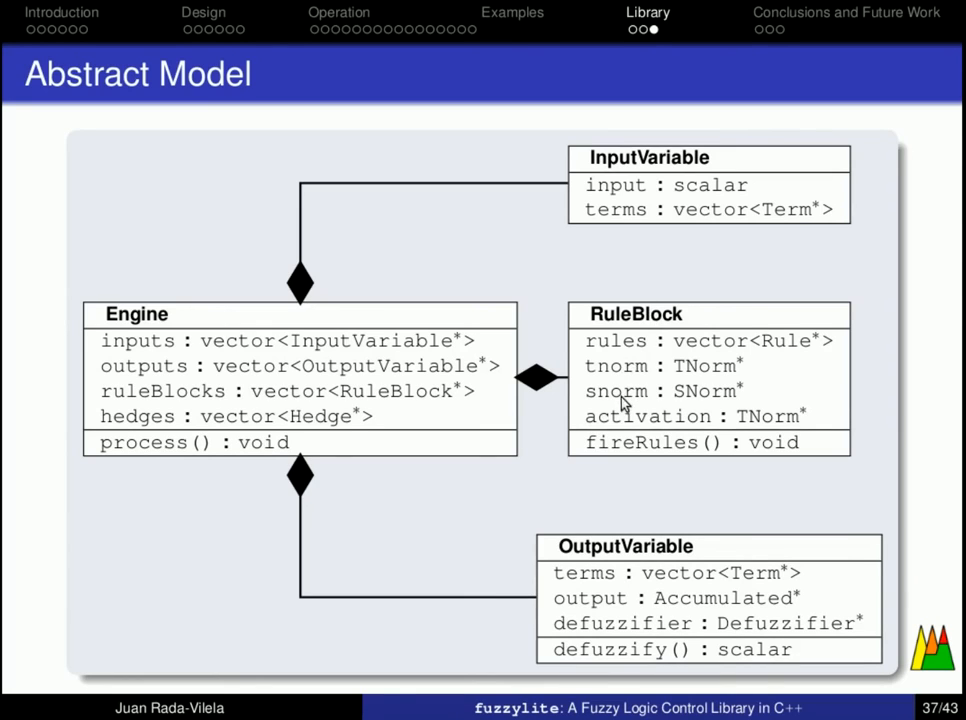
mouse_move(624, 404)
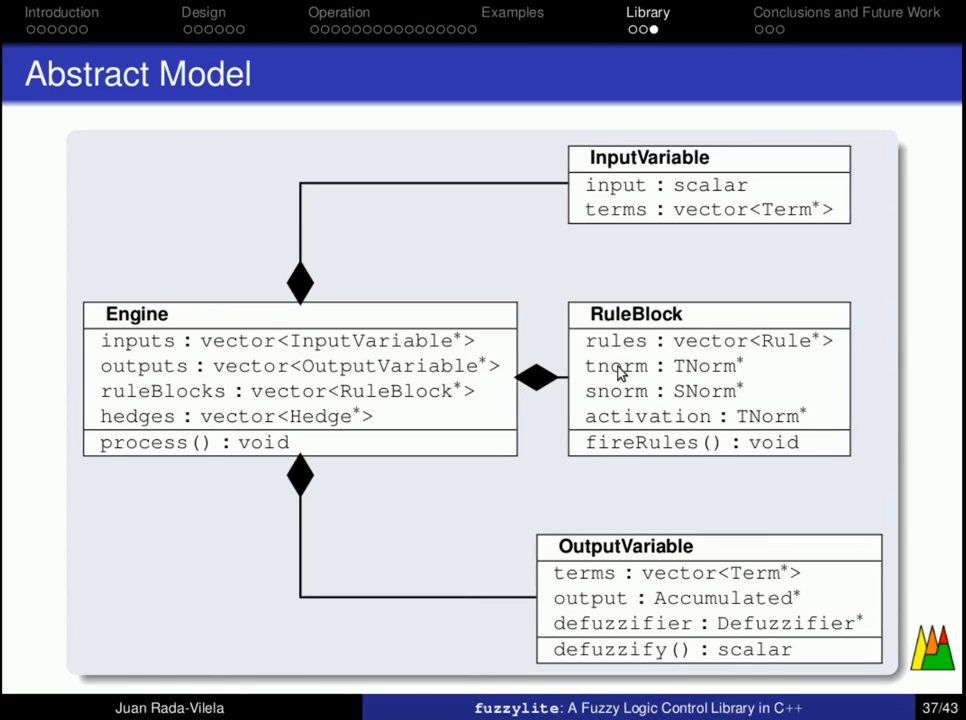
mouse_move(616, 408)
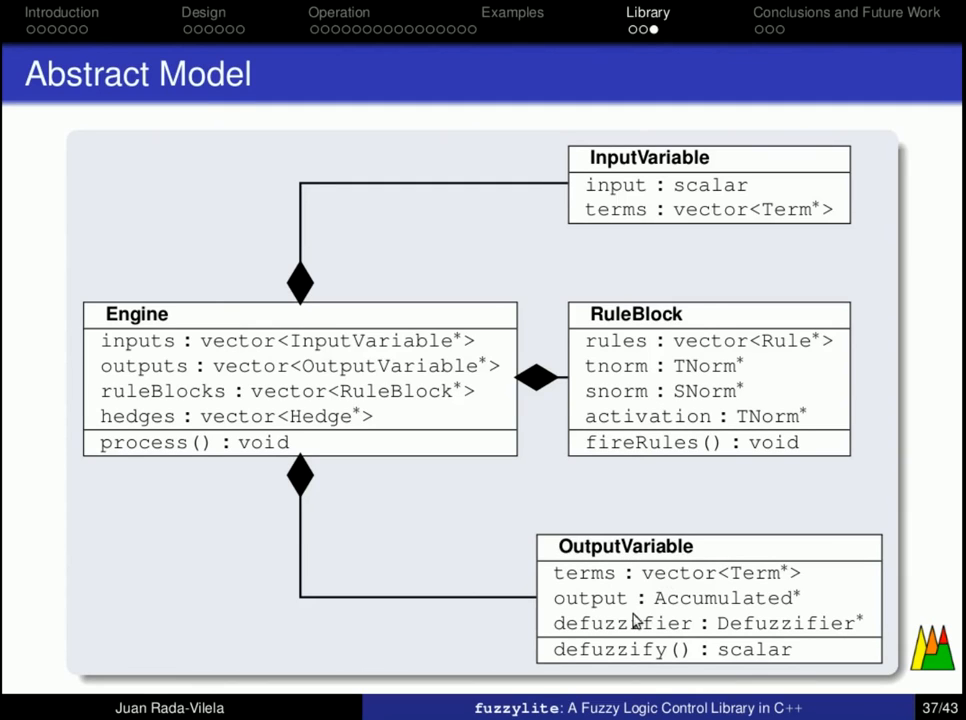
mouse_move(694, 584)
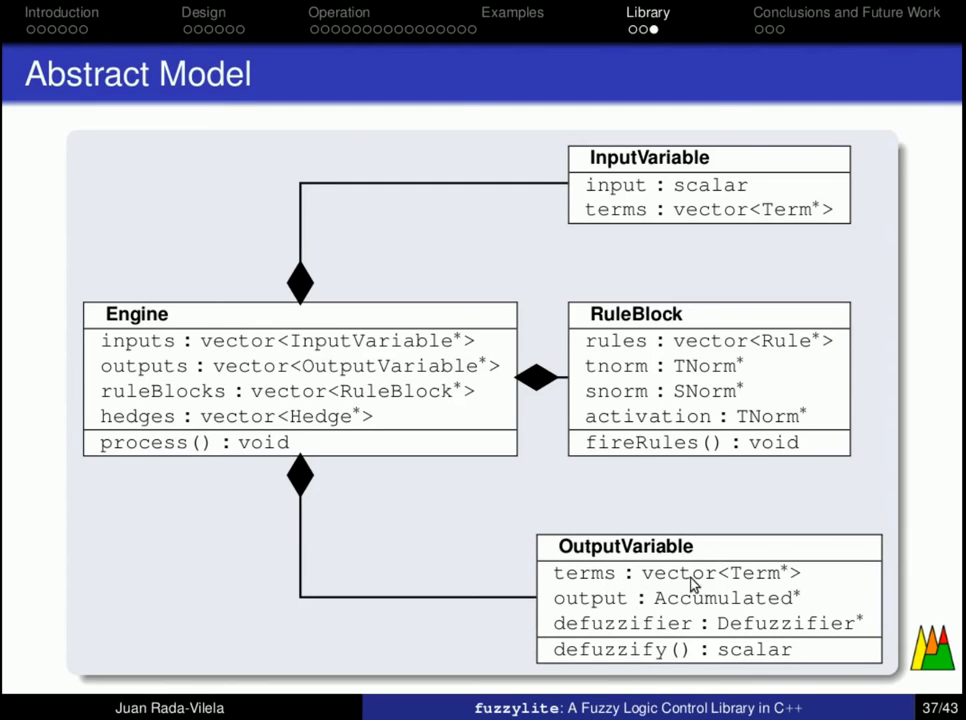
mouse_move(664, 608)
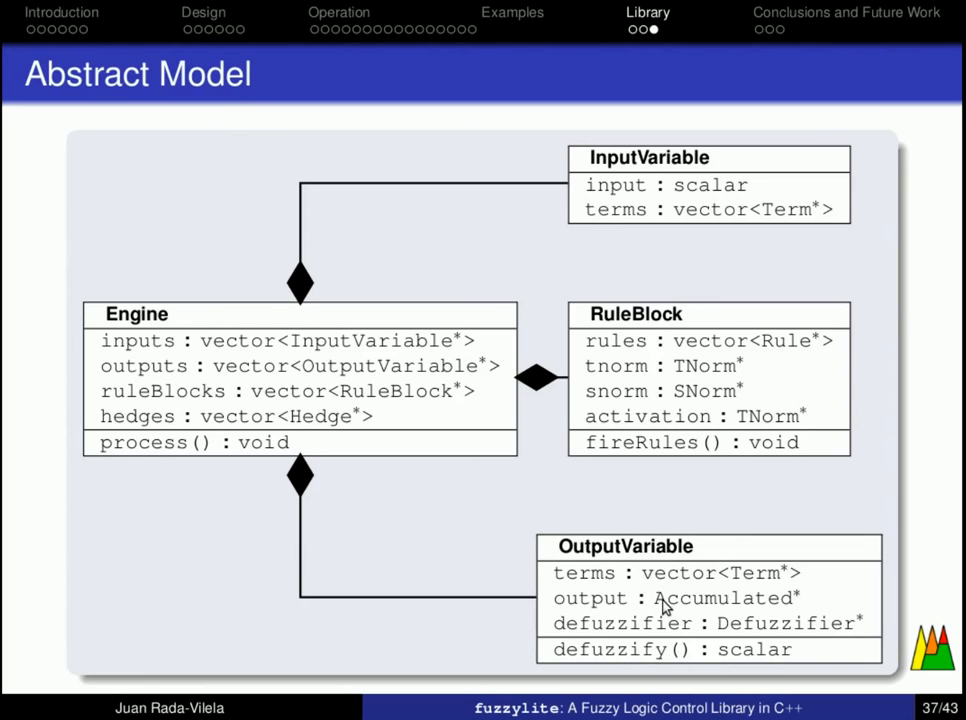
mouse_move(736, 610)
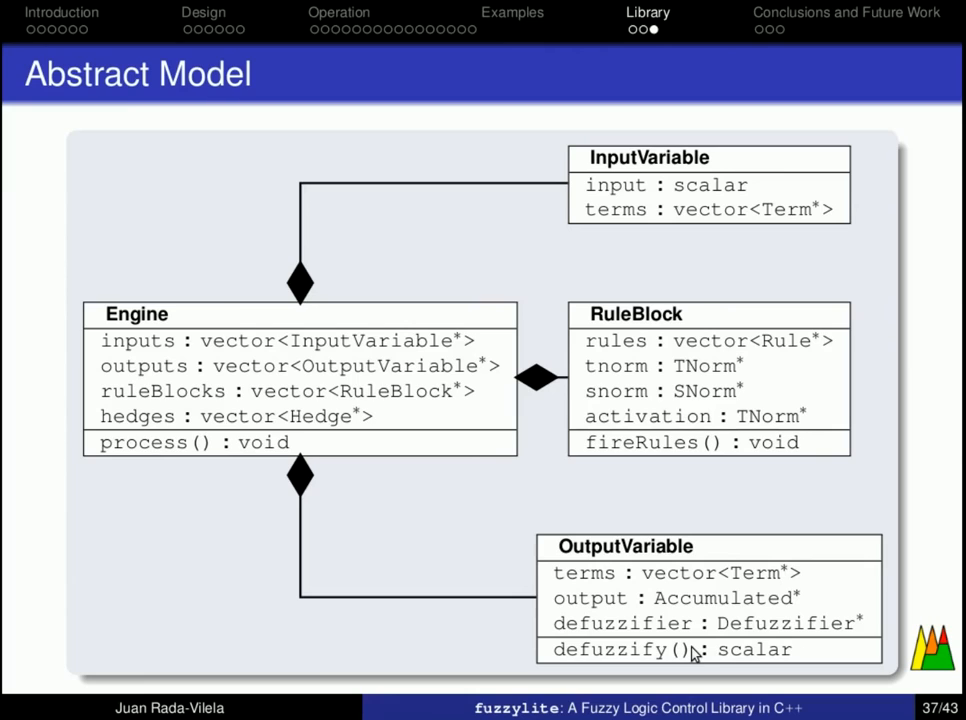
mouse_move(604, 596)
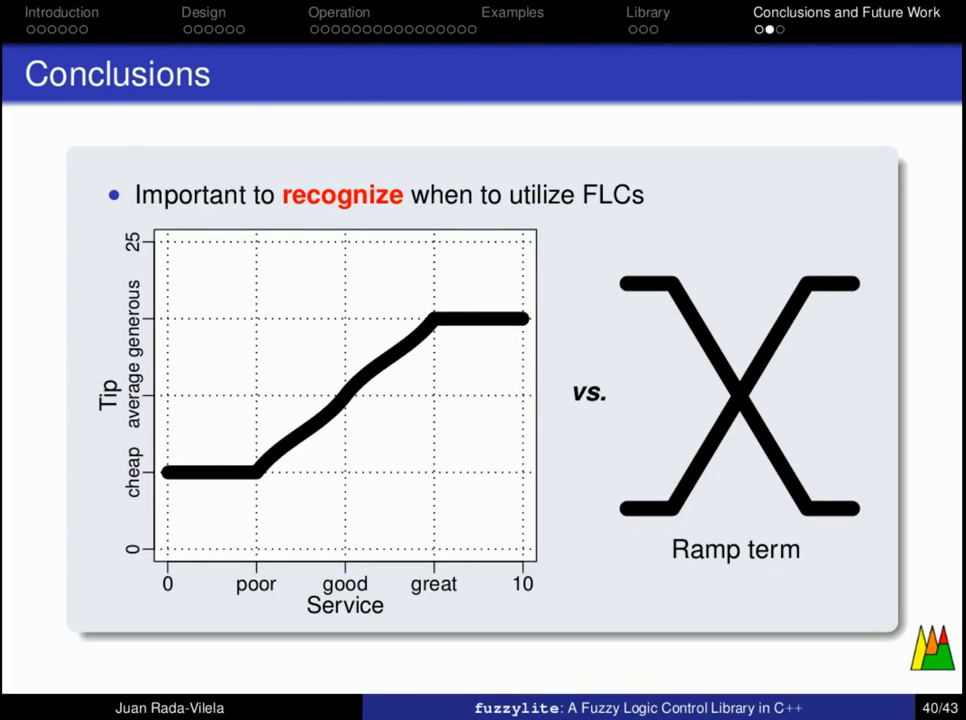
mouse_move(470, 510)
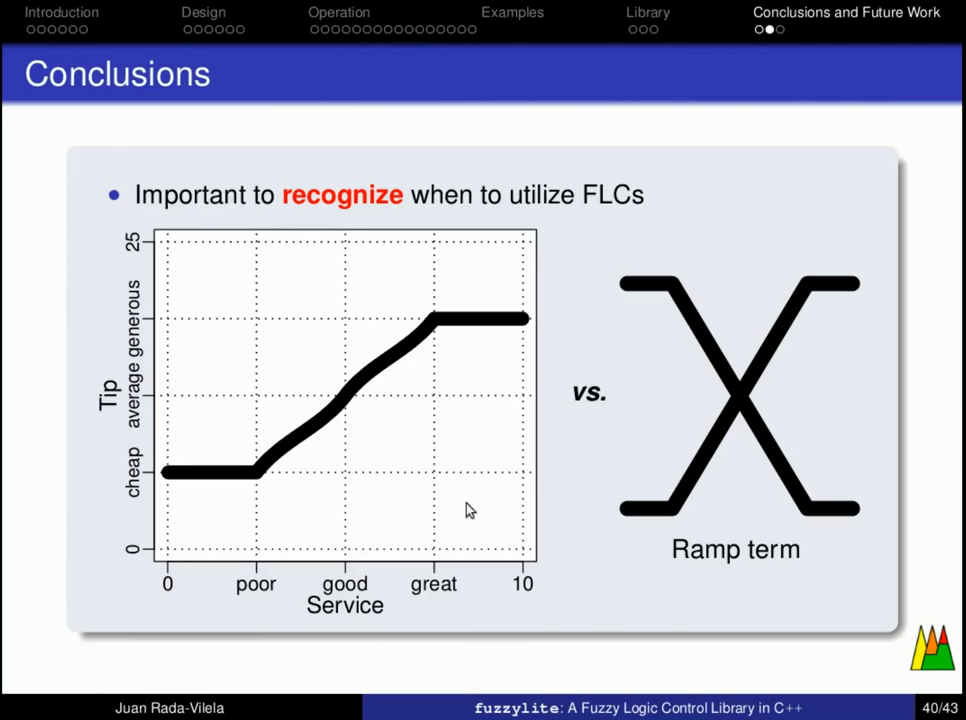
mouse_move(560, 384)
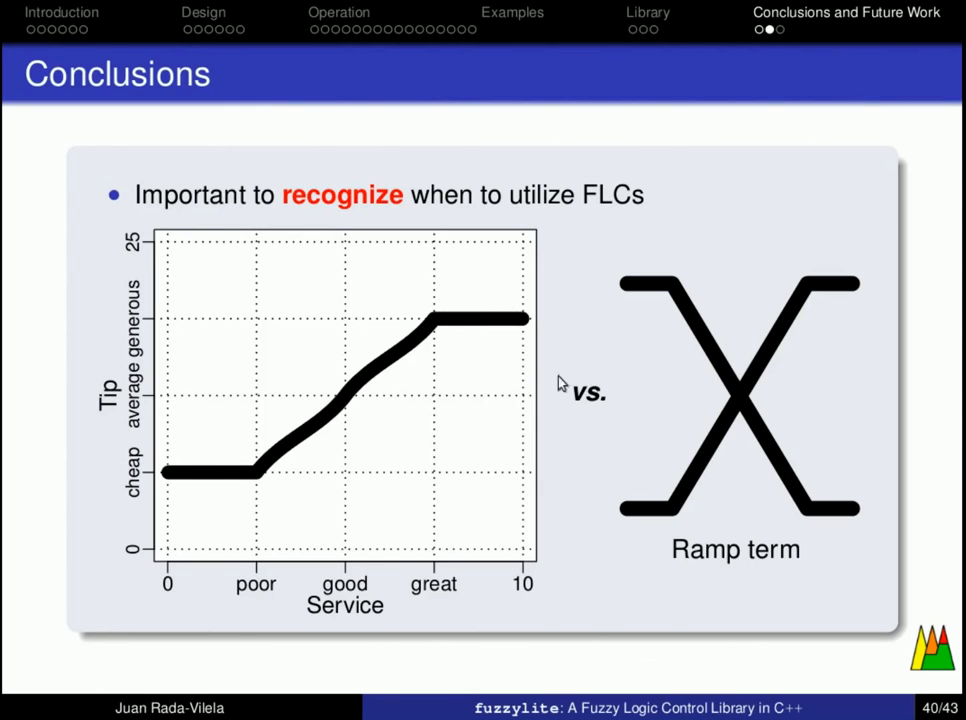
mouse_move(664, 512)
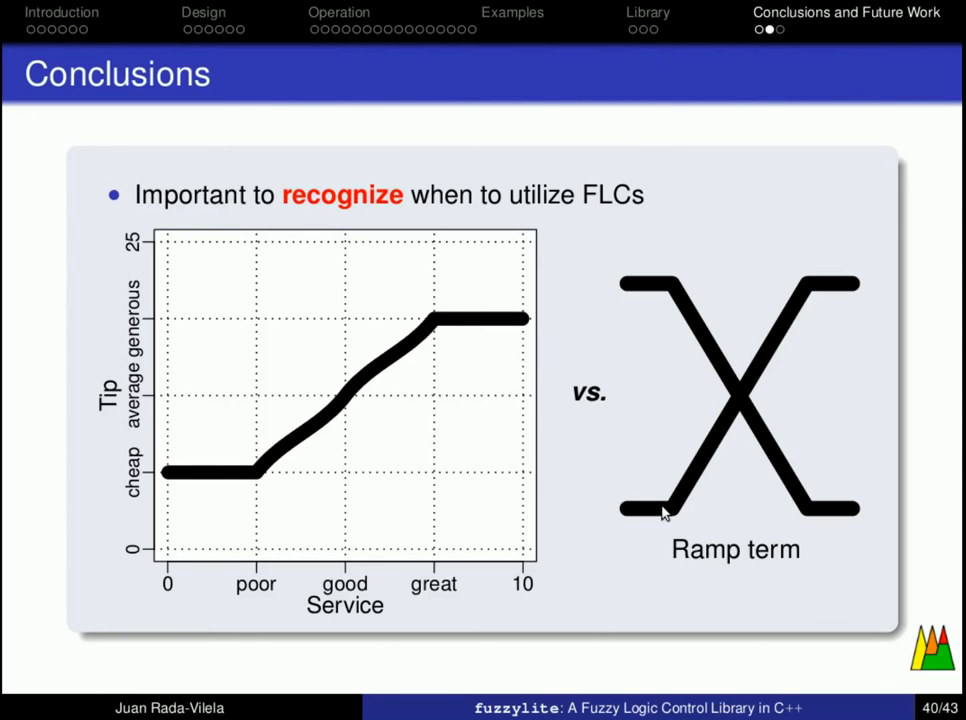
mouse_move(786, 360)
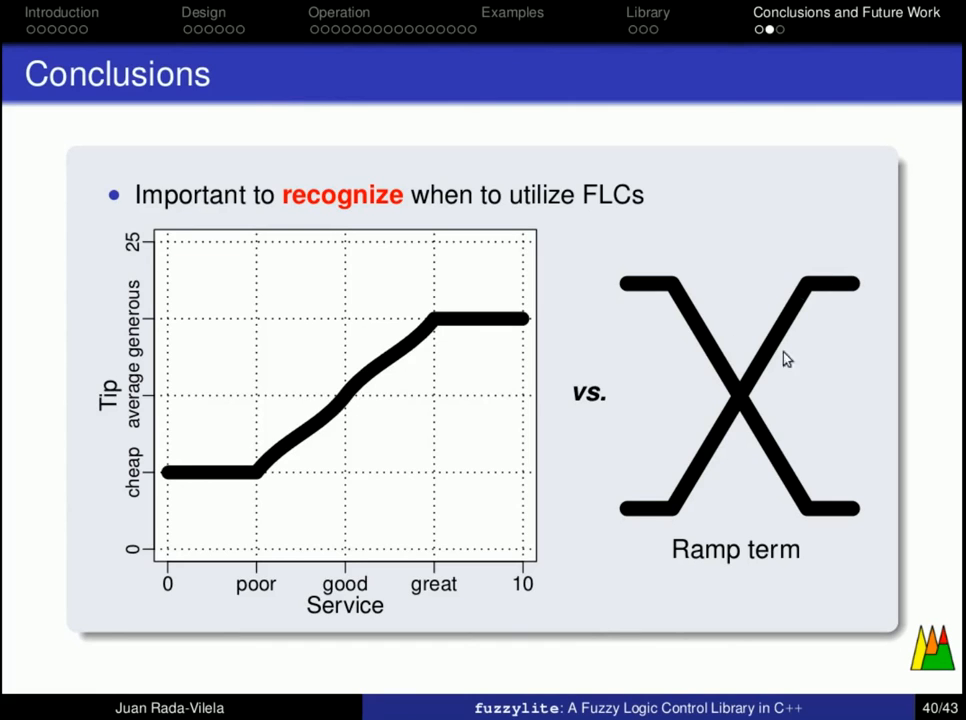
mouse_move(780, 320)
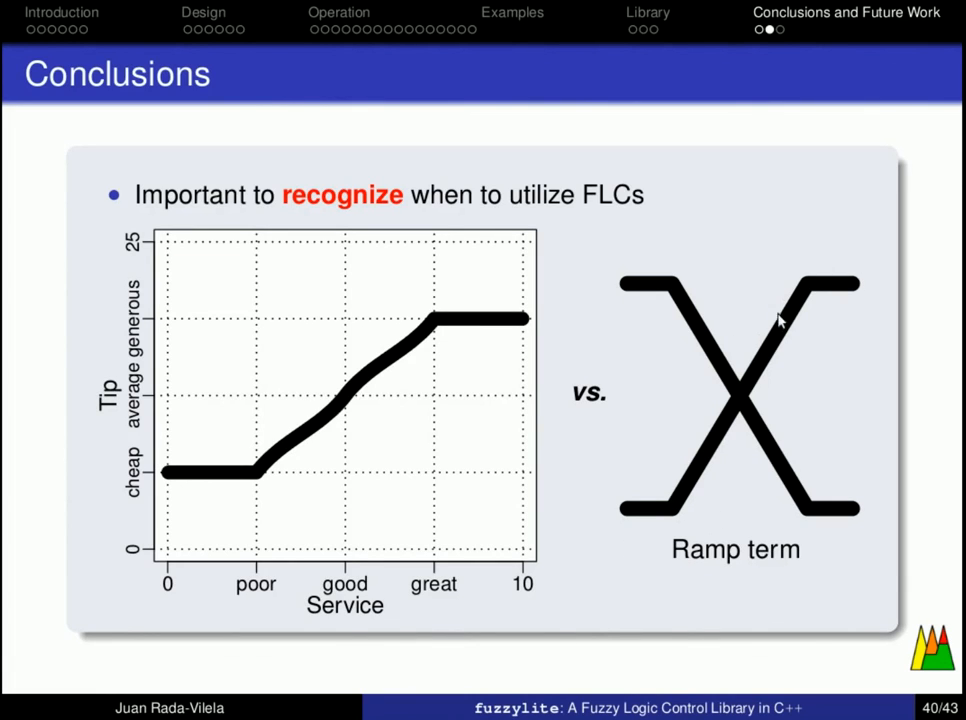
mouse_move(856, 300)
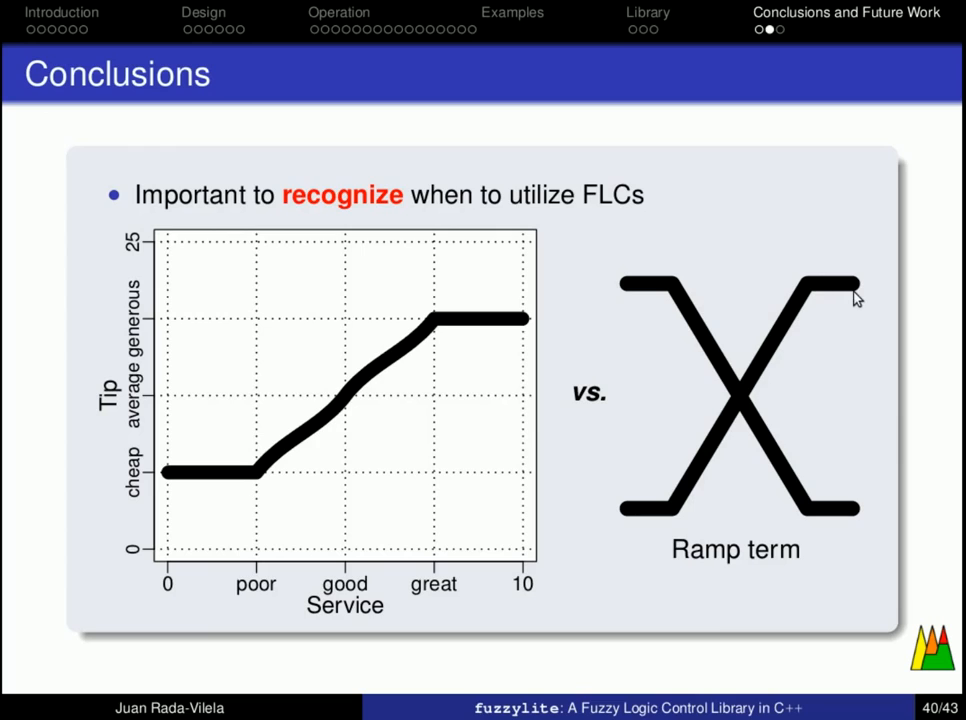